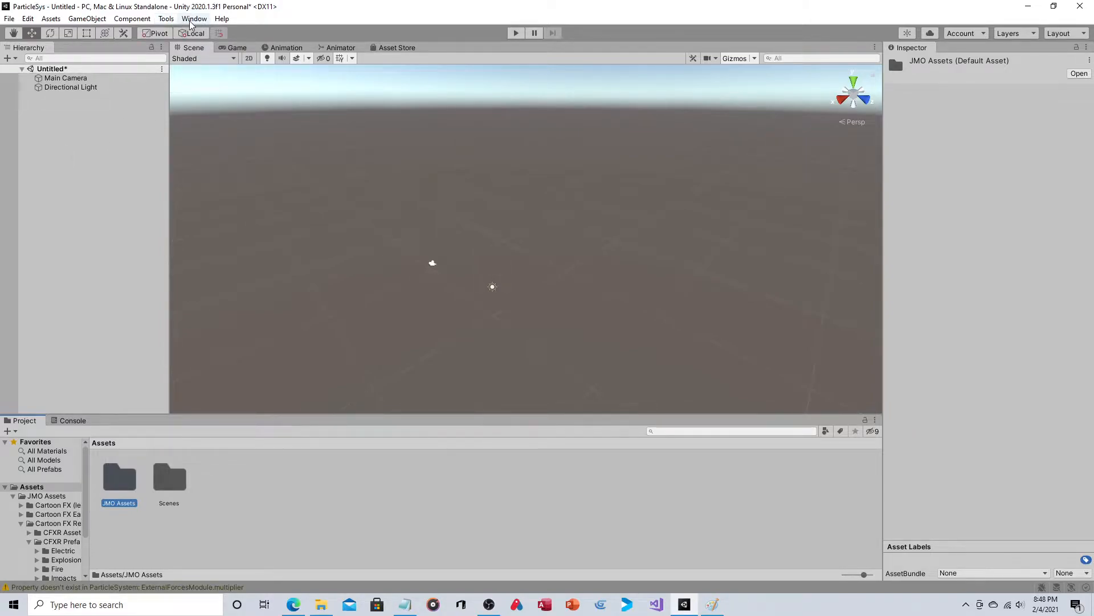
# - Locate the Cartoon FX Remaster package among purchased assets in the Package Manager
pyautogui.click(194, 18)
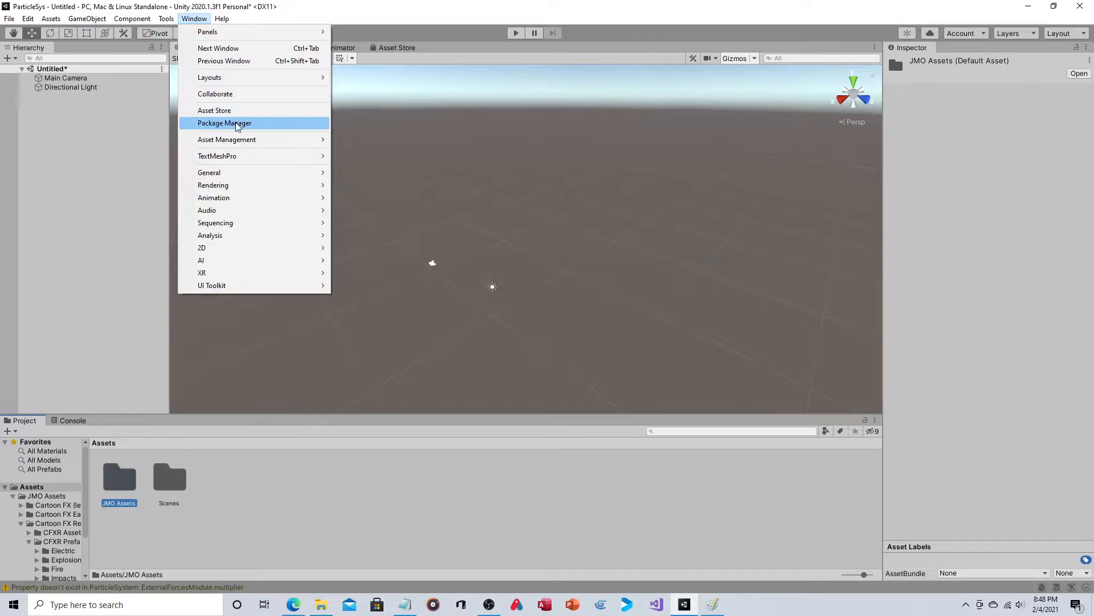
pyautogui.click(225, 123)
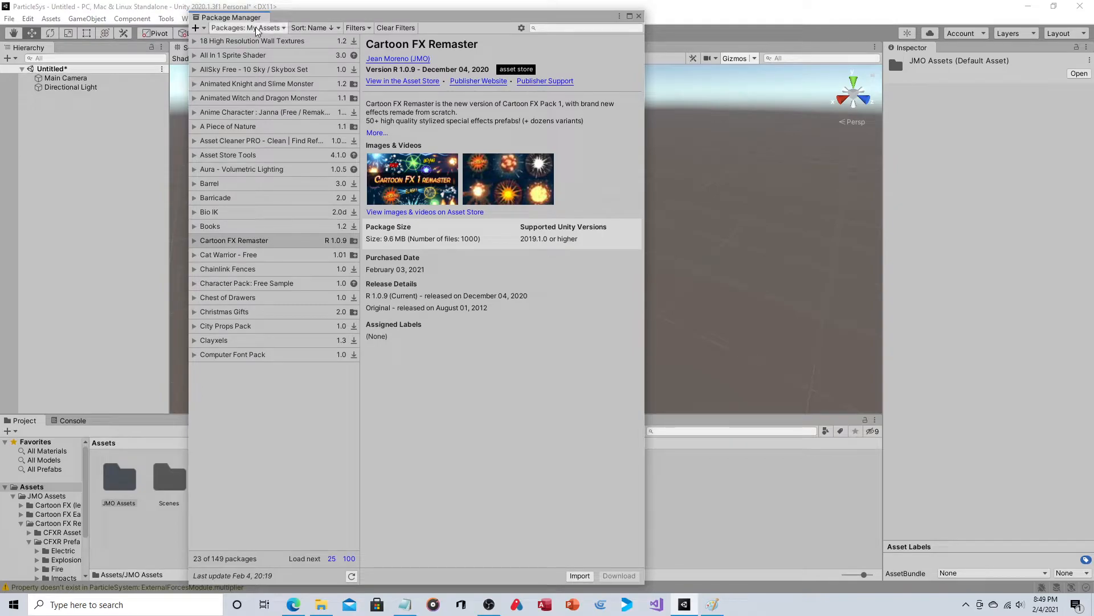
pyautogui.click(246, 27)
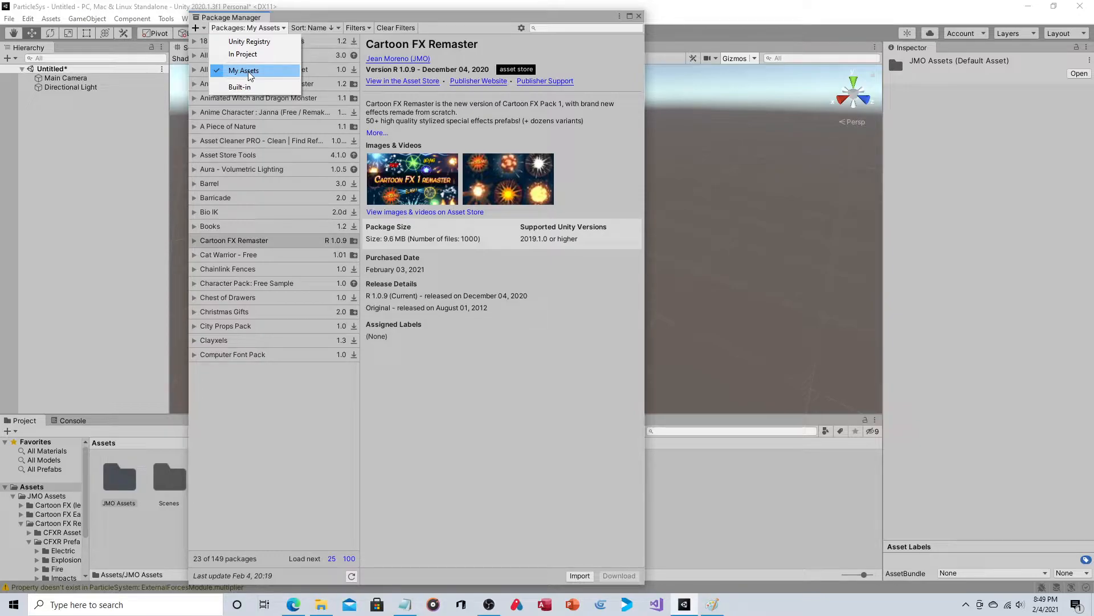
pyautogui.click(244, 70)
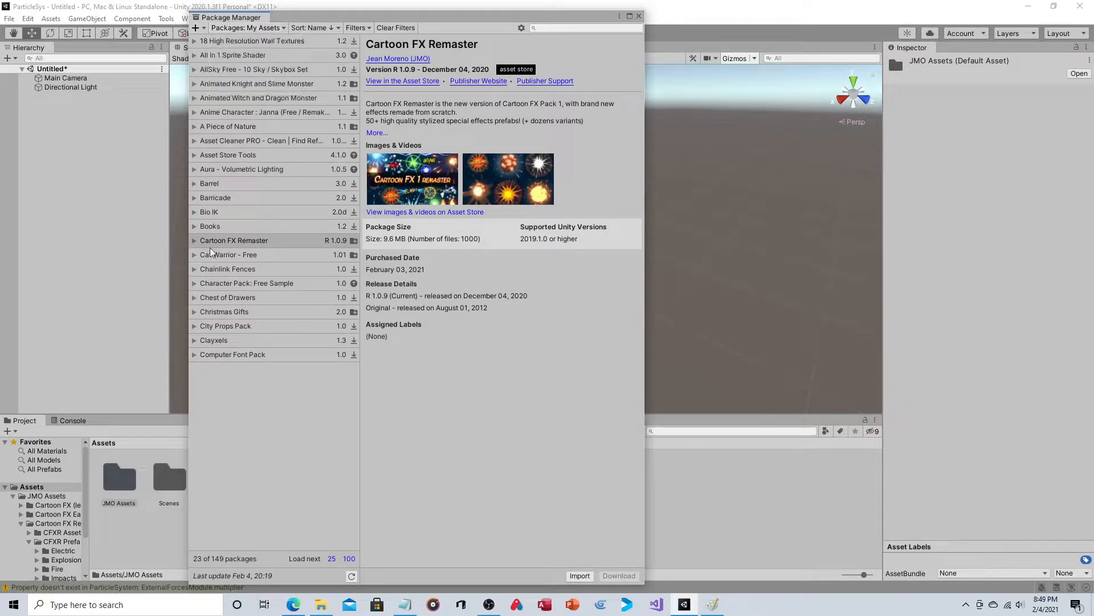
pyautogui.moveTo(234, 240)
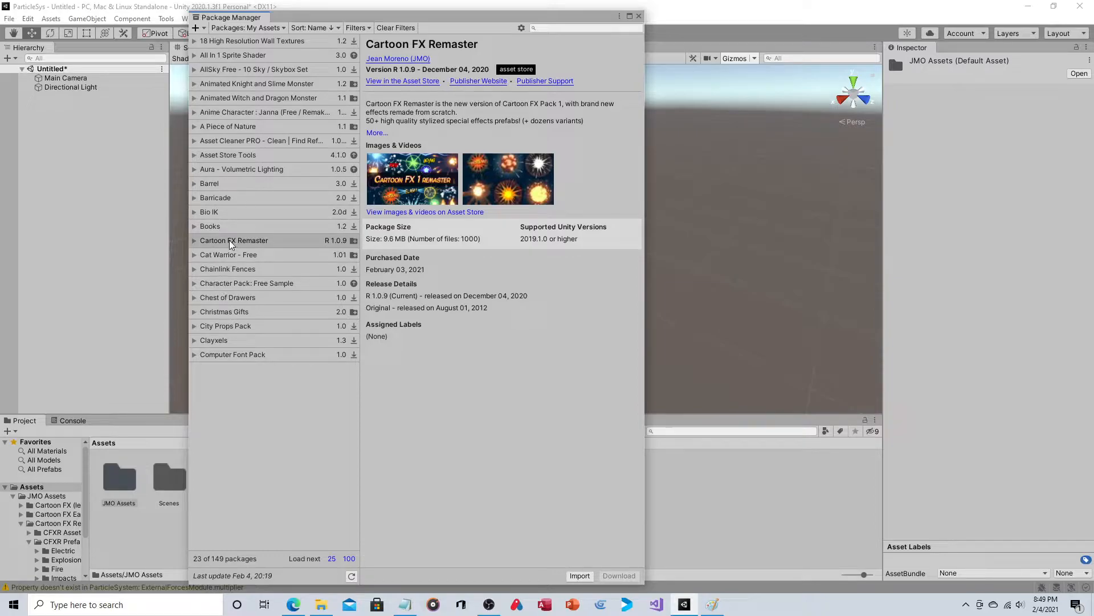
pyautogui.click(234, 240)
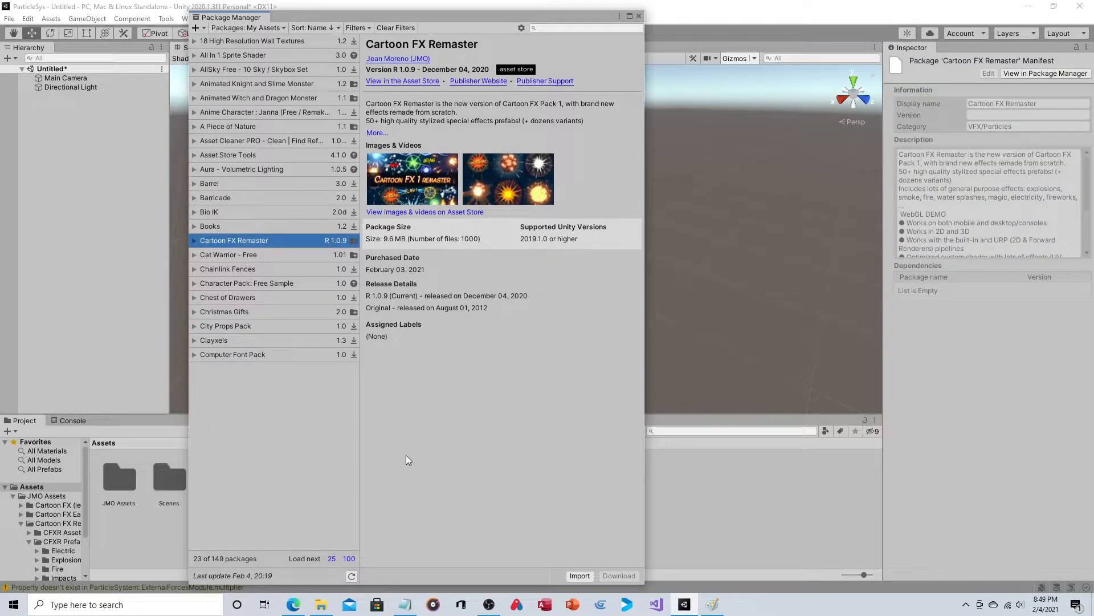
pyautogui.moveTo(626, 575)
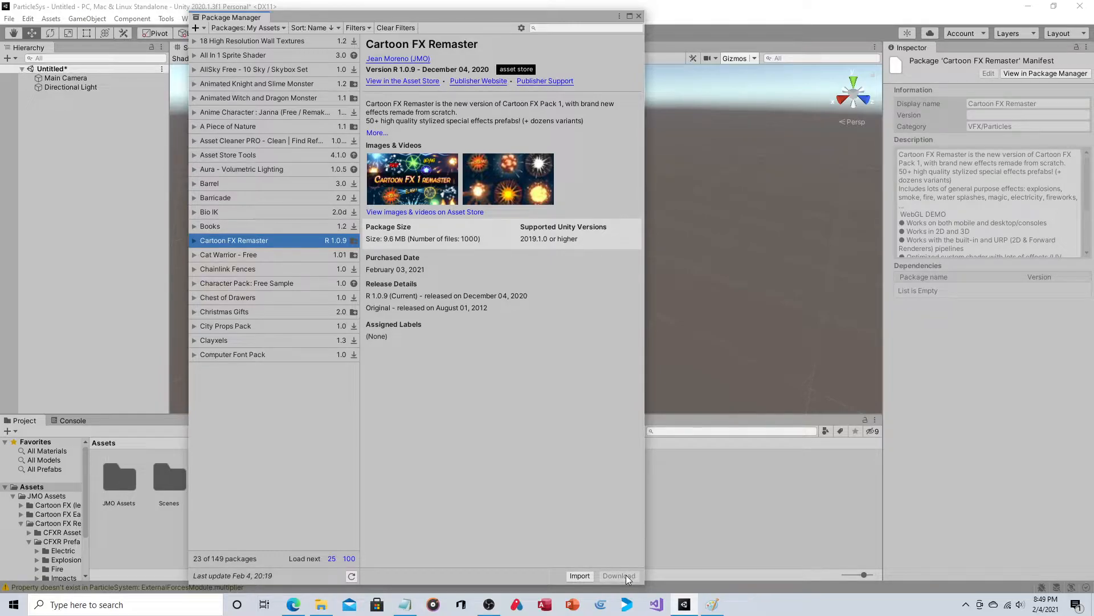
pyautogui.moveTo(596, 577)
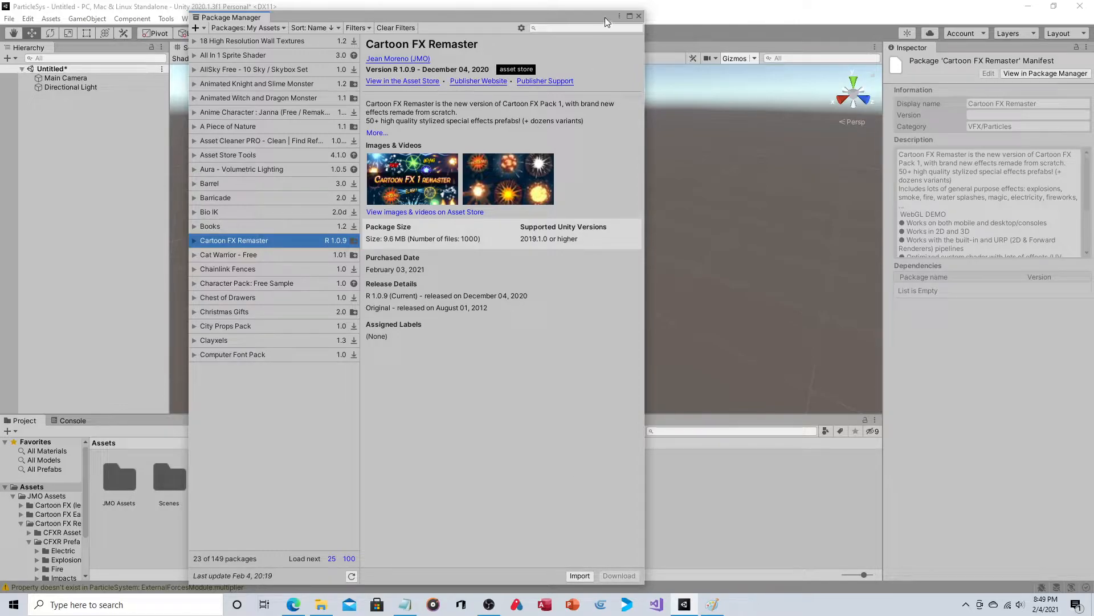
pyautogui.click(629, 15)
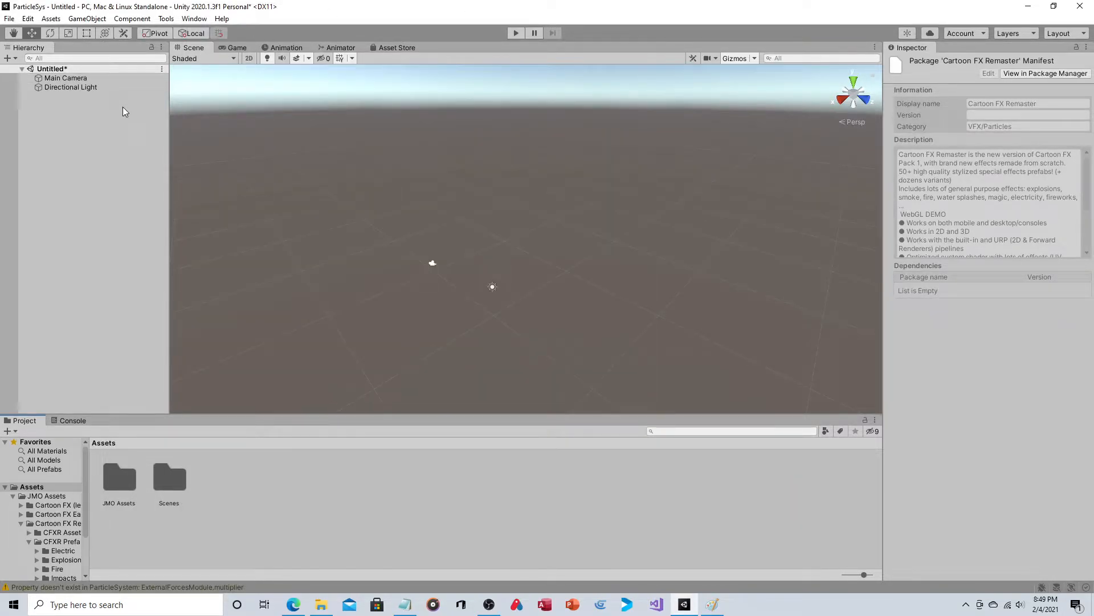
# - Add a new Particle System to the scene from GameObject > Effects
pyautogui.click(86, 19)
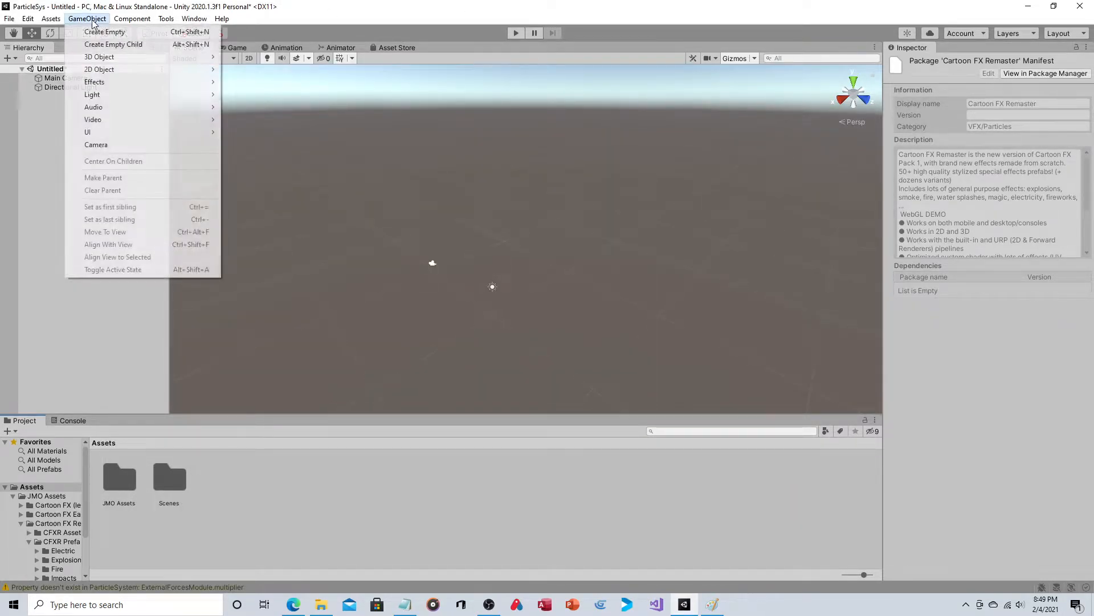
pyautogui.moveTo(95, 82)
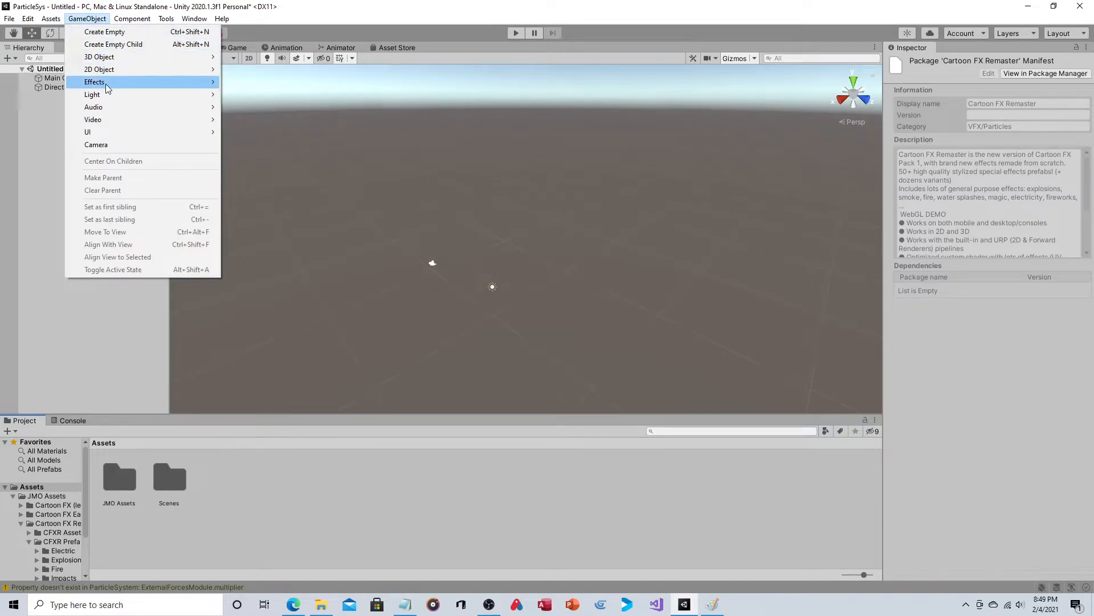
pyautogui.click(98, 82)
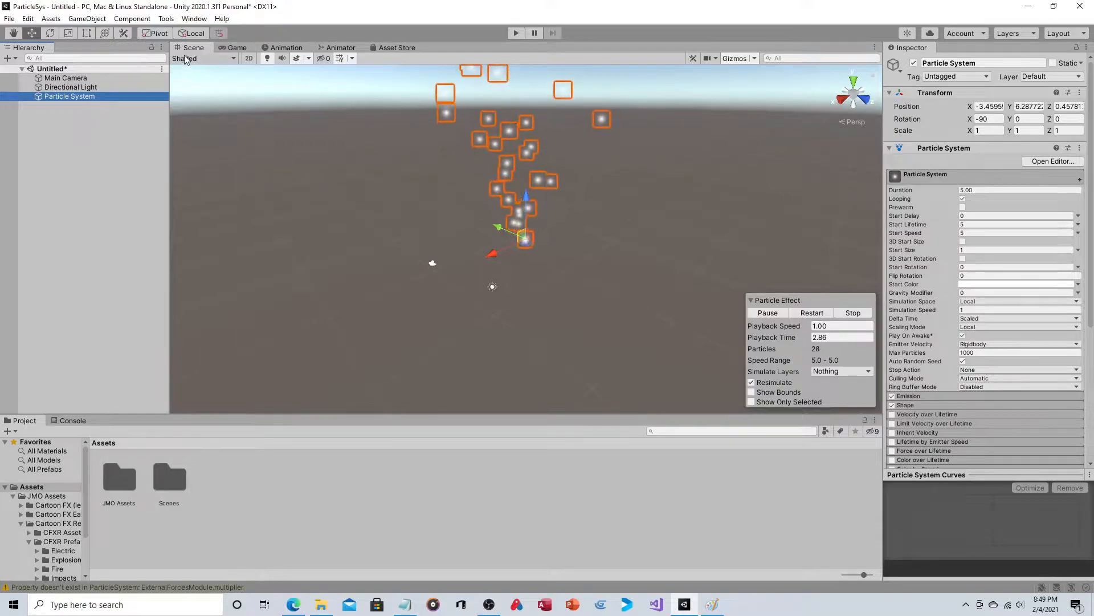
pyautogui.click(166, 18)
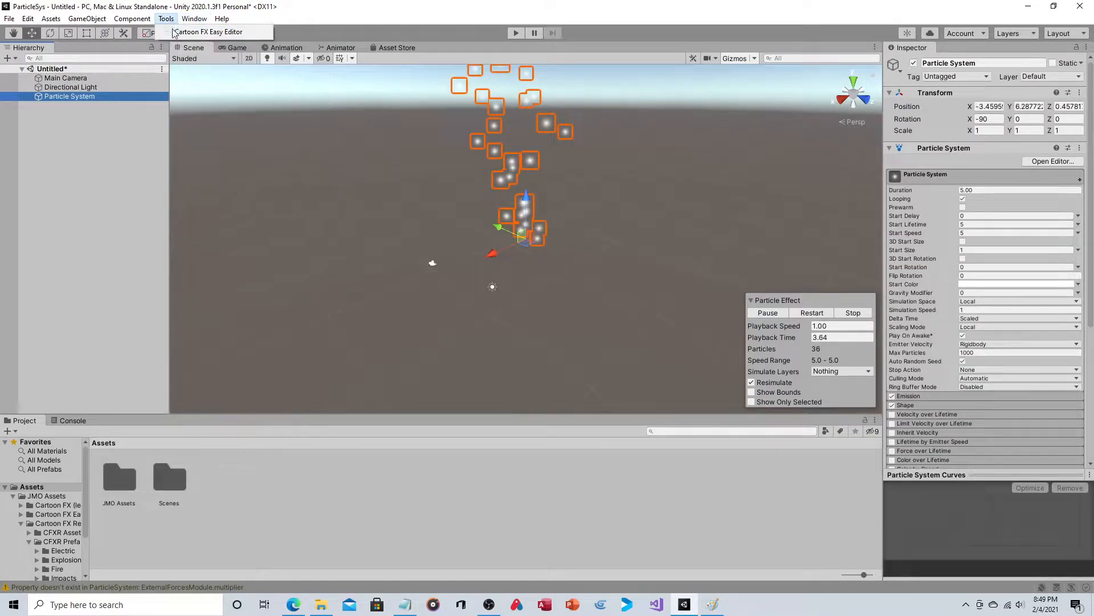
pyautogui.moveTo(207, 32)
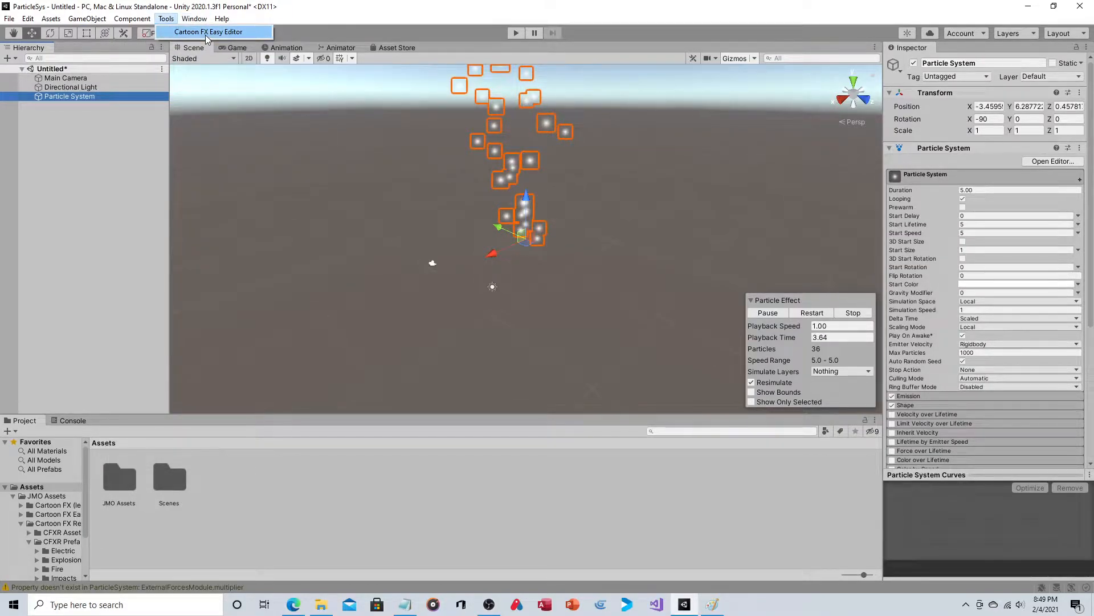
# - Recolour the particles green via the Cartoon FX Easy Editor's Set Start Color
pyautogui.click(208, 32)
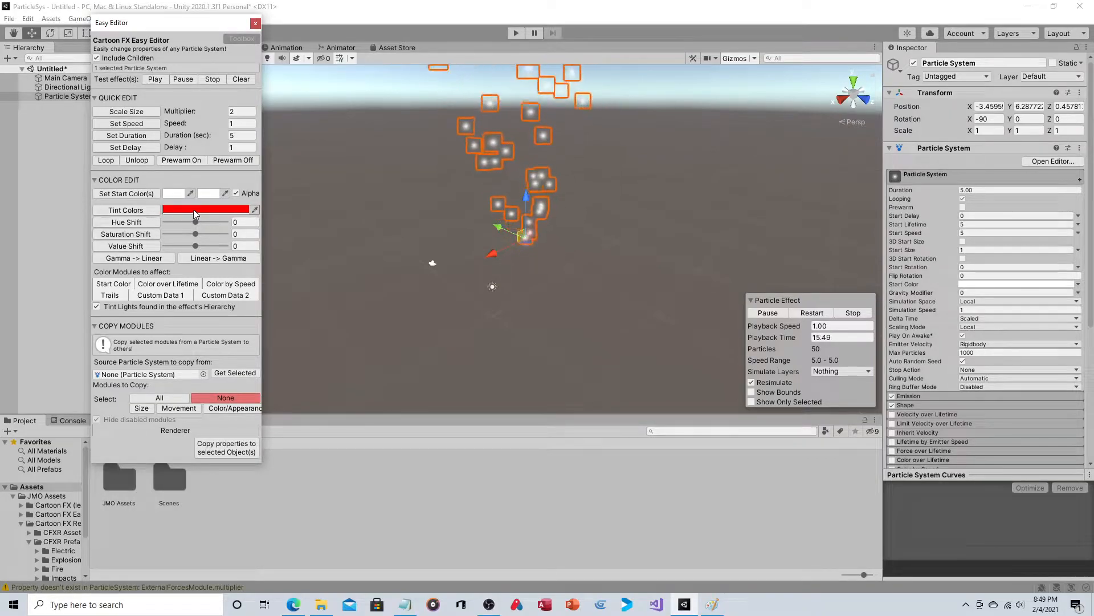
pyautogui.click(205, 210)
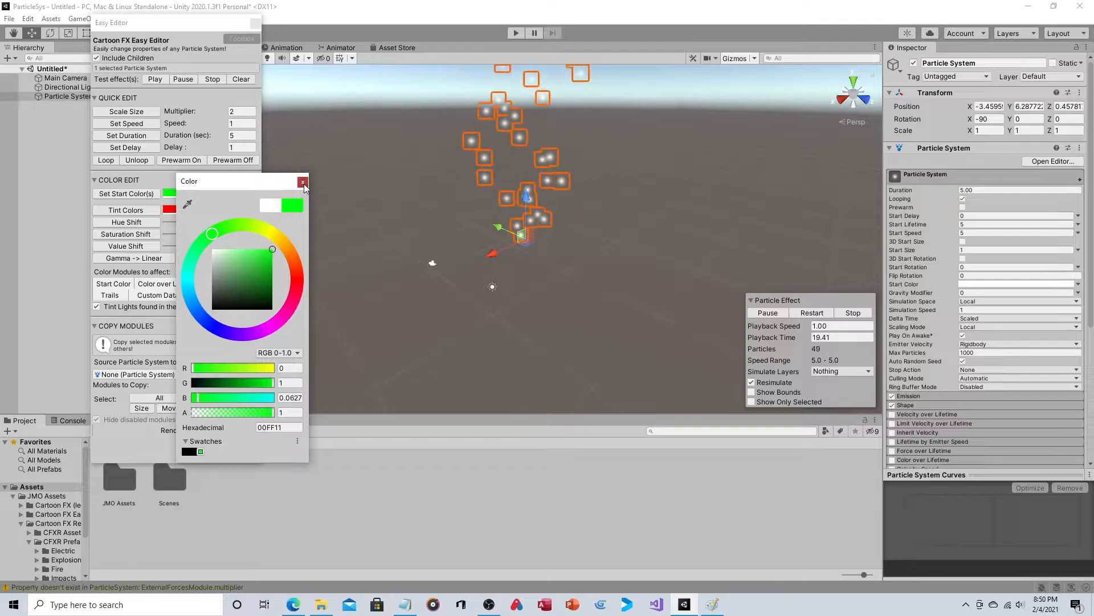
pyautogui.click(303, 182)
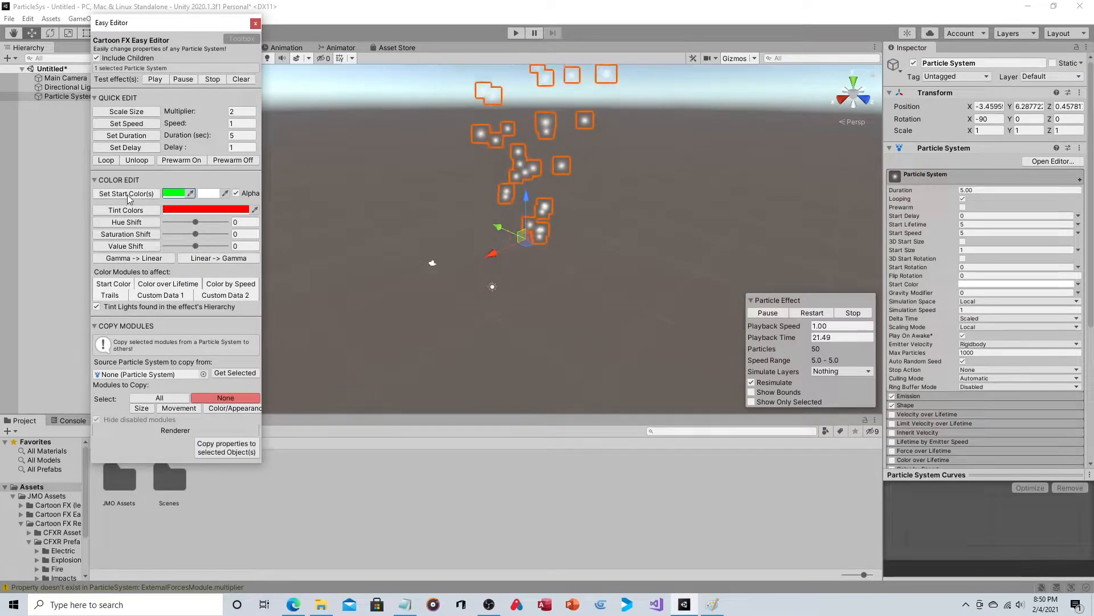
pyautogui.click(126, 193)
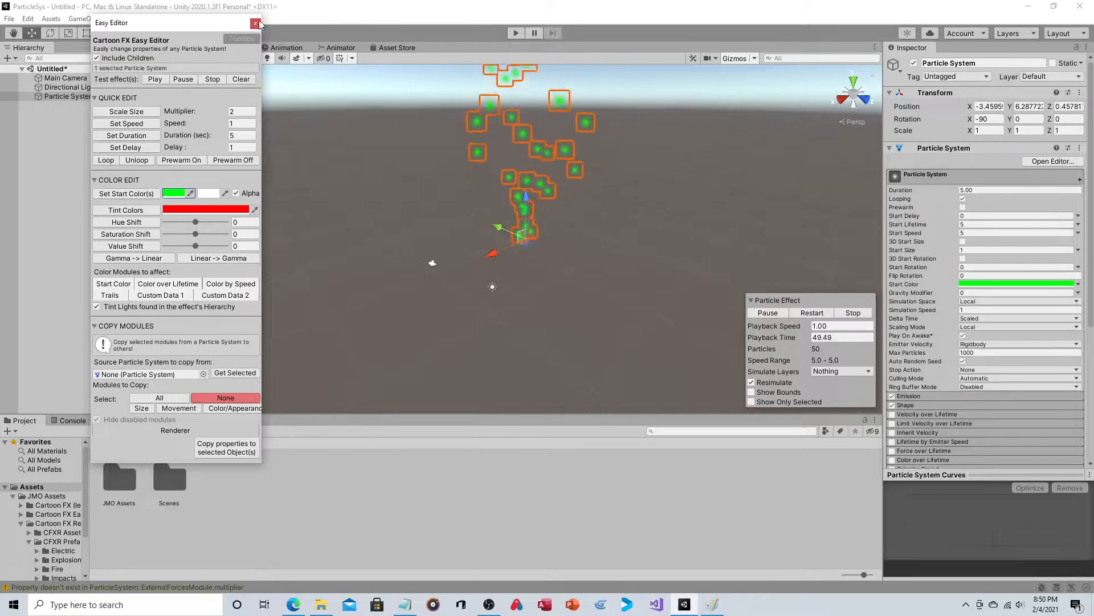
pyautogui.click(257, 23)
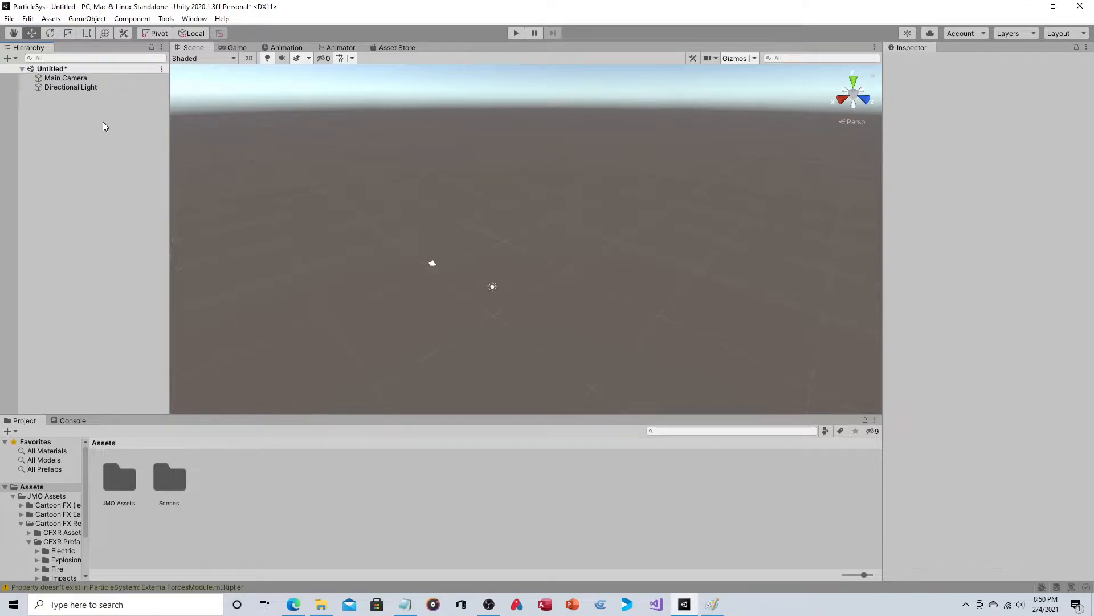
pyautogui.moveTo(300, 399)
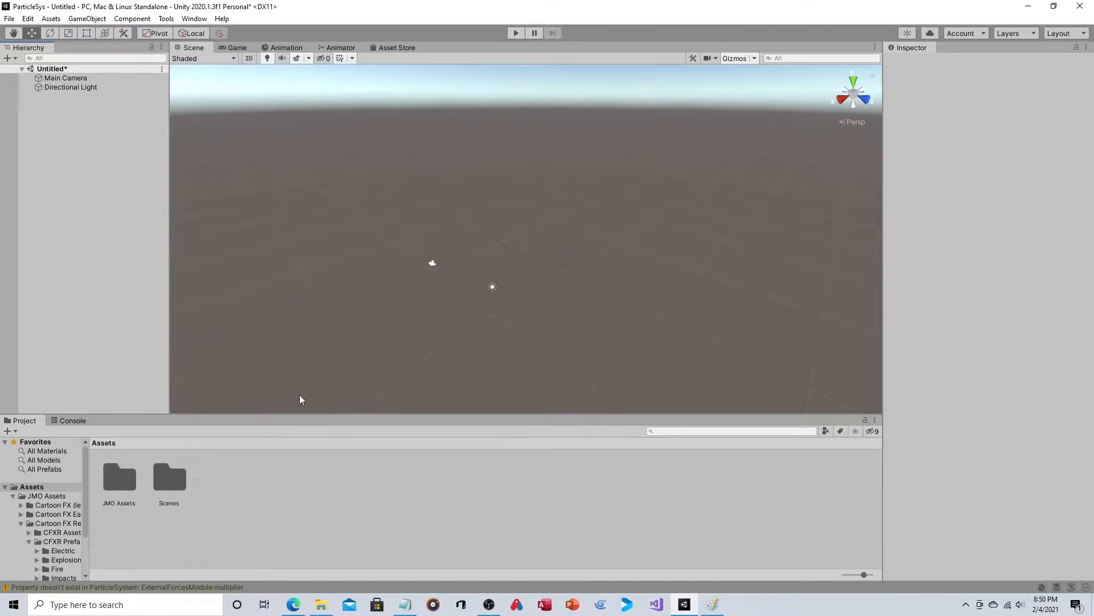
pyautogui.moveTo(306, 443)
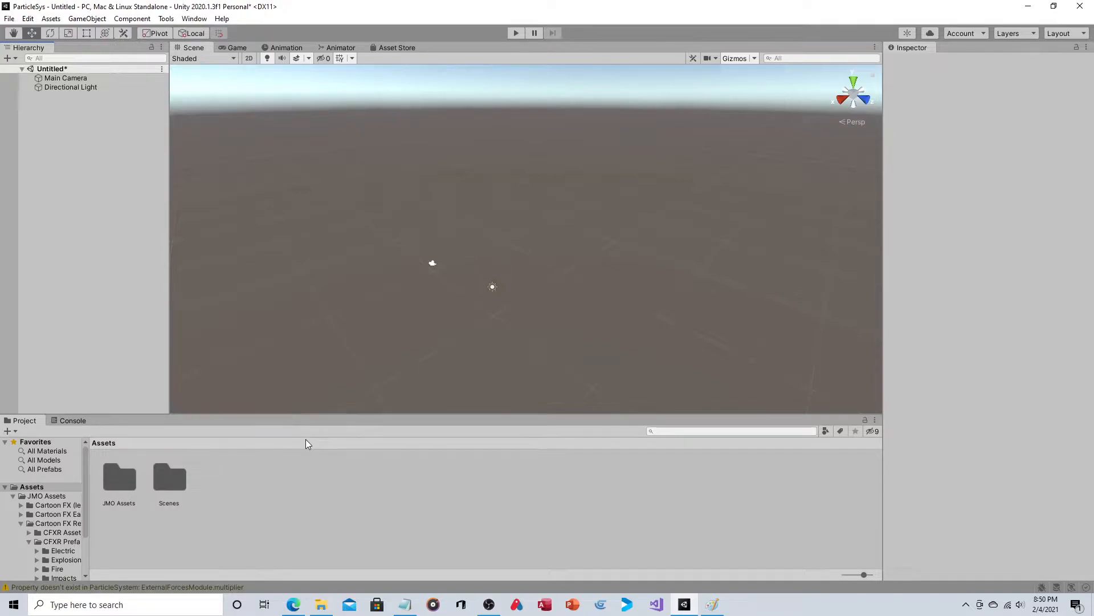
pyautogui.moveTo(181, 534)
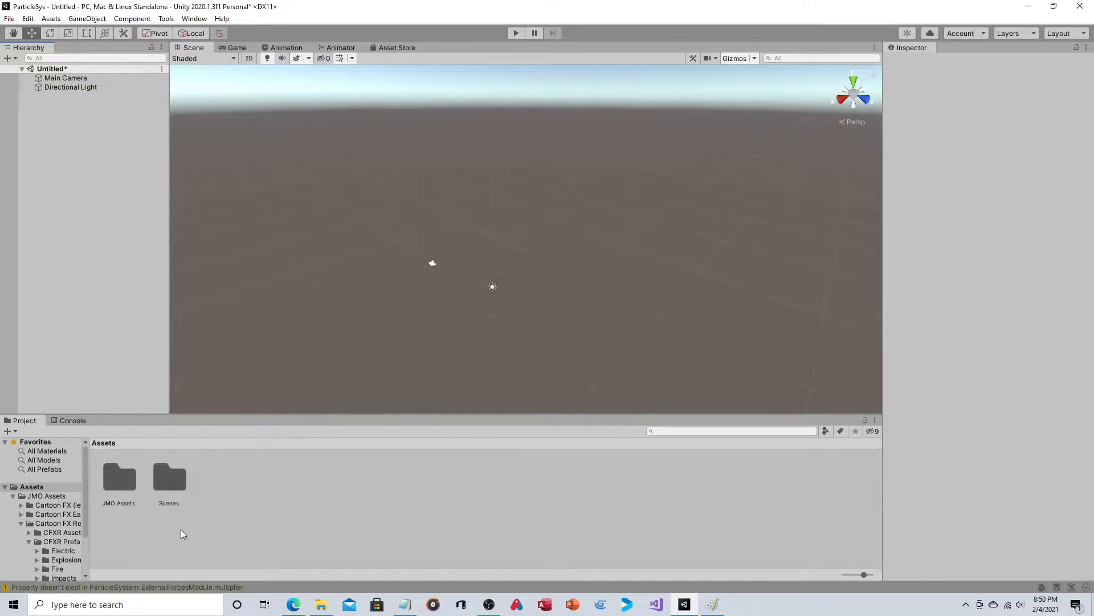
pyautogui.moveTo(115, 481)
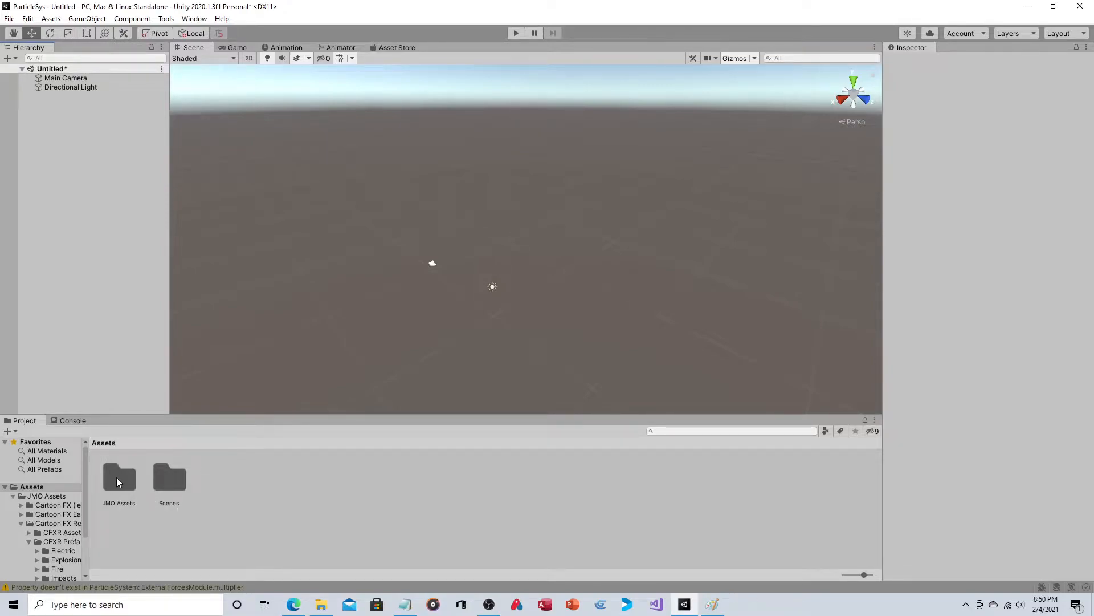
# - Browse down through JMO Assets > Cartoon FX Remaster > CFXR Prefabs into Explosions
pyautogui.doubleClick(118, 478)
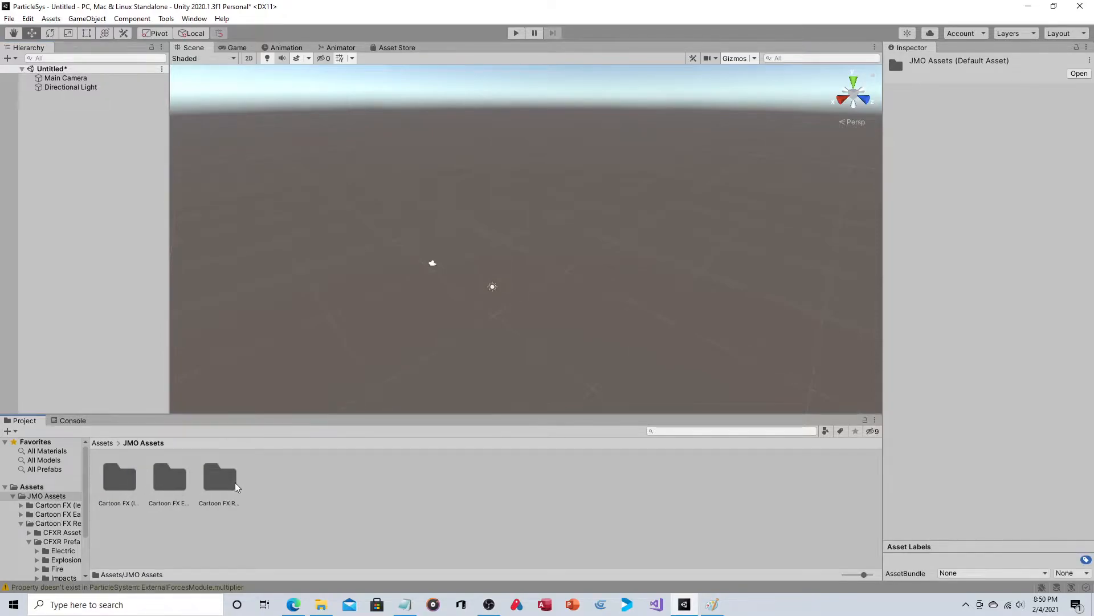
pyautogui.doubleClick(218, 478)
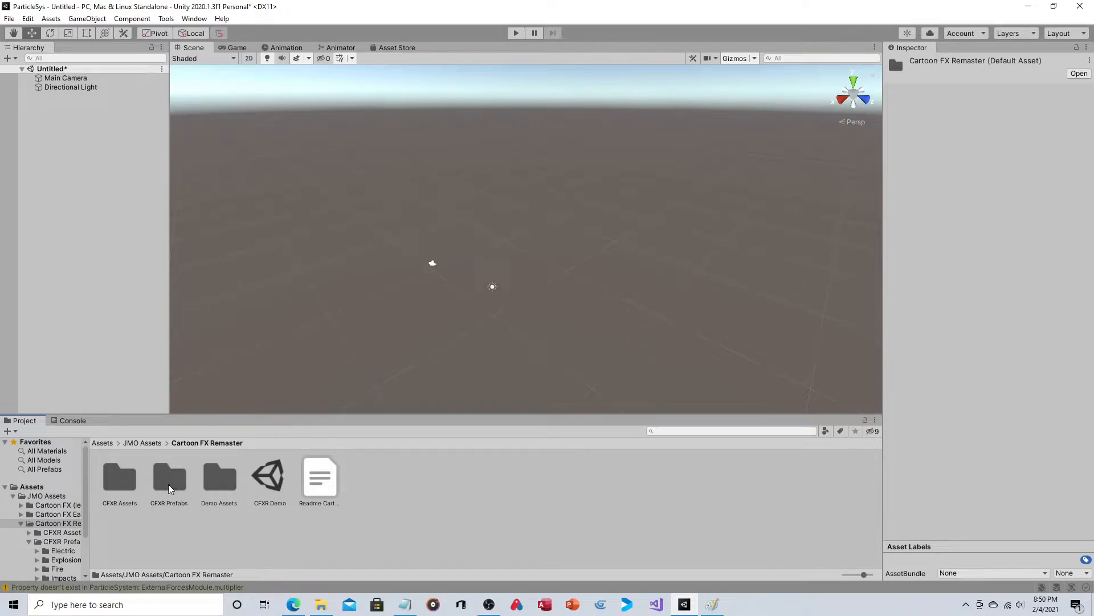
pyautogui.doubleClick(169, 477)
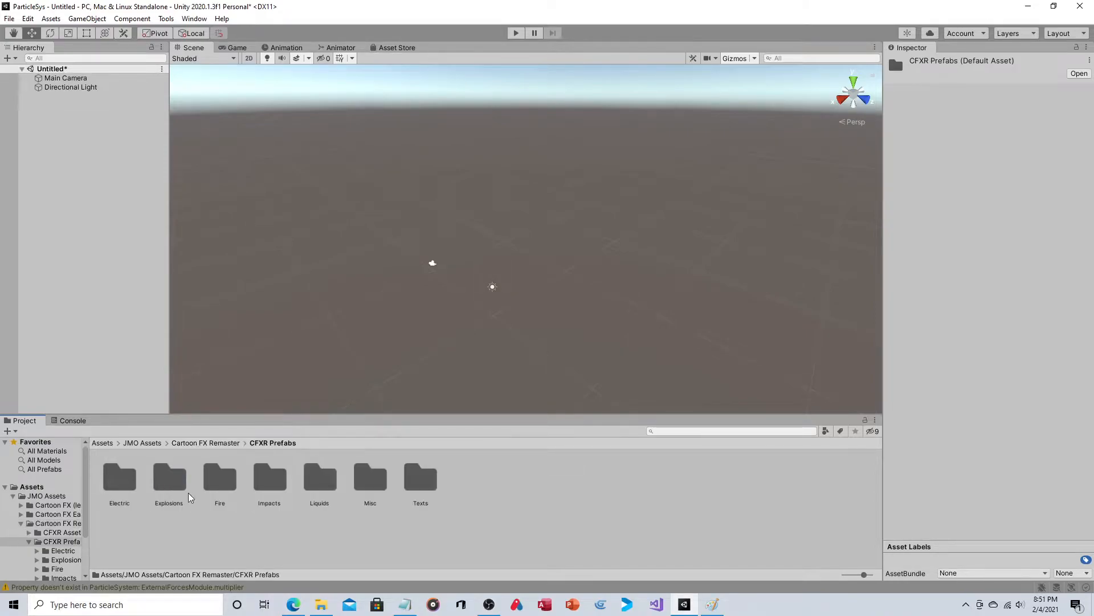
pyautogui.click(169, 478)
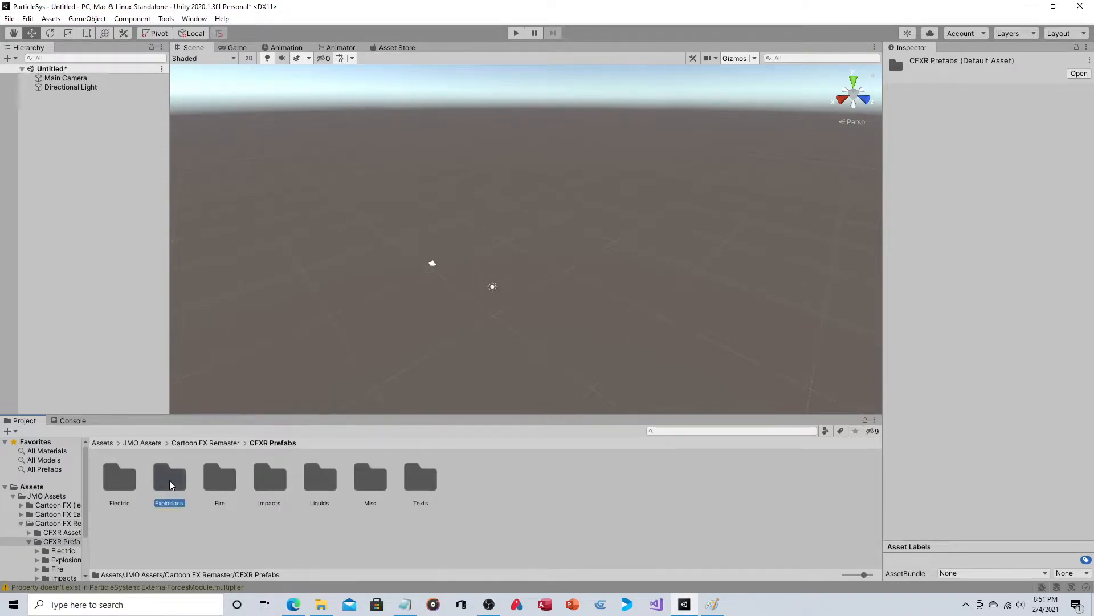
pyautogui.doubleClick(168, 477)
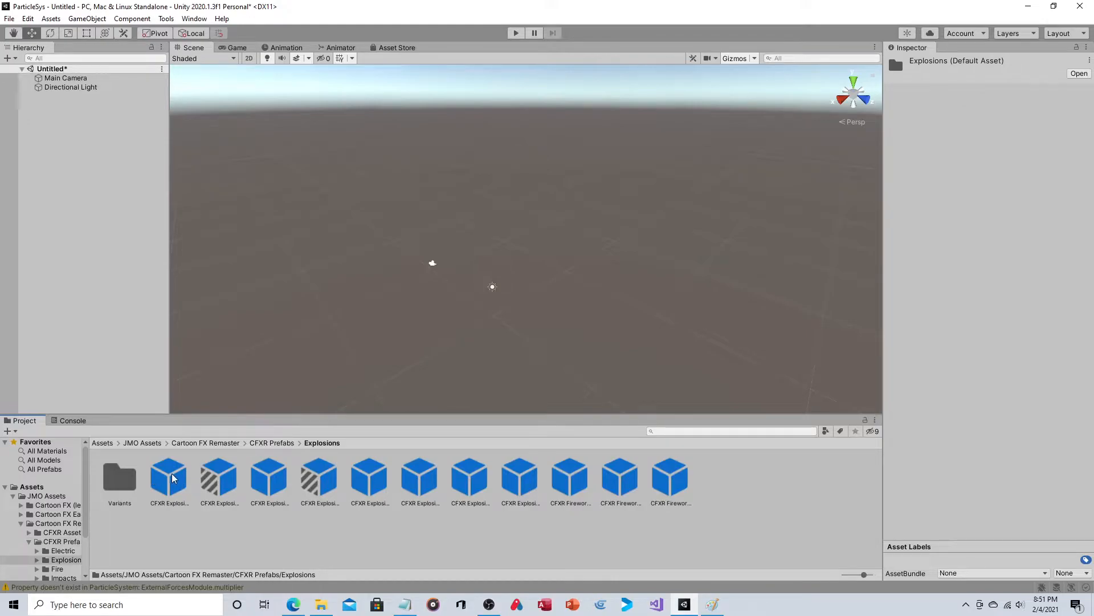
# - Preview CFXR Explosion 1 and Explosion 2, then go back up to CFXR Prefabs
pyautogui.doubleClick(168, 477)
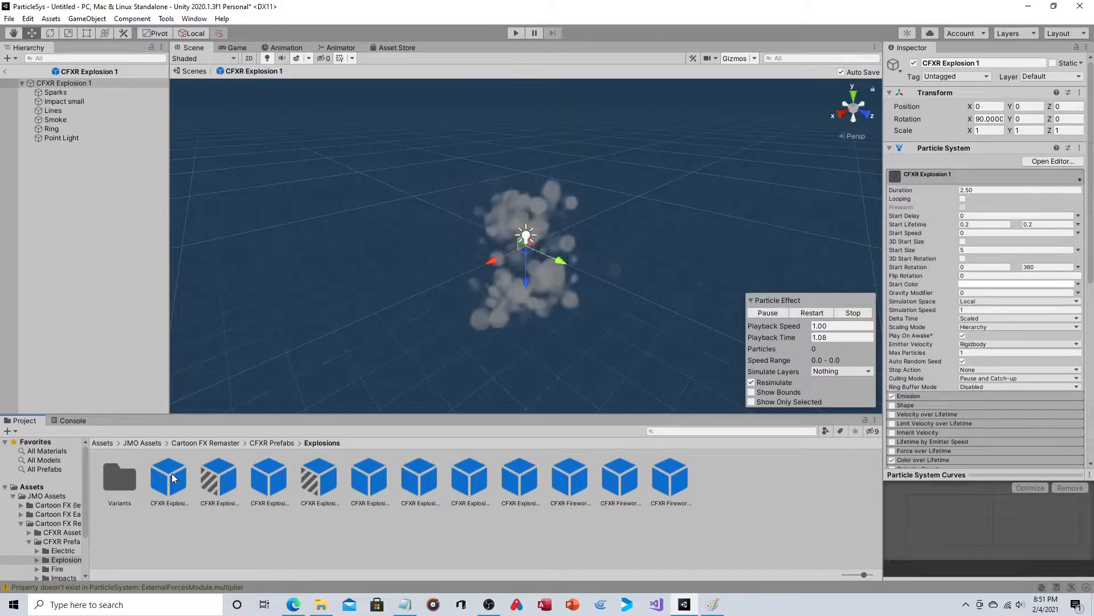
pyautogui.click(418, 477)
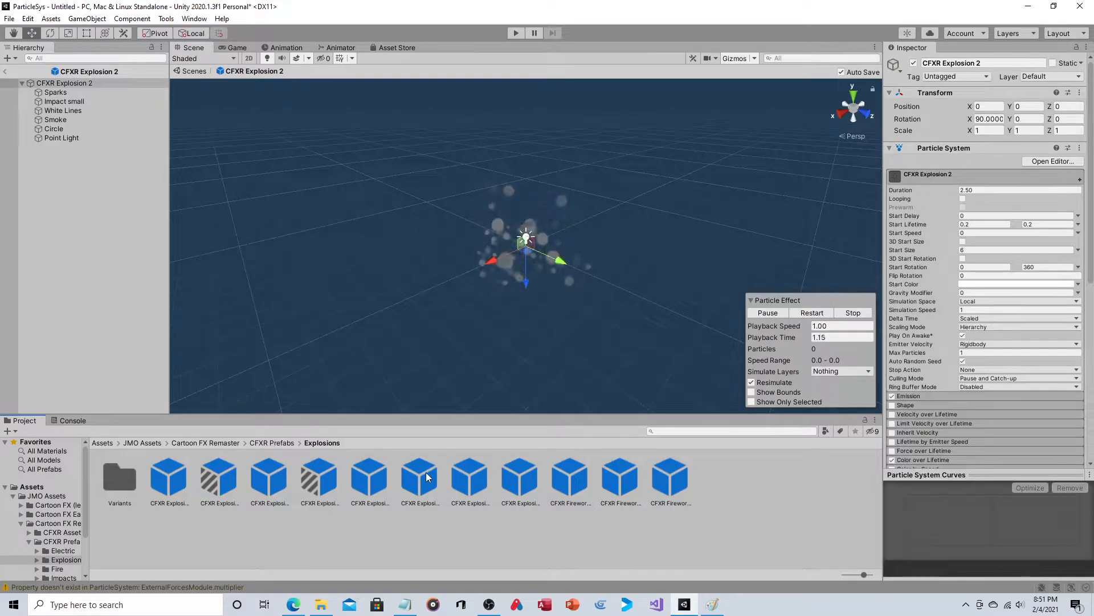
pyautogui.click(520, 477)
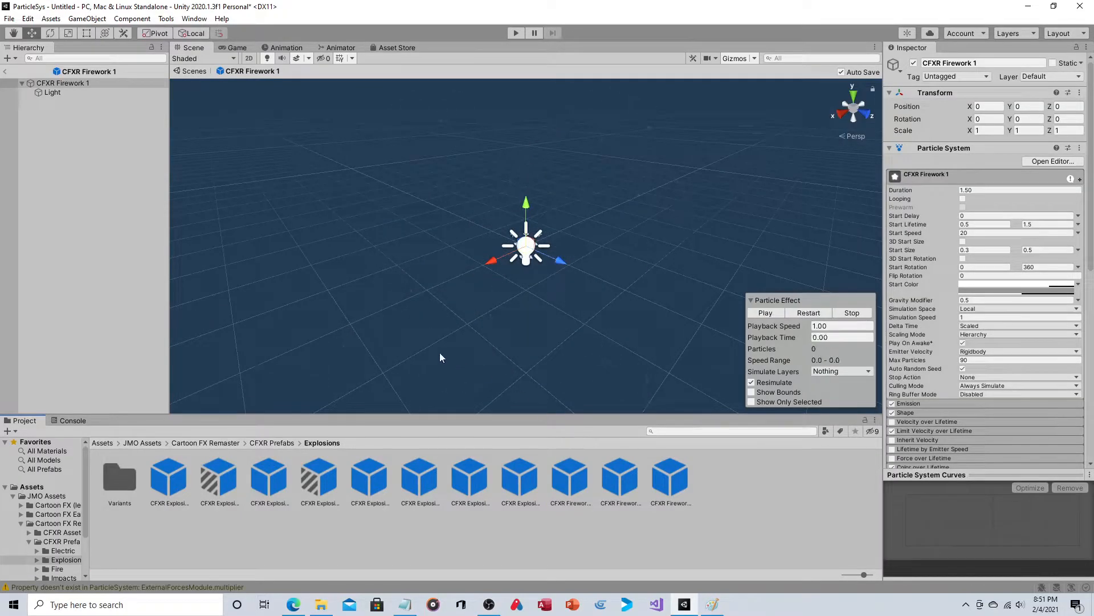
pyautogui.click(271, 442)
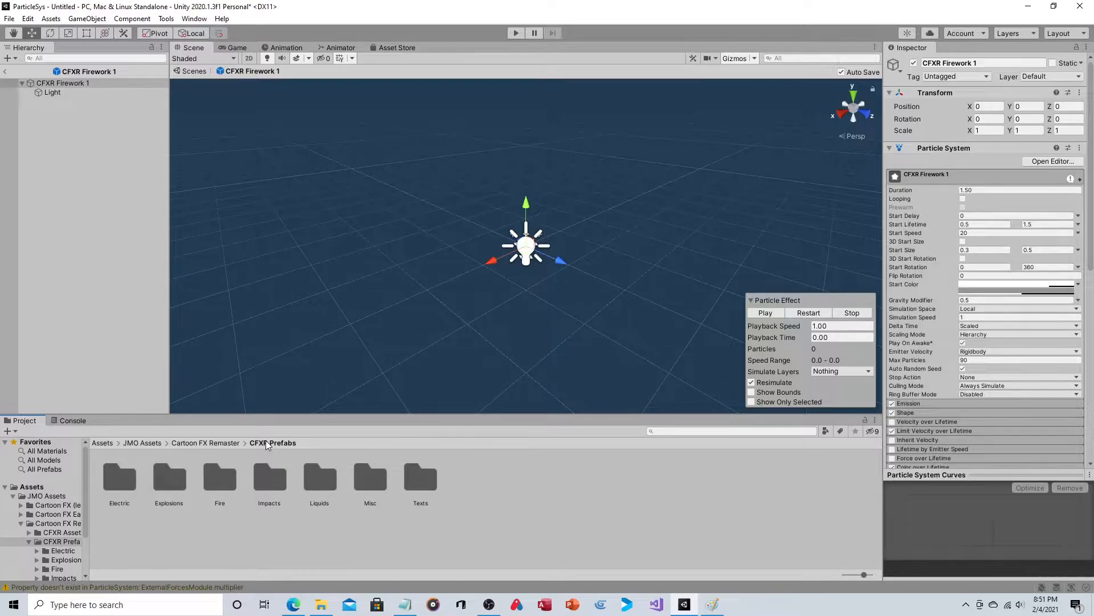
# - Preview Lava Splash, Water Drops Splash and Water Ripples in Liquids, then return to CFXR Prefabs
pyautogui.doubleClick(319, 480)
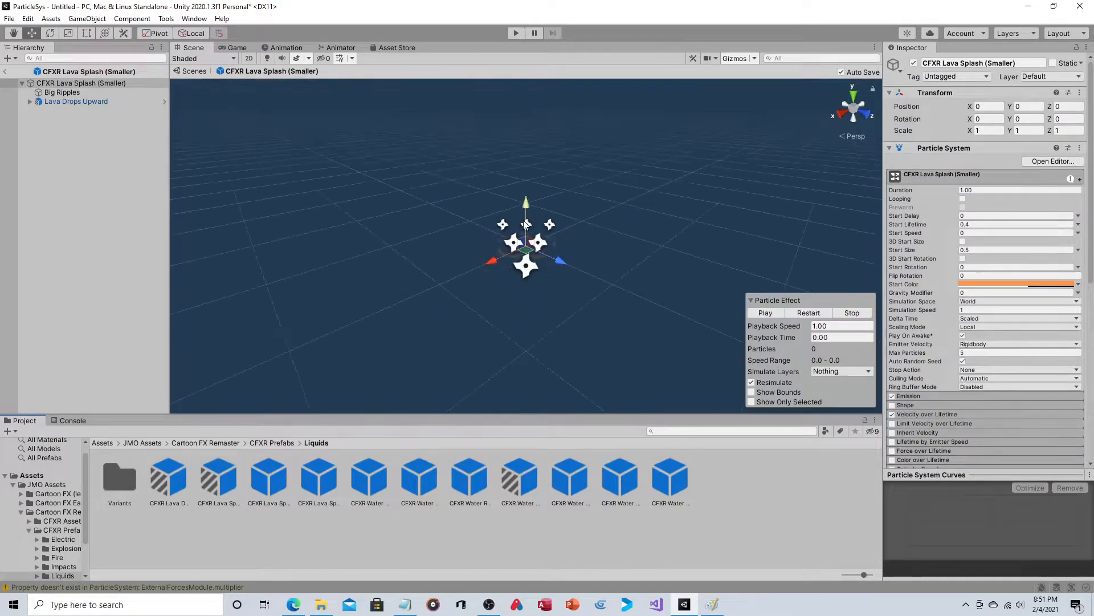
pyautogui.click(319, 480)
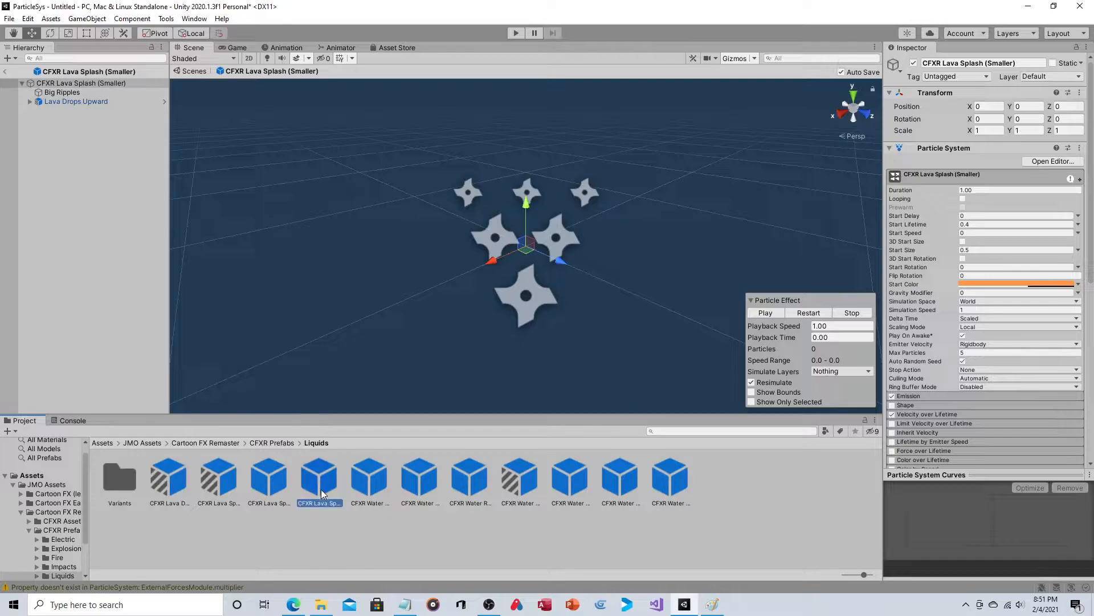
pyautogui.click(266, 477)
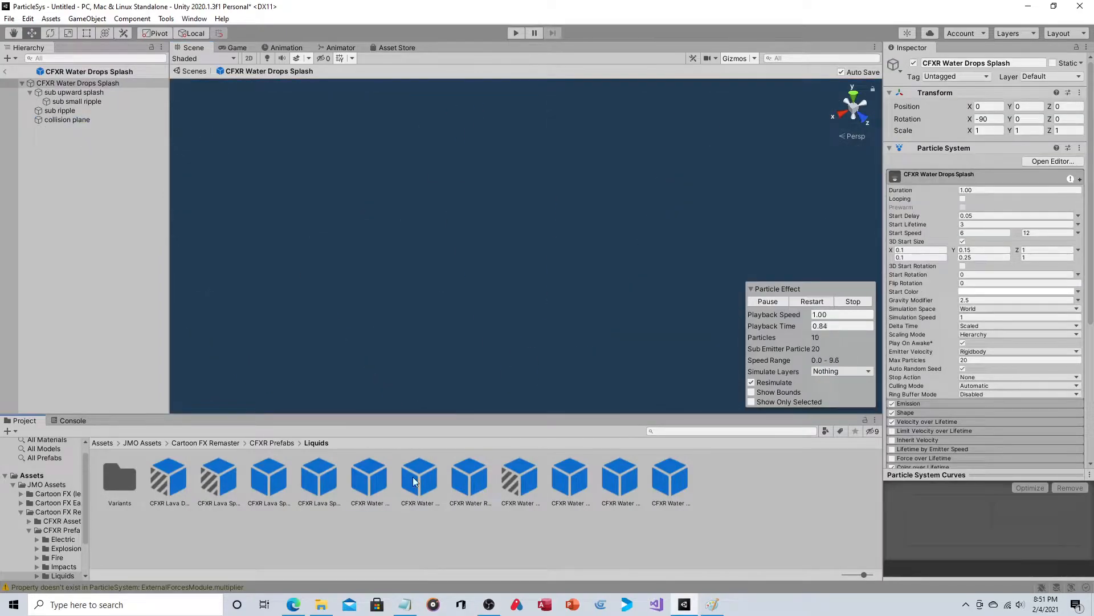
pyautogui.click(468, 476)
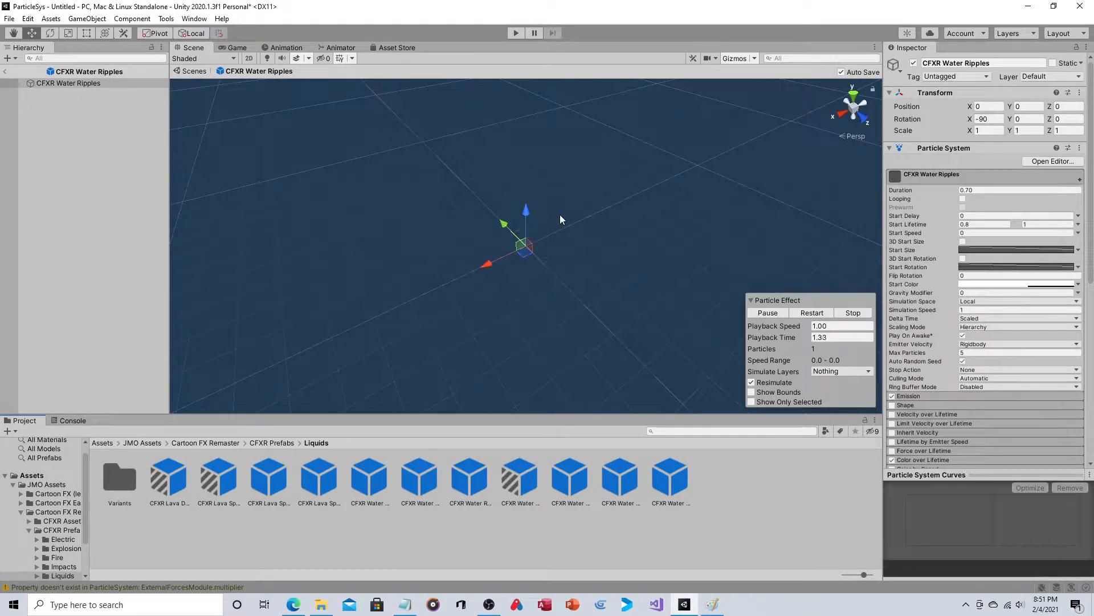
pyautogui.click(853, 313)
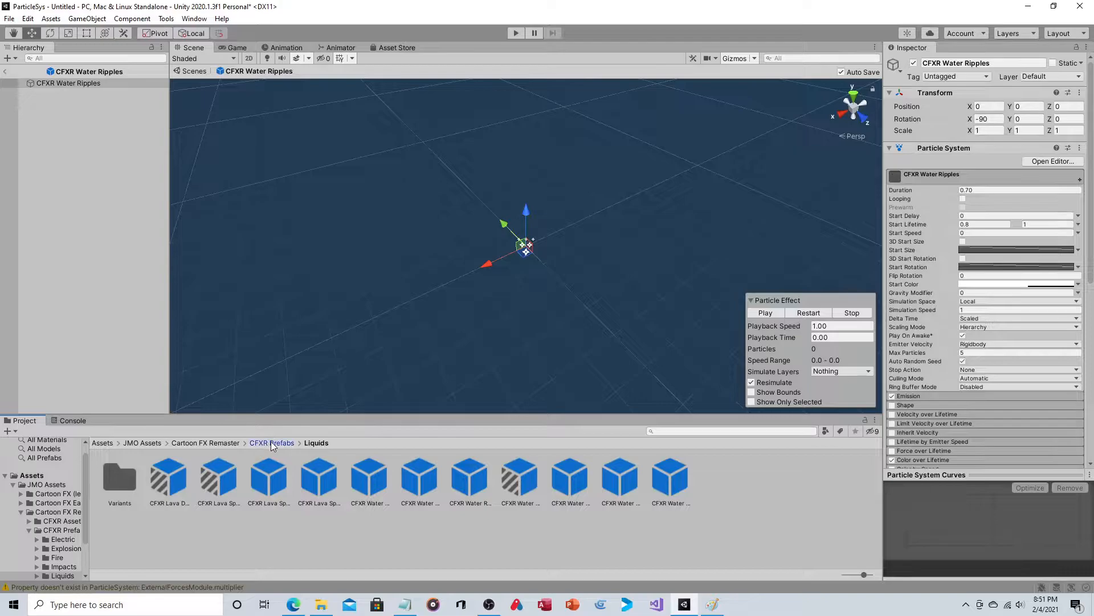
pyautogui.click(272, 442)
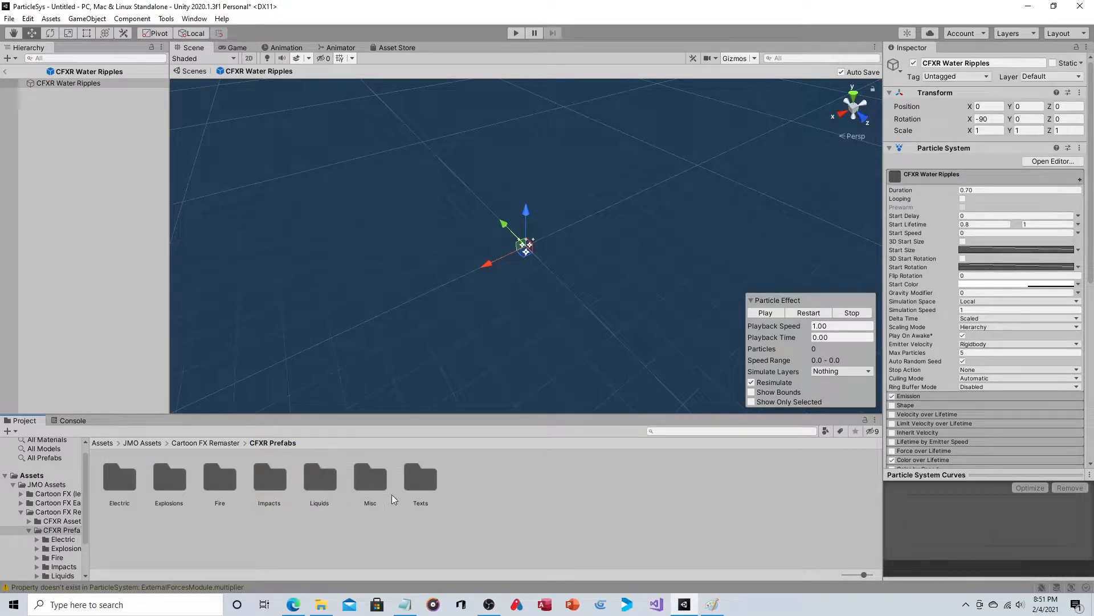
pyautogui.moveTo(213, 449)
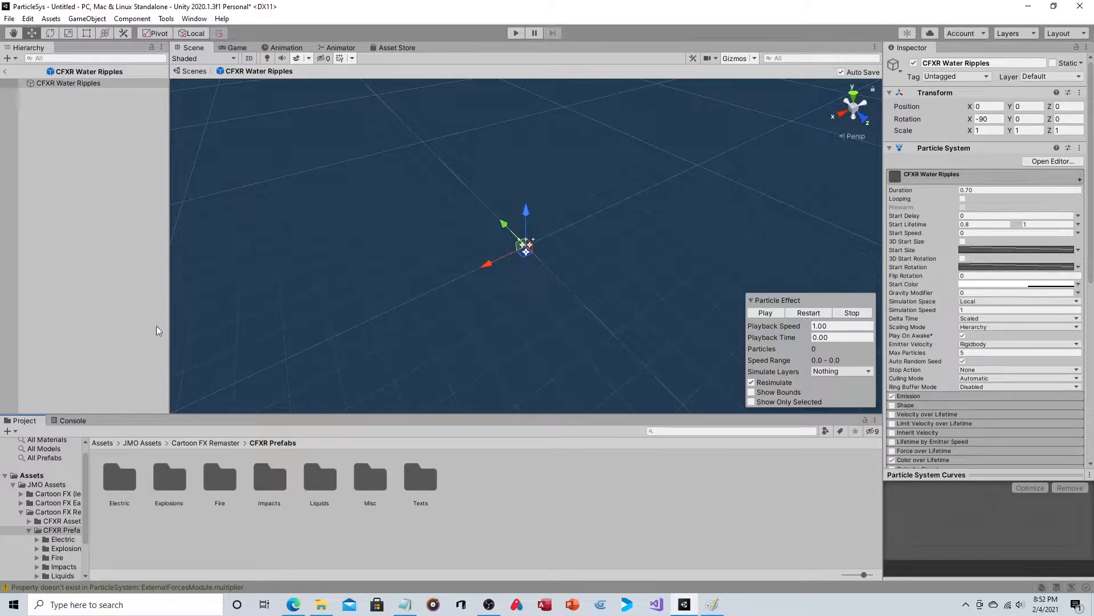
pyautogui.moveTo(32, 366)
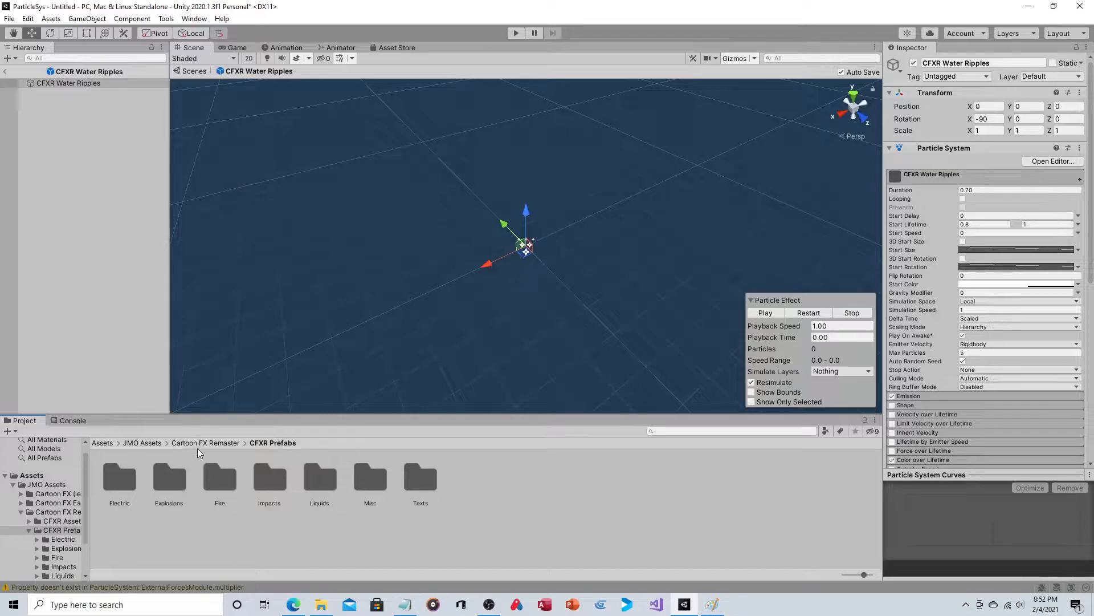
# - Enter the Explosions folder and preview the CFXR Explosion 2 effect
pyautogui.doubleClick(168, 478)
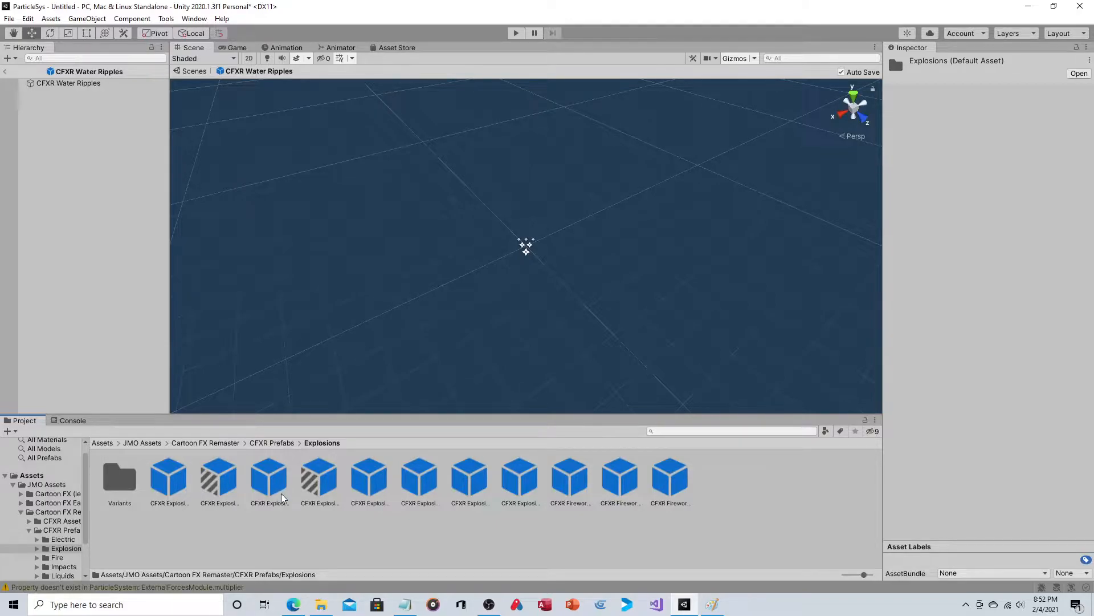
pyautogui.moveTo(272, 478)
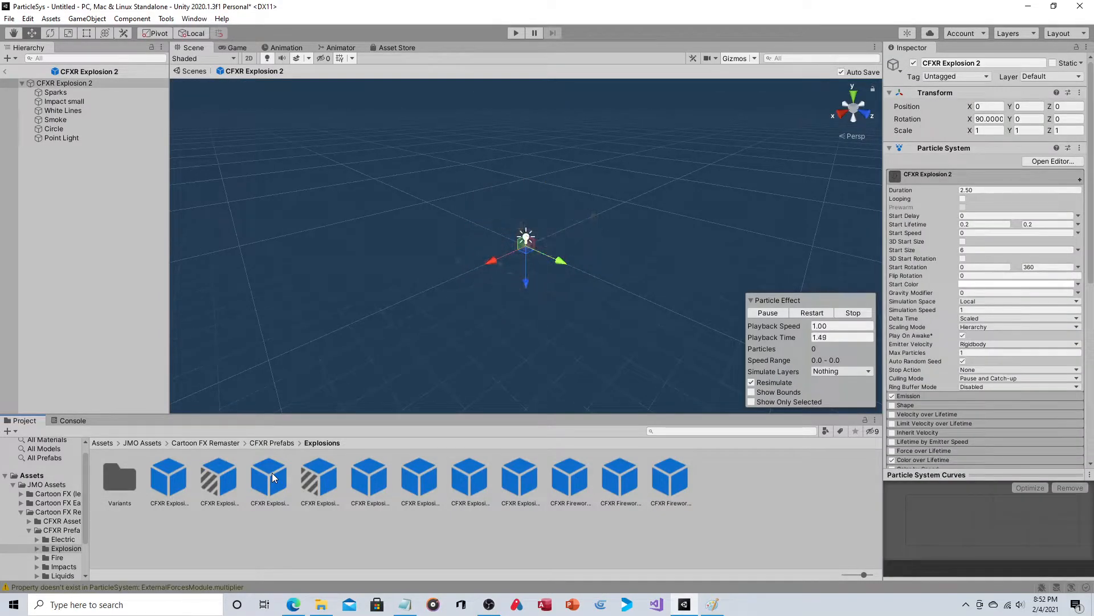
pyautogui.click(768, 312)
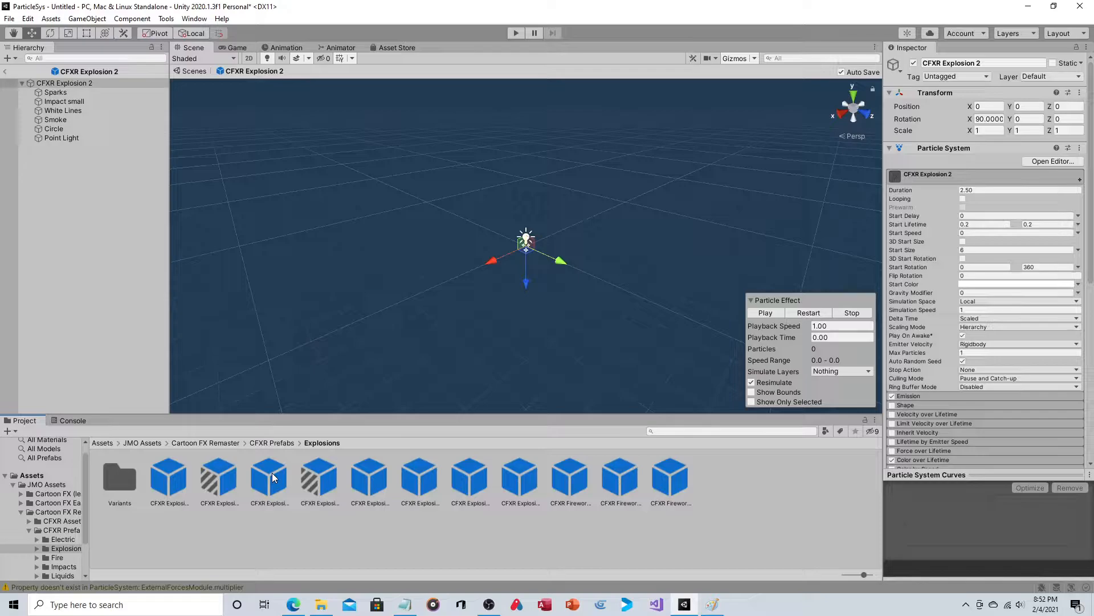
pyautogui.moveTo(238, 431)
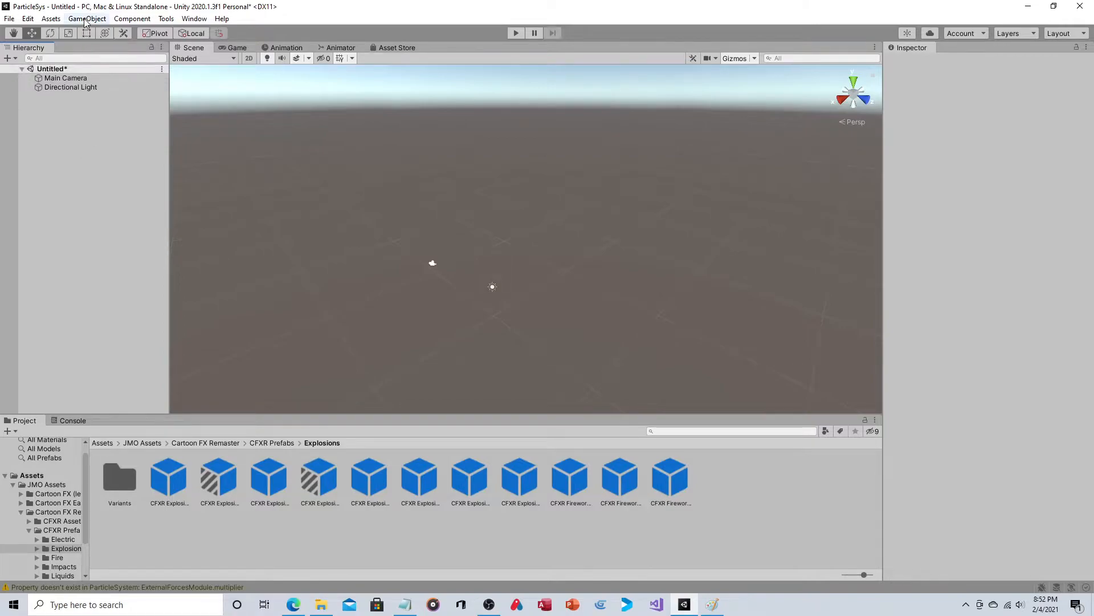
# - Add a Plane and set its position to the world origin 0,0,0
pyautogui.click(86, 18)
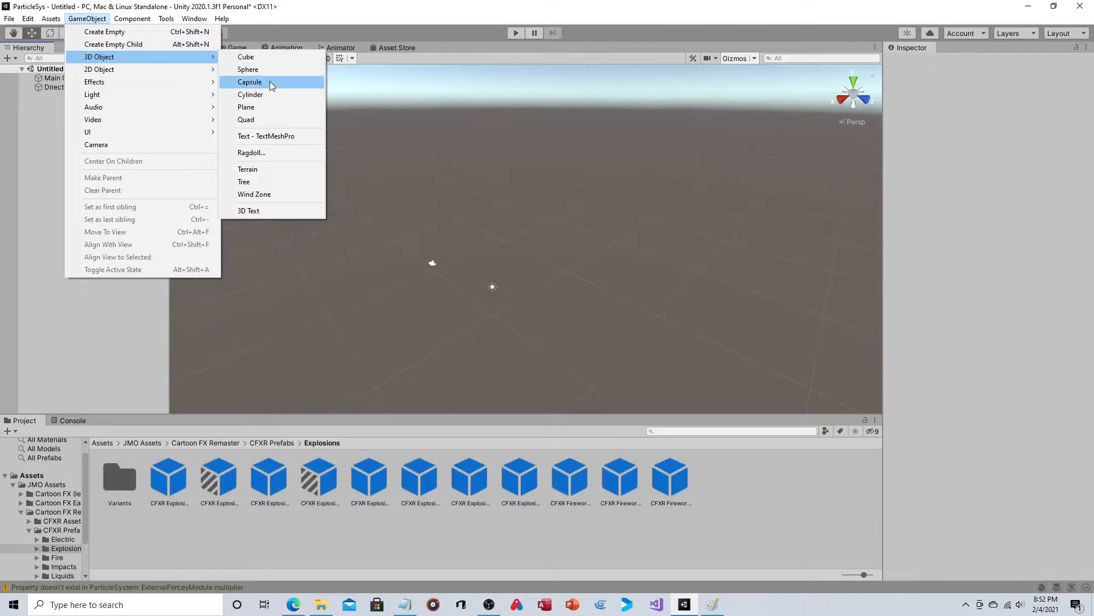
pyautogui.click(246, 107)
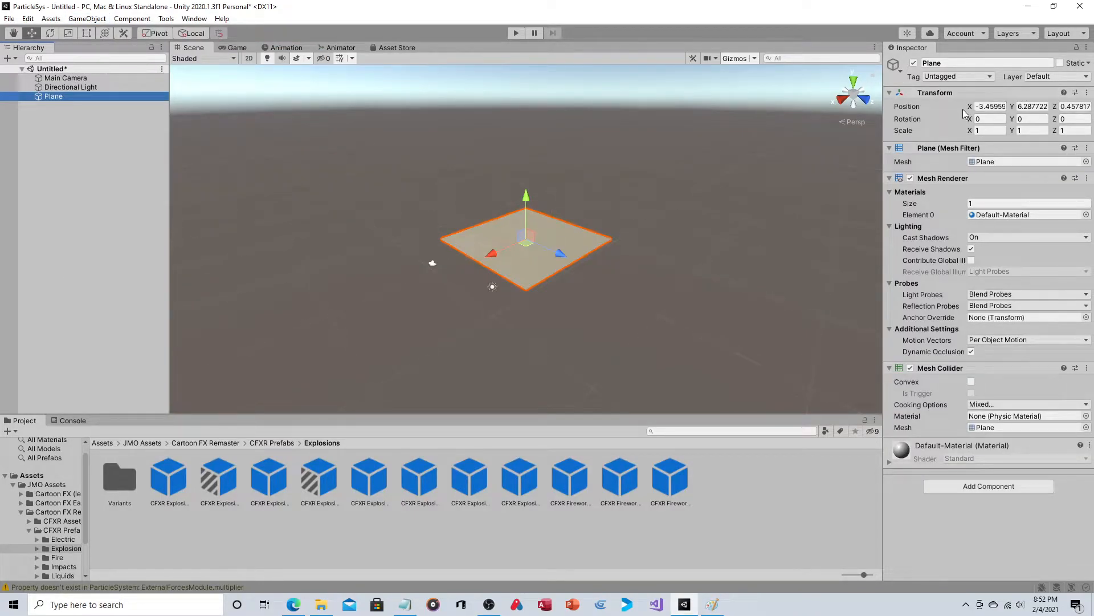
pyautogui.tripleClick(989, 106)
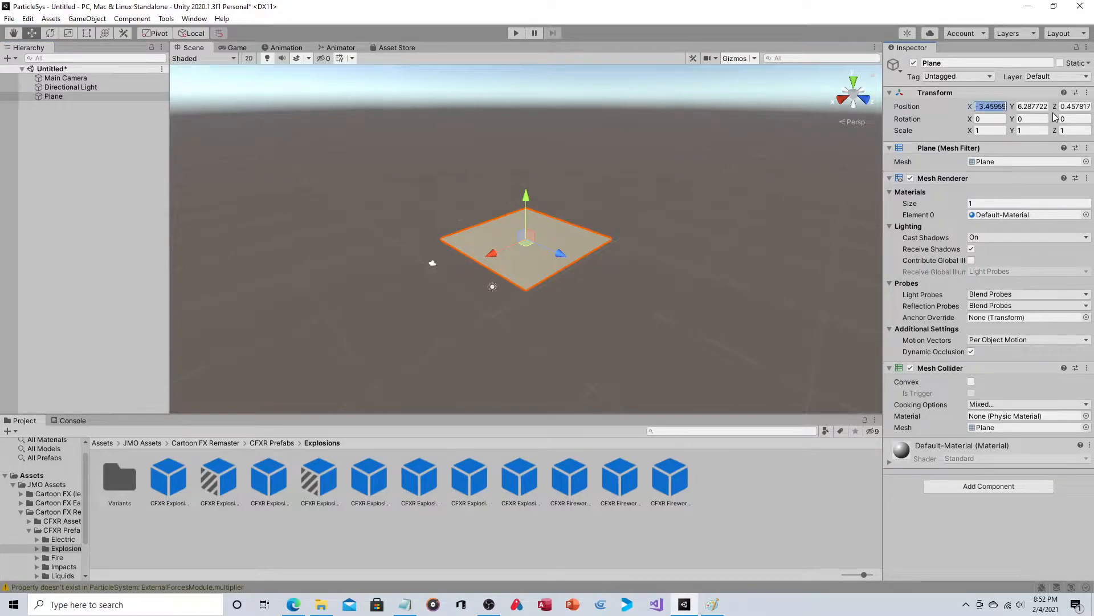
pyautogui.write('0')
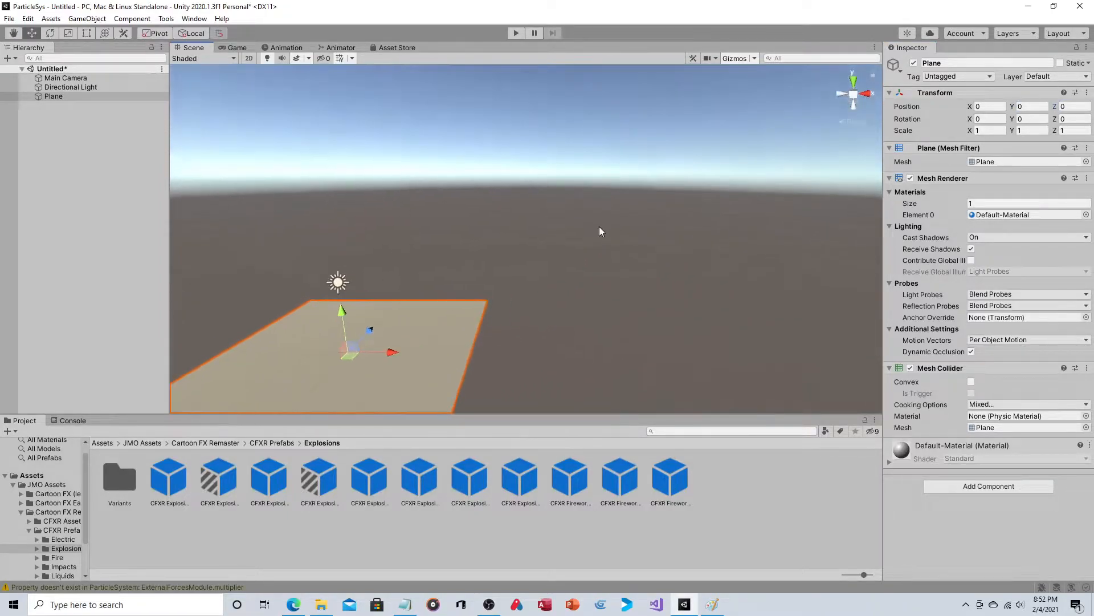
# - Move the Main Camera closer to frame the plane
pyautogui.click(66, 77)
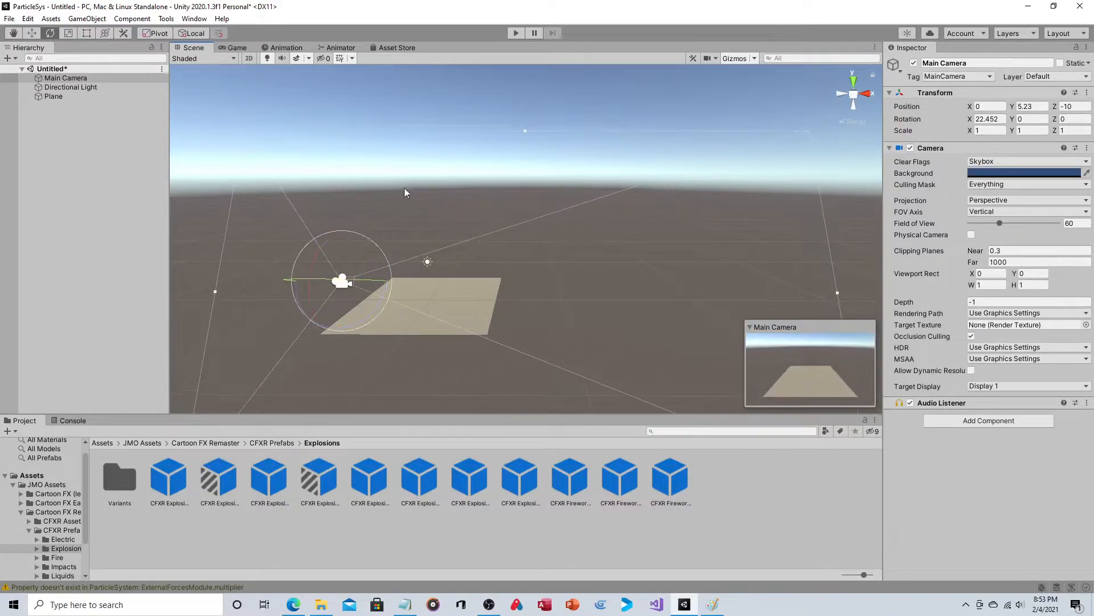
pyautogui.click(31, 33)
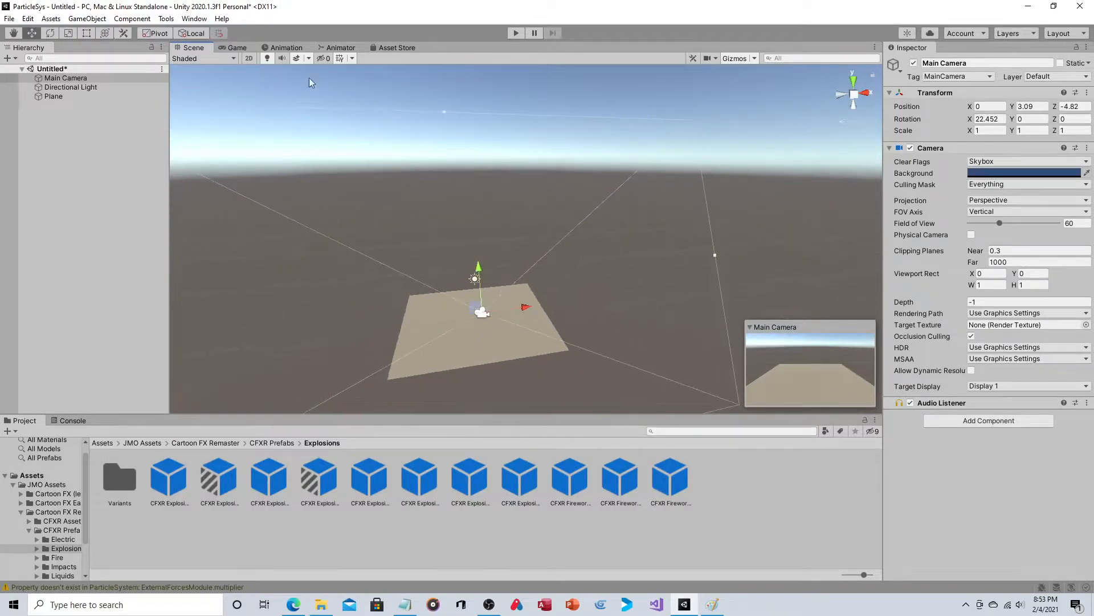
# - Add a Sphere and raise it to a Y position of 3.09 above the plane
pyautogui.click(88, 18)
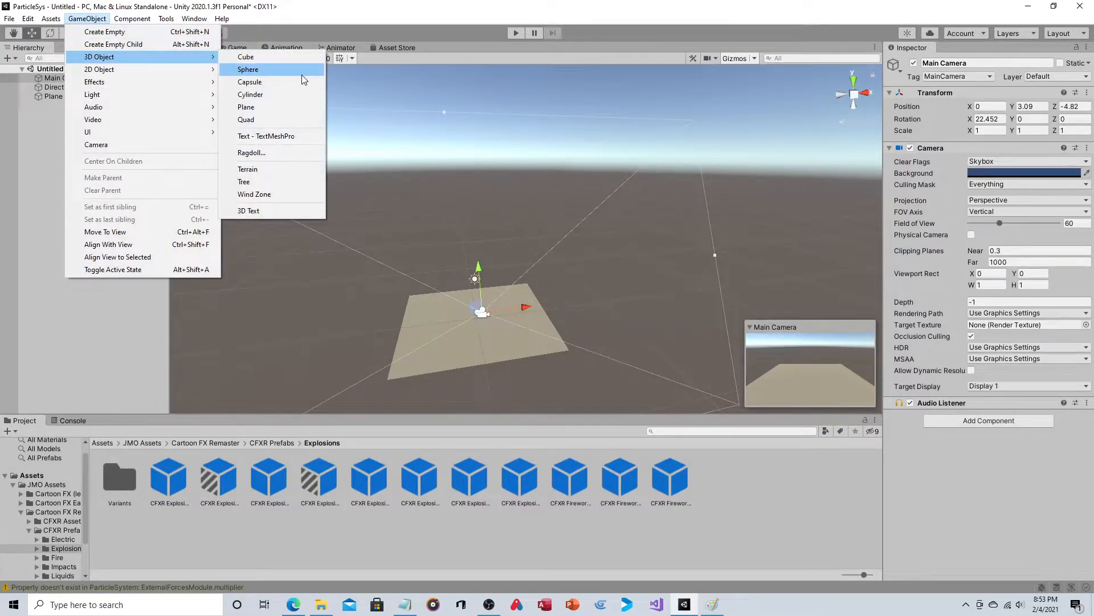
pyautogui.click(248, 69)
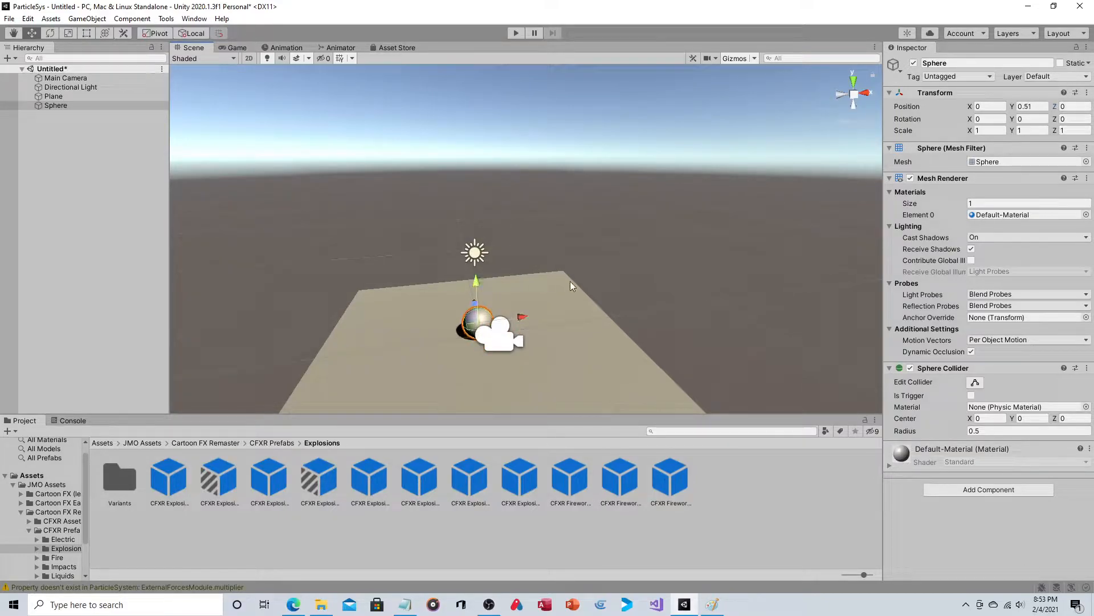
pyautogui.click(53, 96)
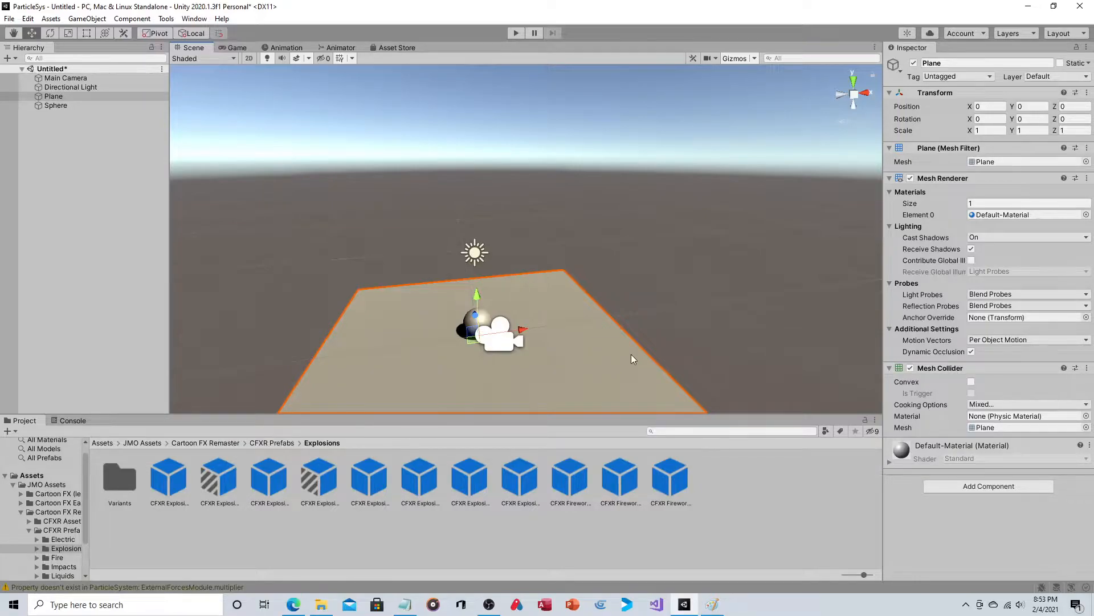
pyautogui.click(55, 105)
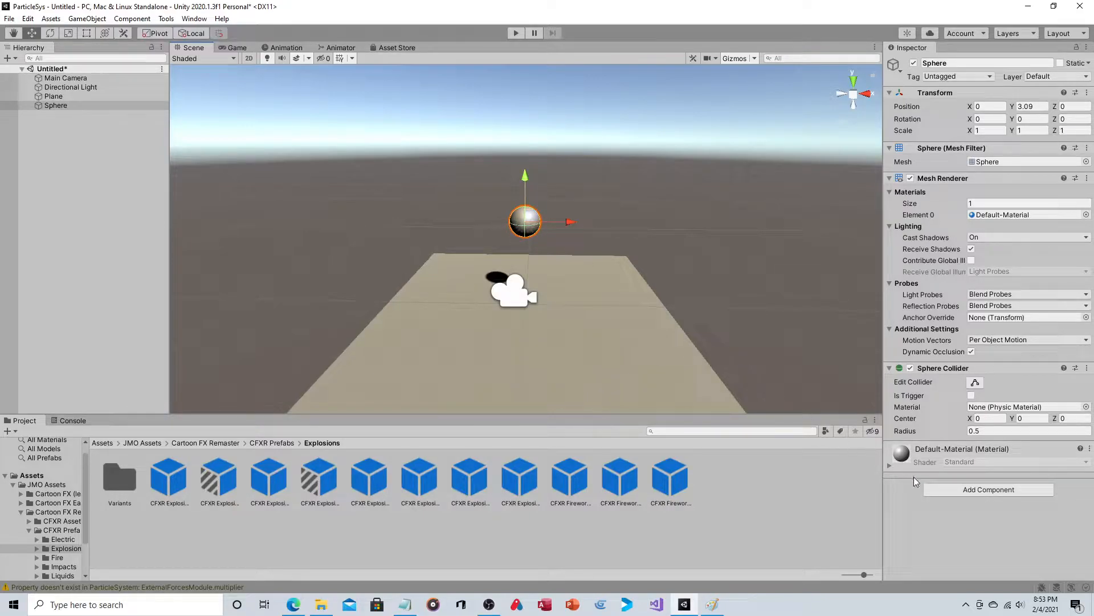
# - Add a Physics Rigidbody component to the Sphere
pyautogui.click(987, 489)
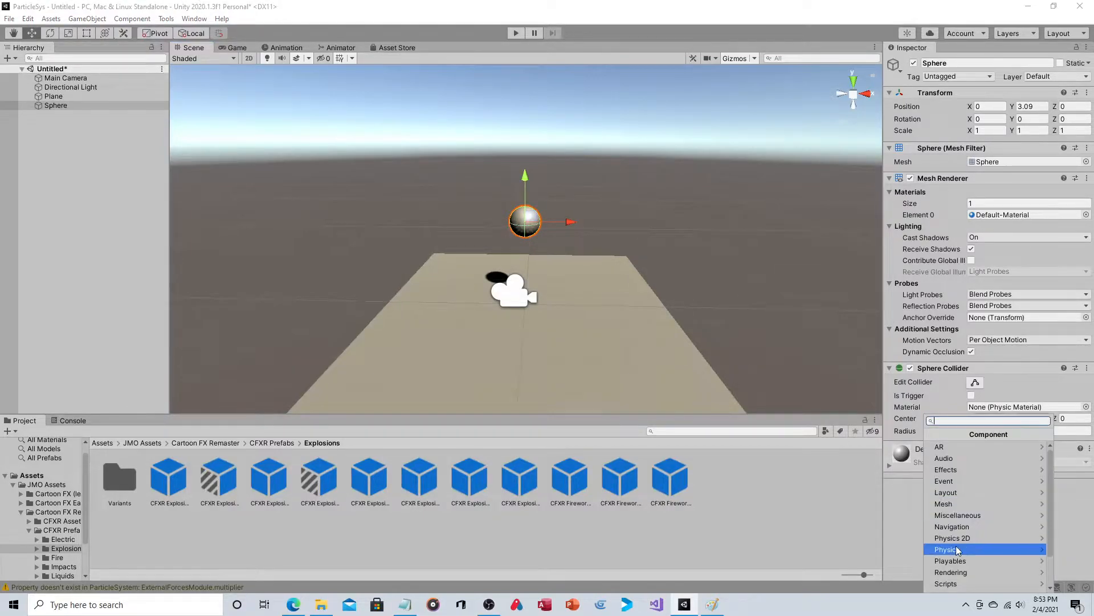
pyautogui.click(948, 550)
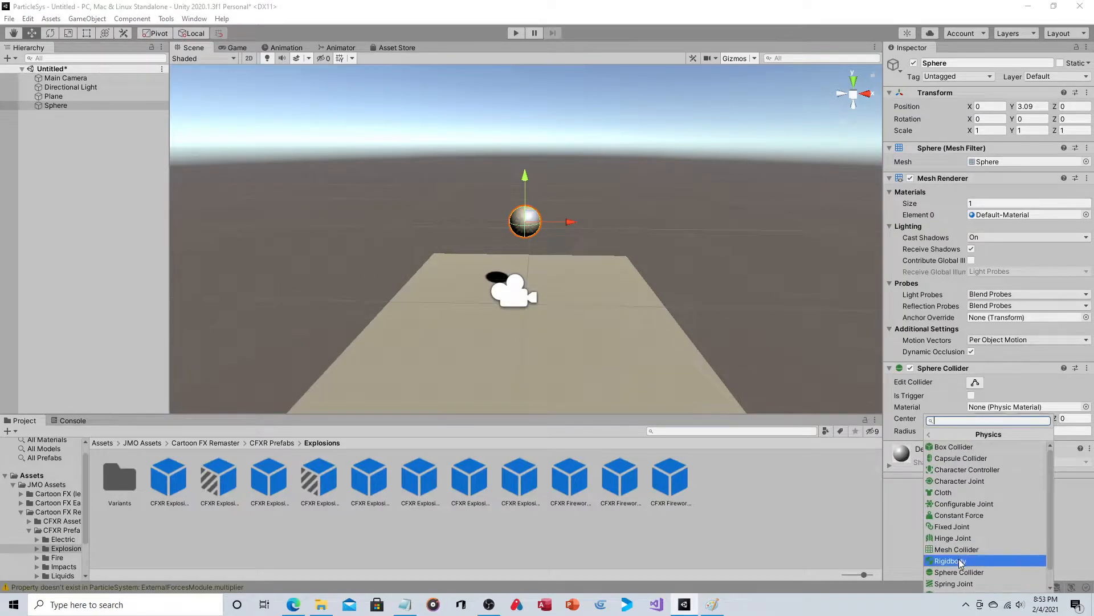
pyautogui.click(947, 560)
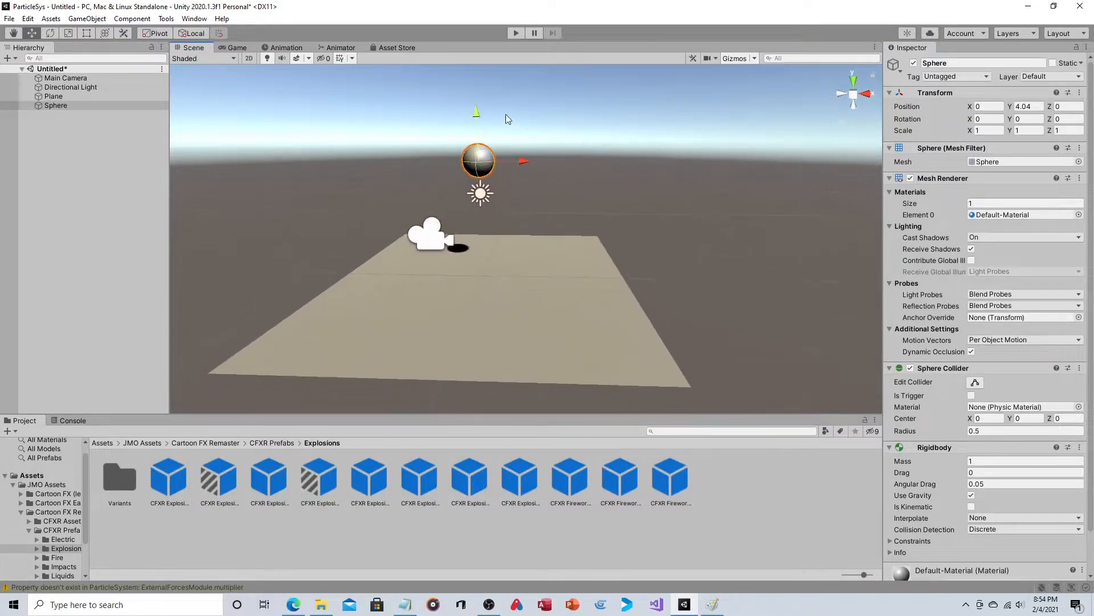
# - Play the scene to watch the sphere fall onto the plane, then stop
pyautogui.click(516, 33)
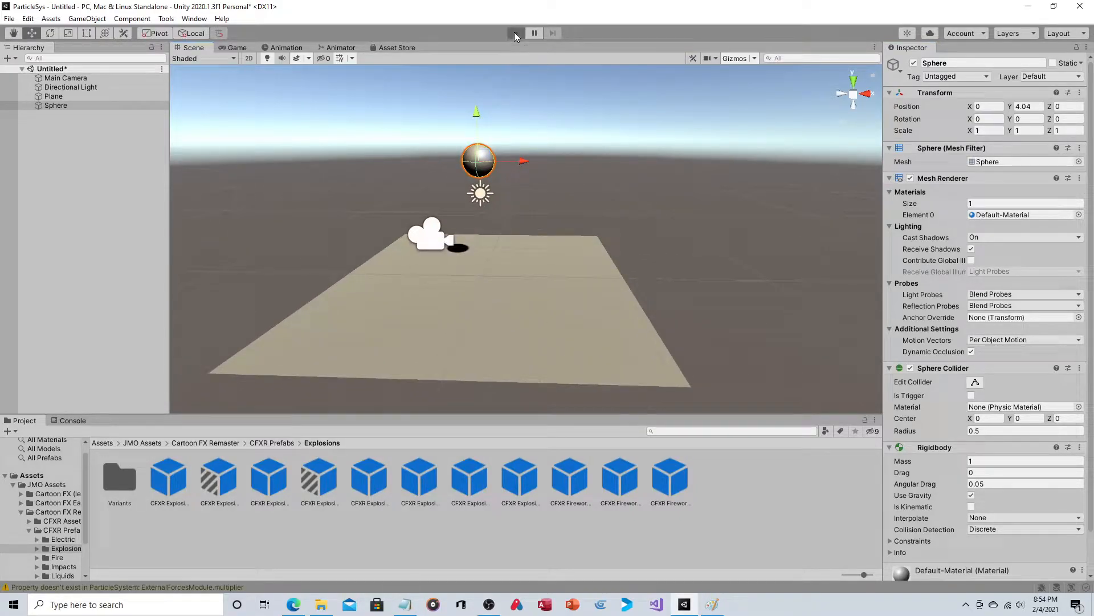
pyautogui.click(515, 33)
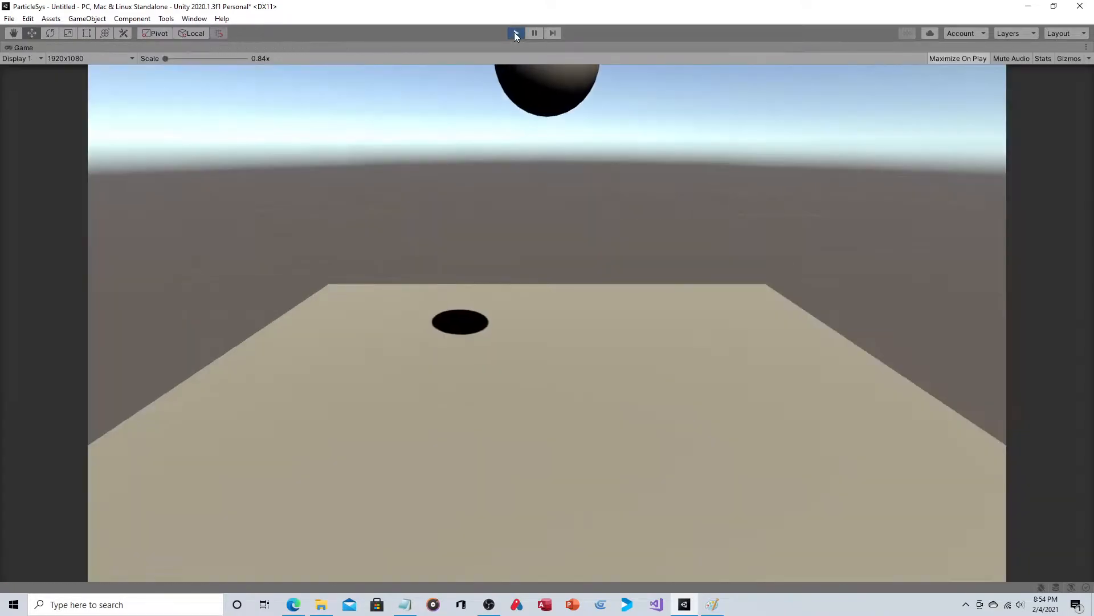
pyautogui.click(515, 33)
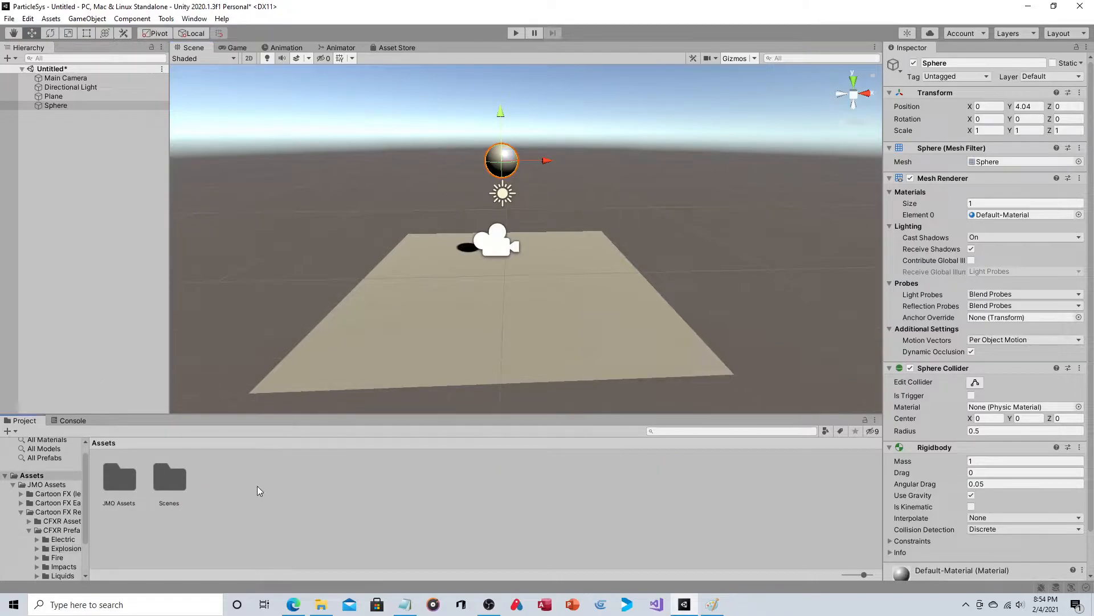
# - Create a new C# script named detonate in the Assets folder
pyautogui.rightClick(259, 490)
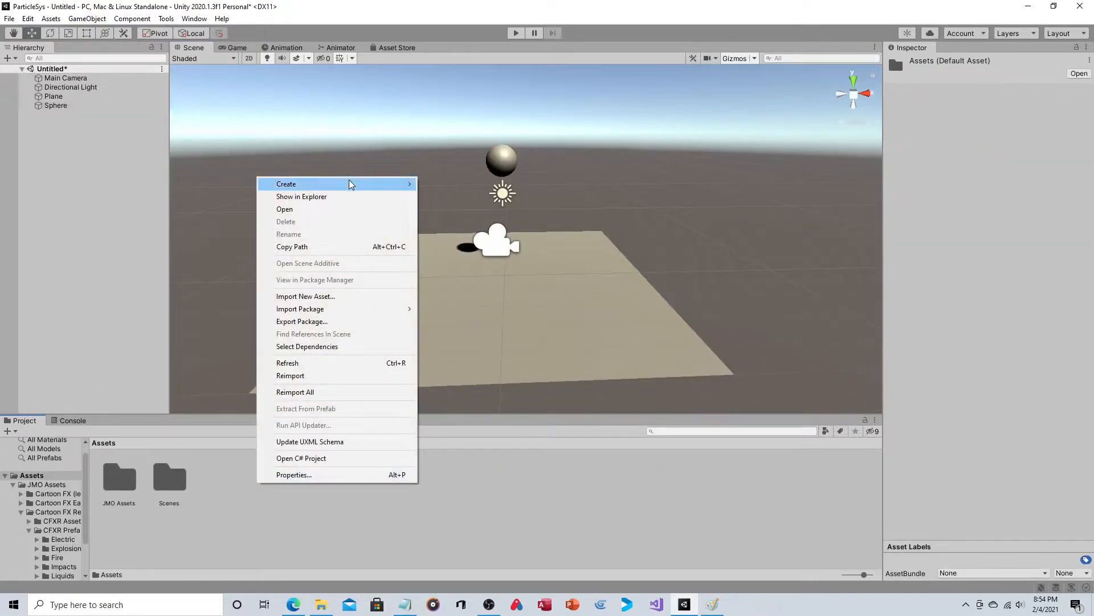
pyautogui.click(285, 184)
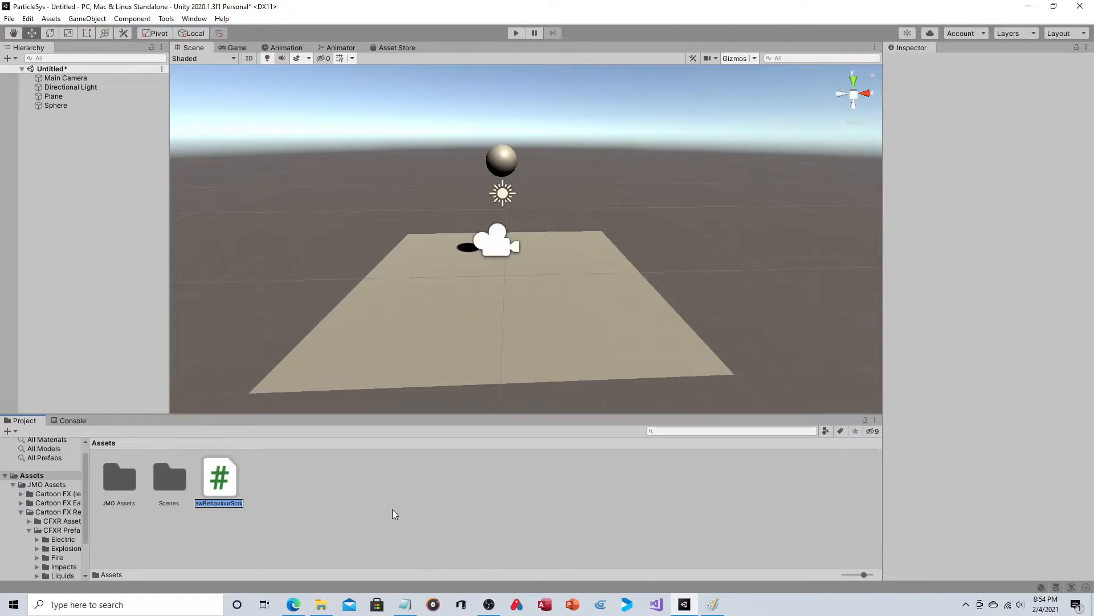
pyautogui.write('detonate')
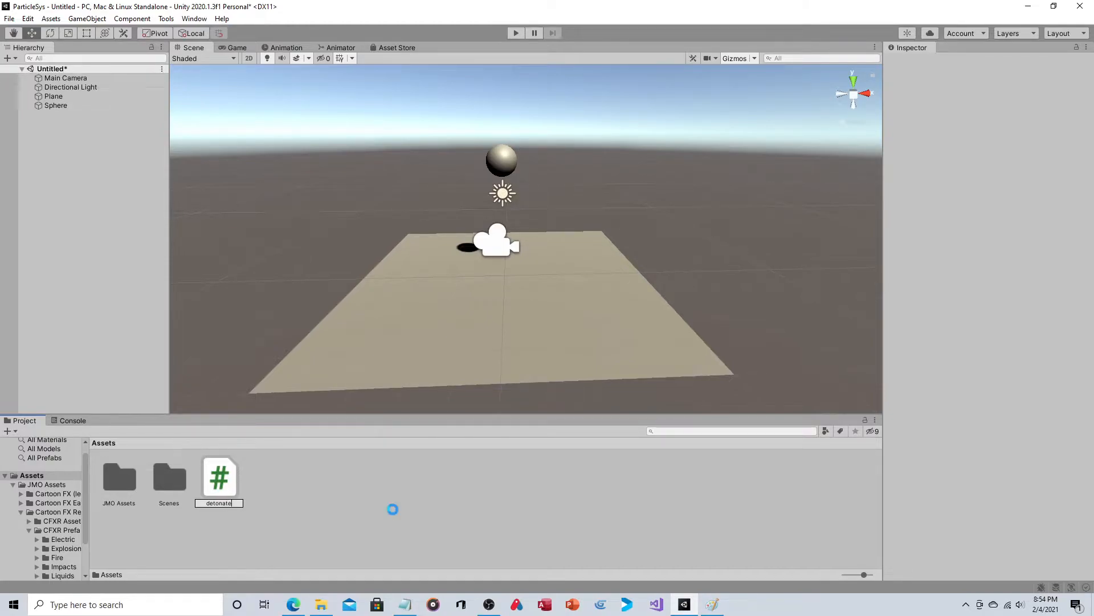
# - Attach the detonate script to the Sphere and open it for editing
pyautogui.click(56, 105)
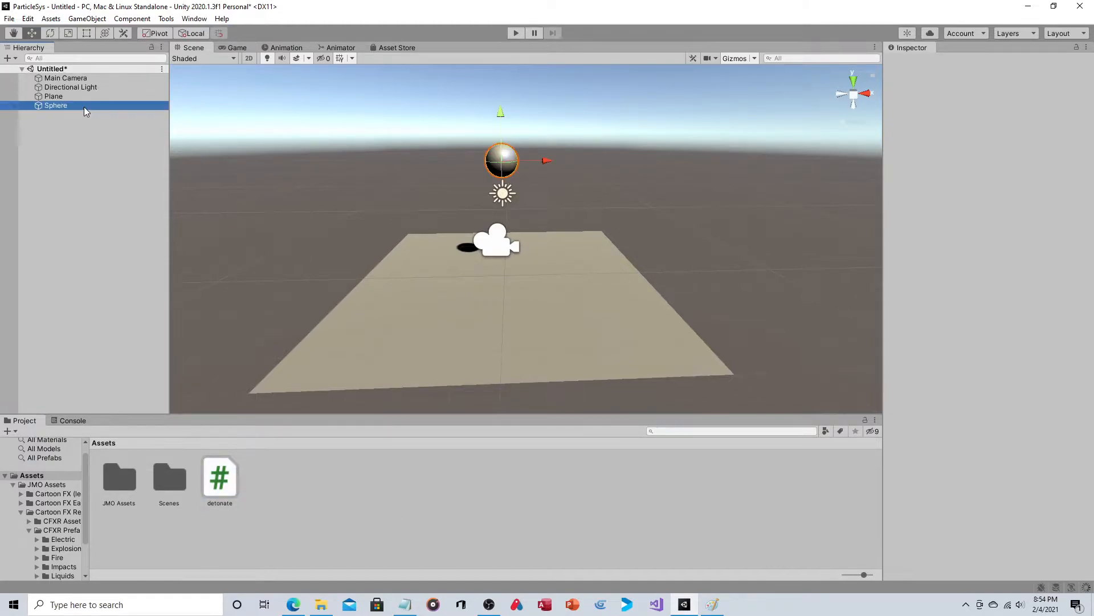
pyautogui.click(55, 104)
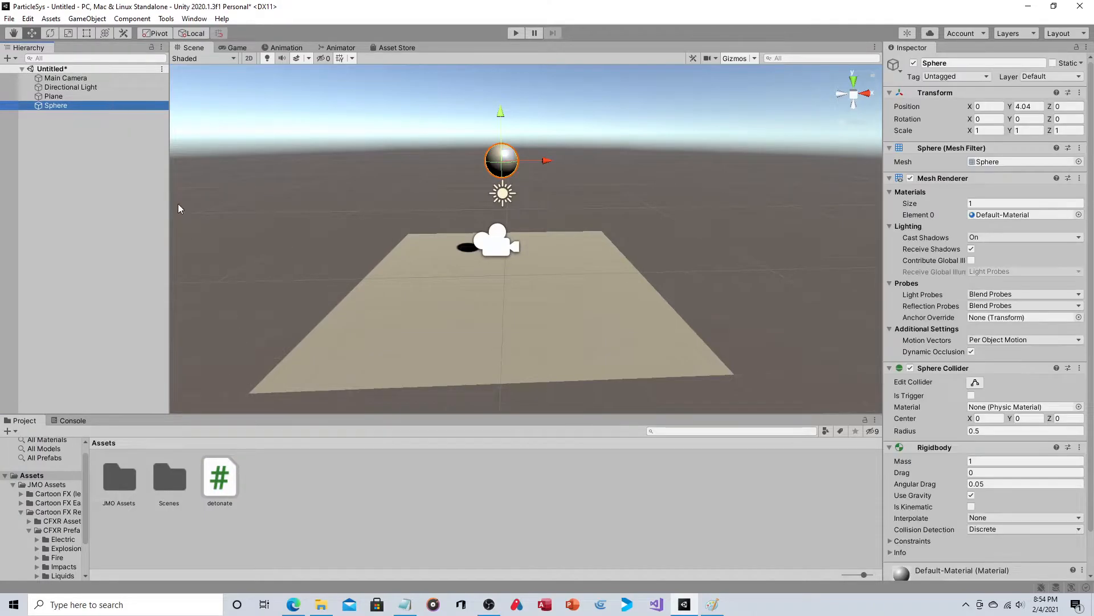
pyautogui.scroll(-3)
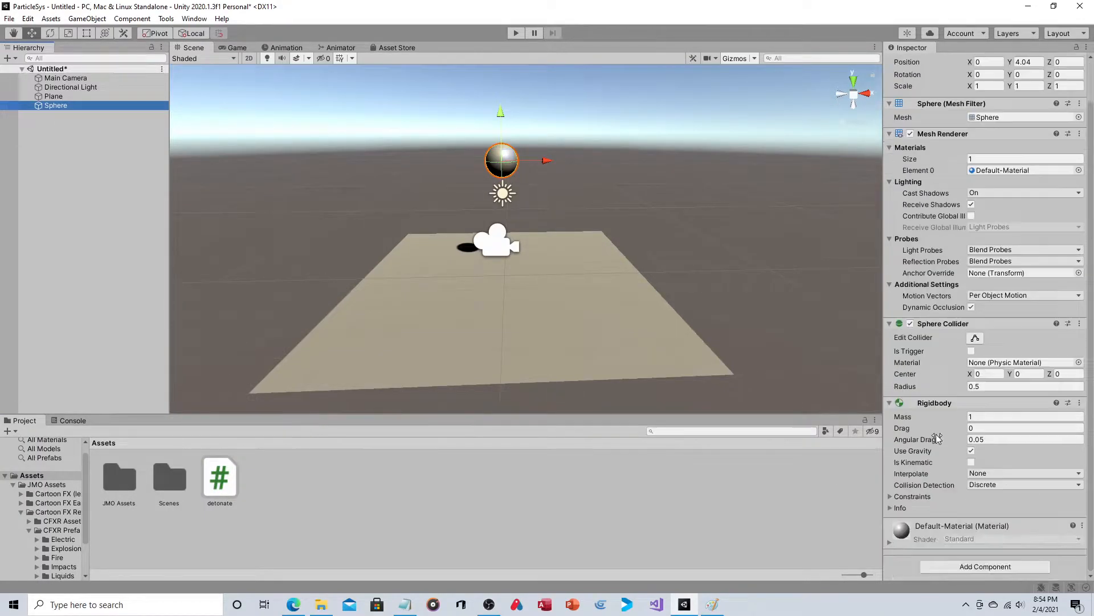
pyautogui.click(220, 476)
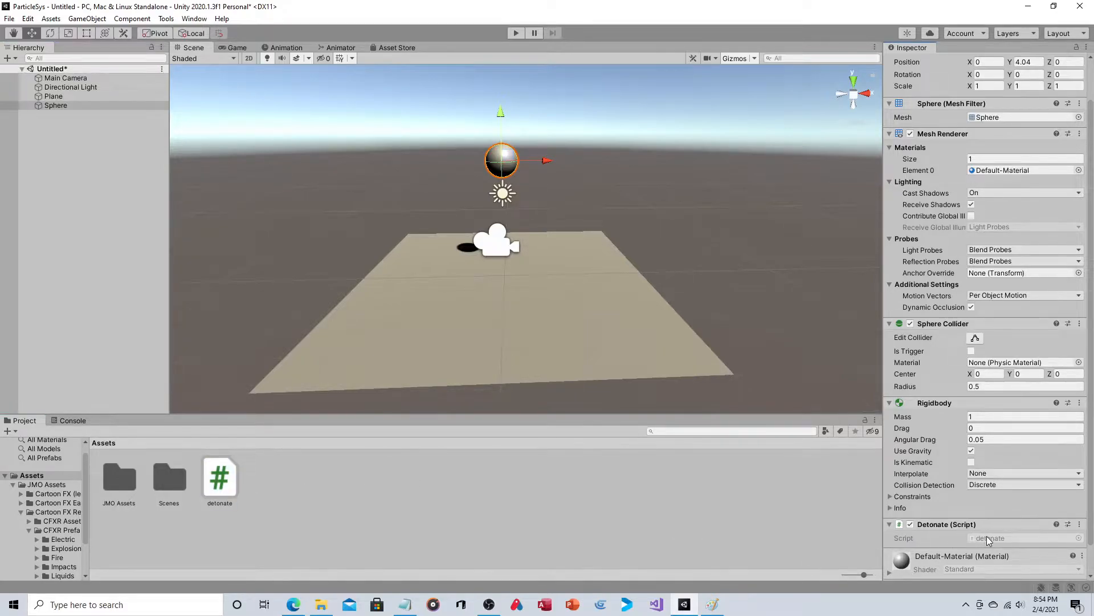
pyautogui.doubleClick(219, 478)
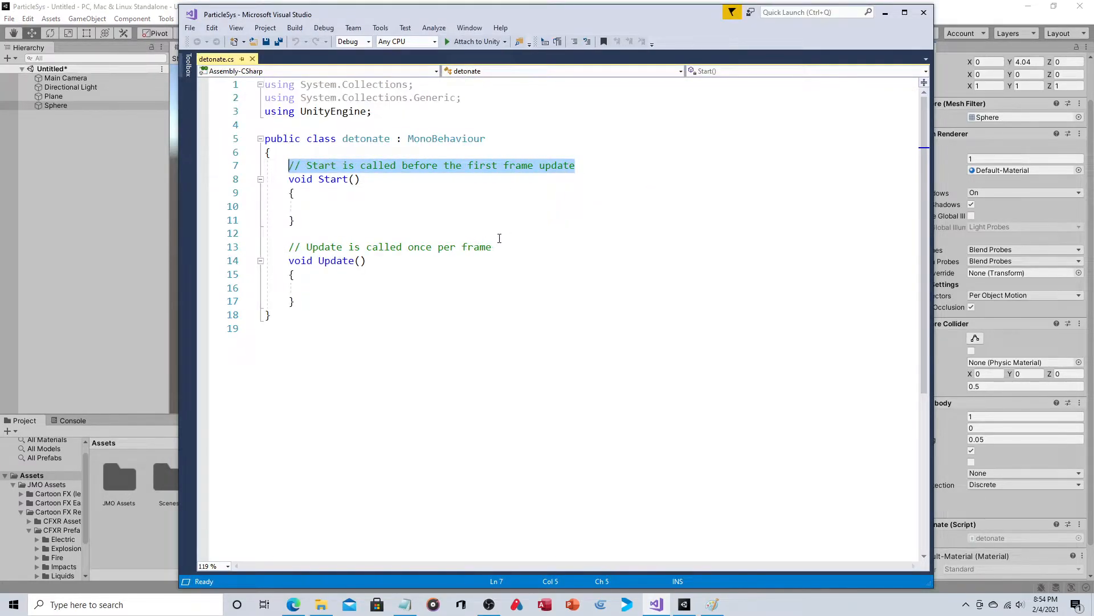
# - Remove the template comments and add an OnTriggerEnter(Collider other) handler
pyautogui.press('Delete')
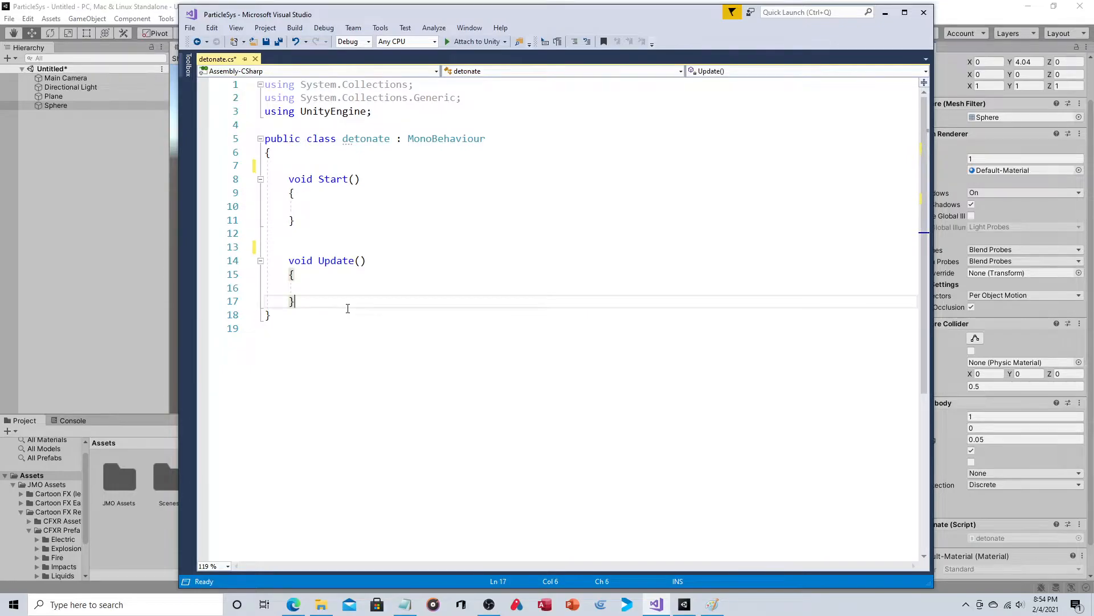
pyautogui.press('enter')
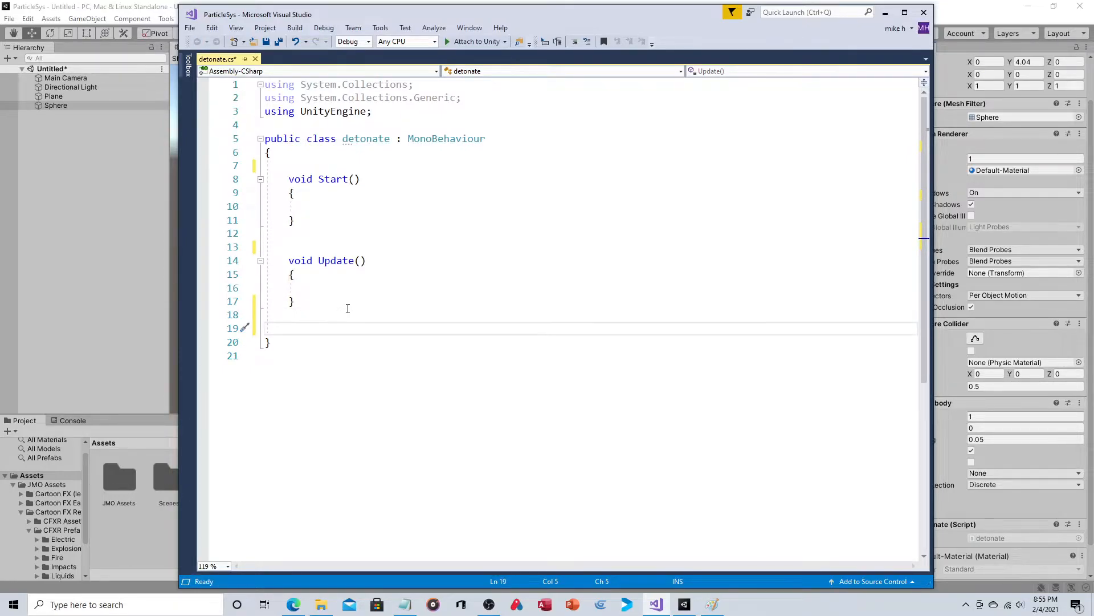
pyautogui.write('on')
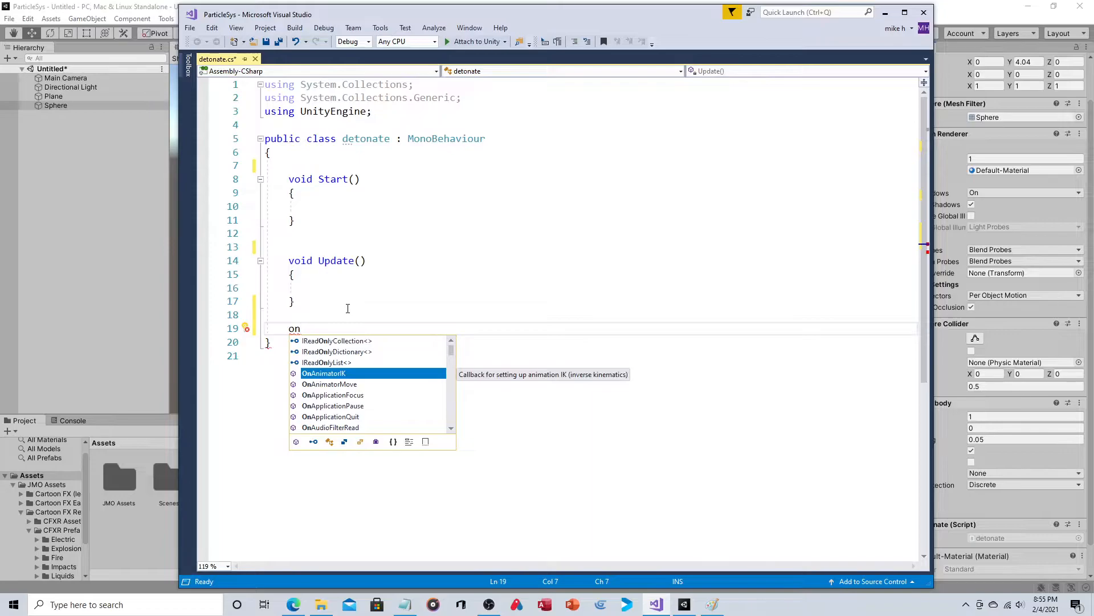
pyautogui.write('trig')
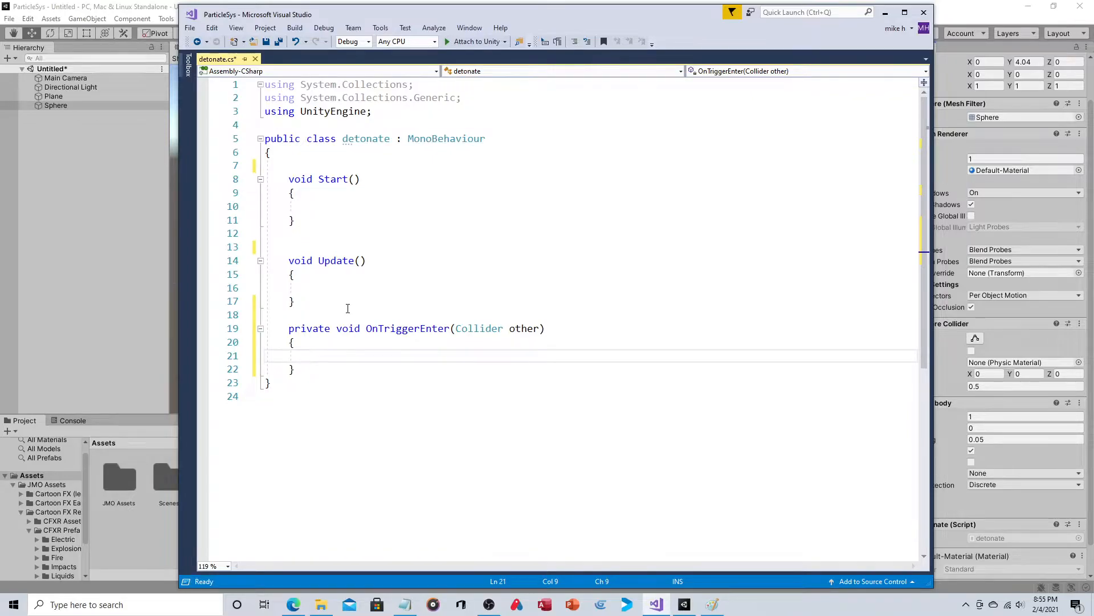
pyautogui.press('enter')
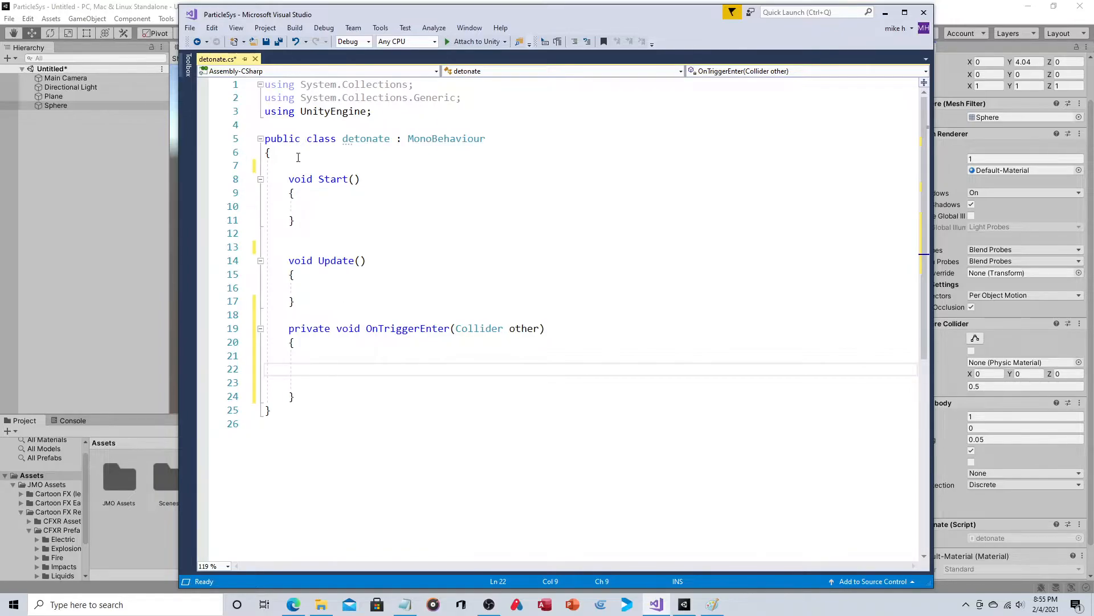
# - Declare 'public Transform boomObj;' at the top of the class and return to Unity
pyautogui.click(272, 165)
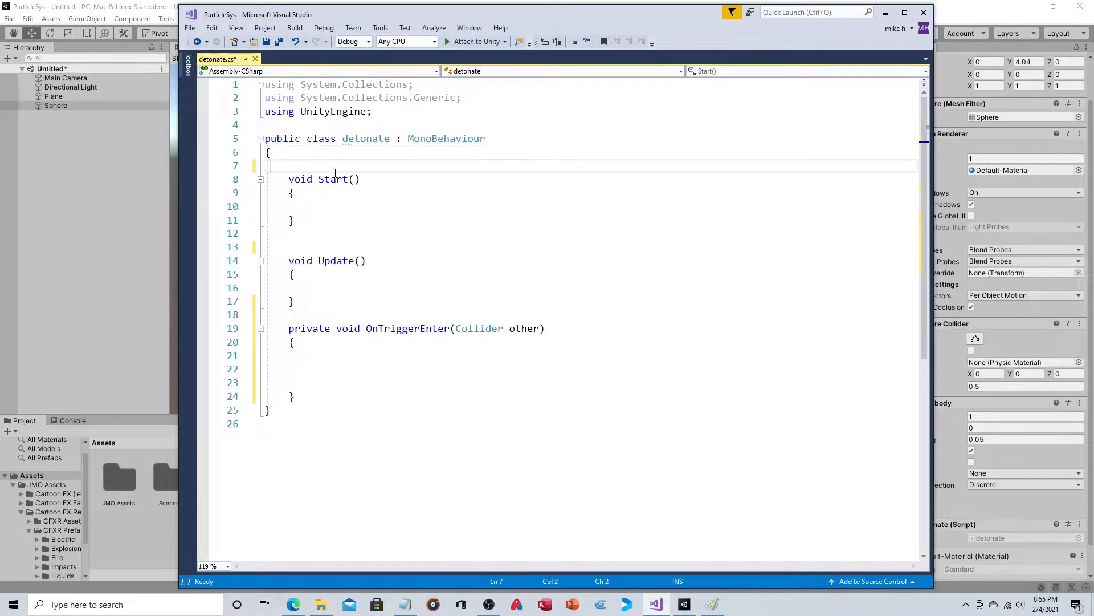
pyautogui.press('enter')
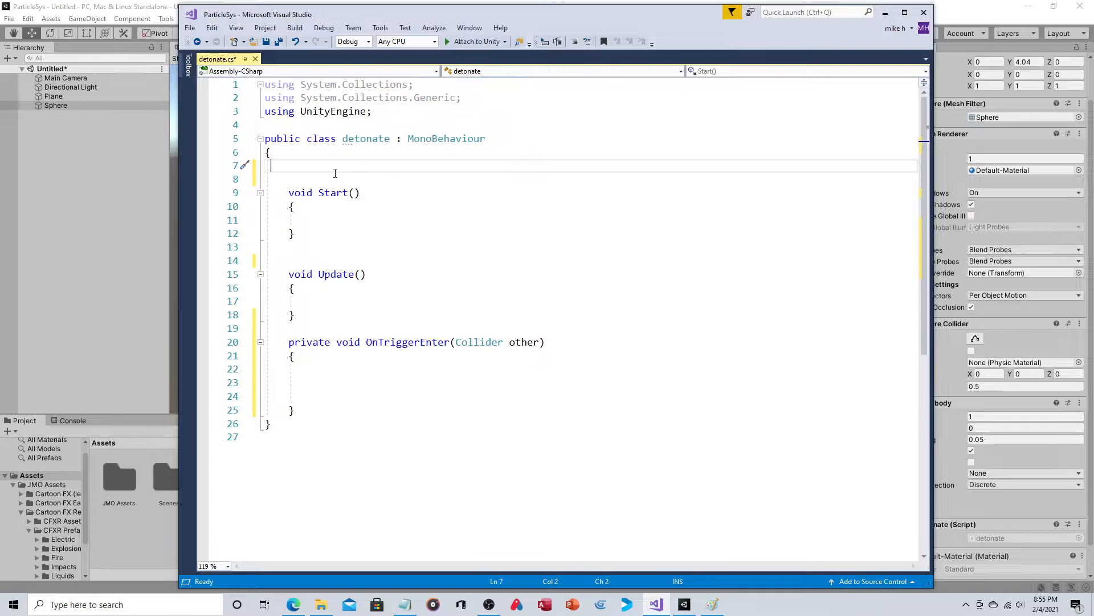
pyautogui.press('Return')
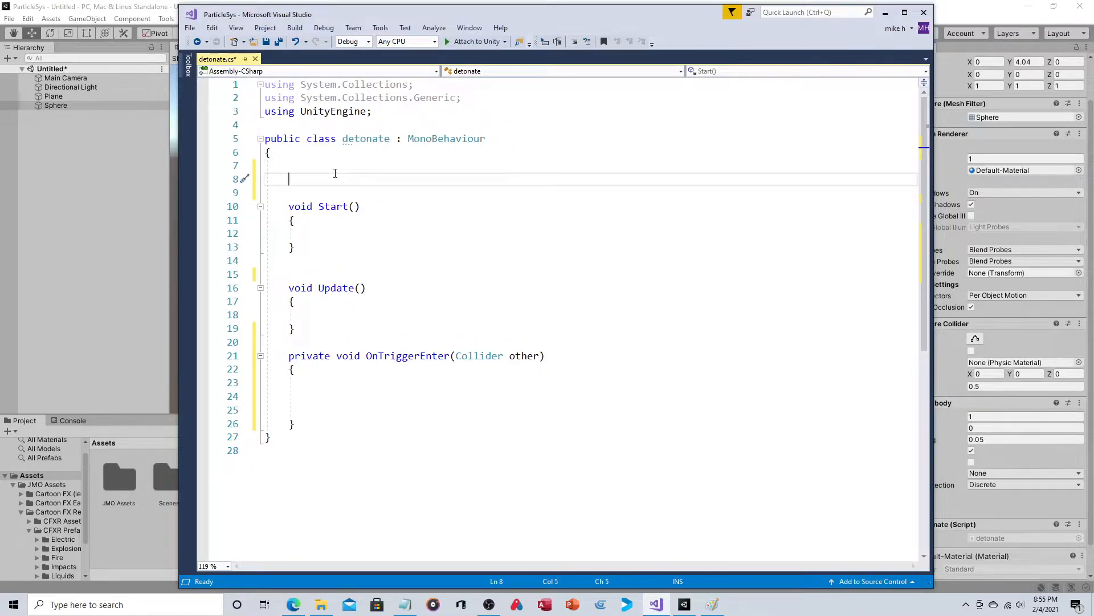
pyautogui.write('public')
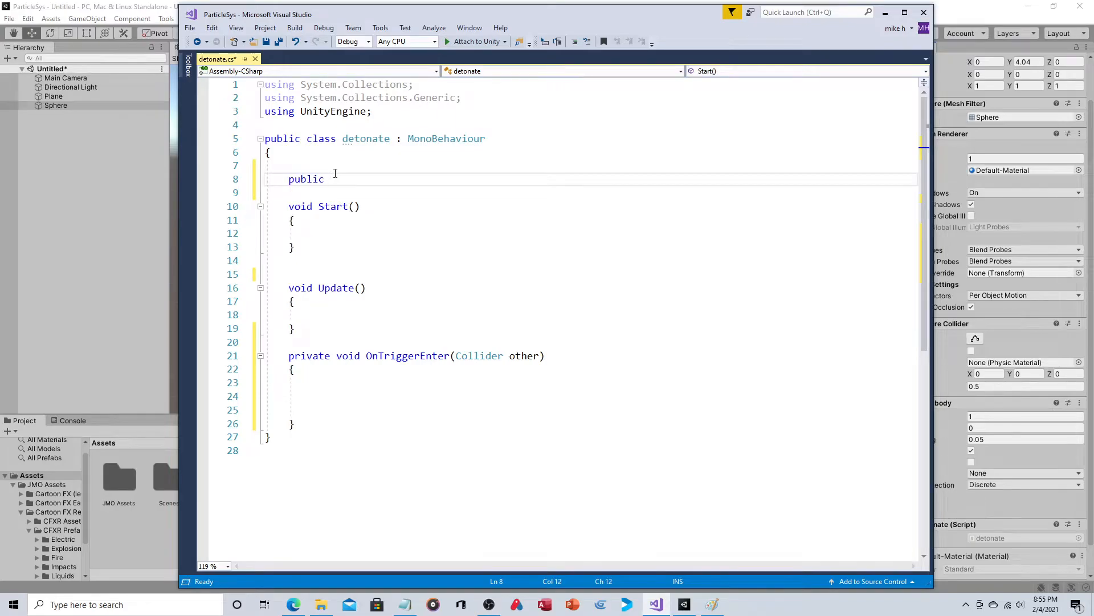
pyautogui.write('Transform')
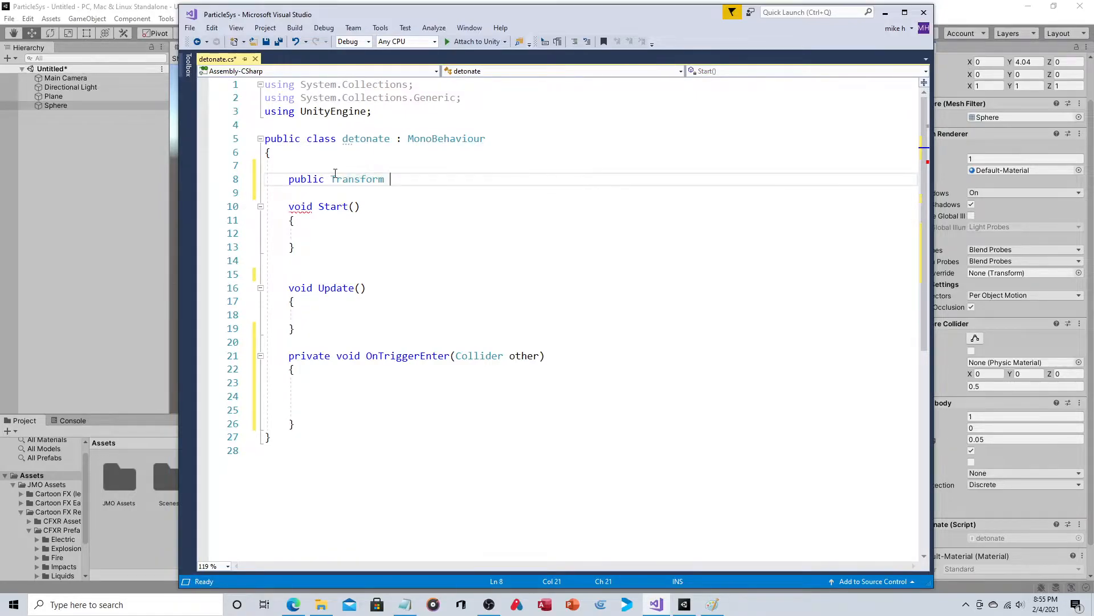
pyautogui.write('b')
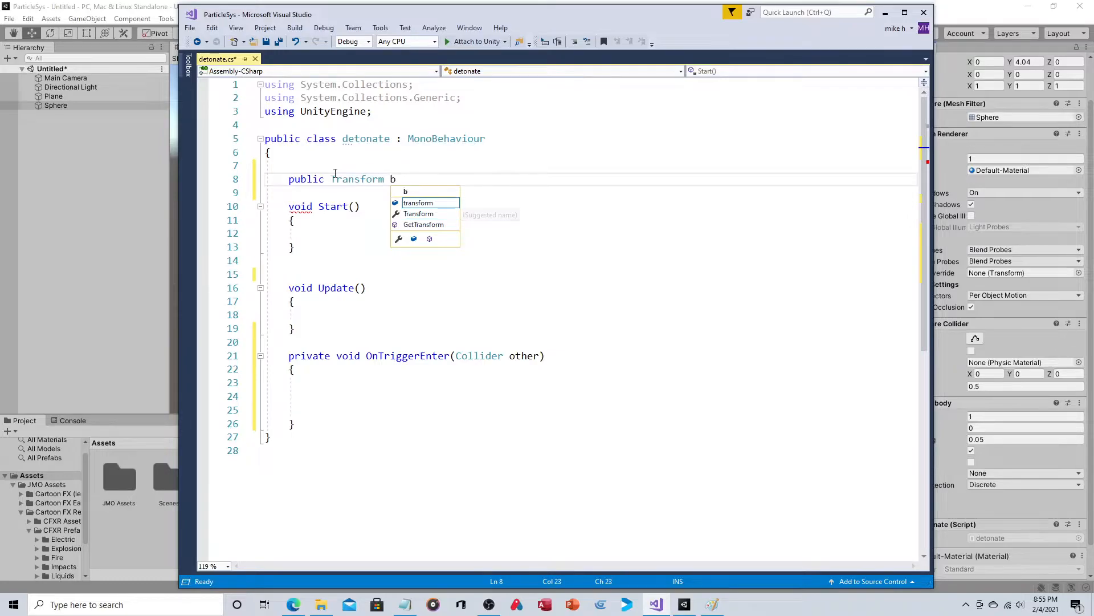
pyautogui.write('oomObj;')
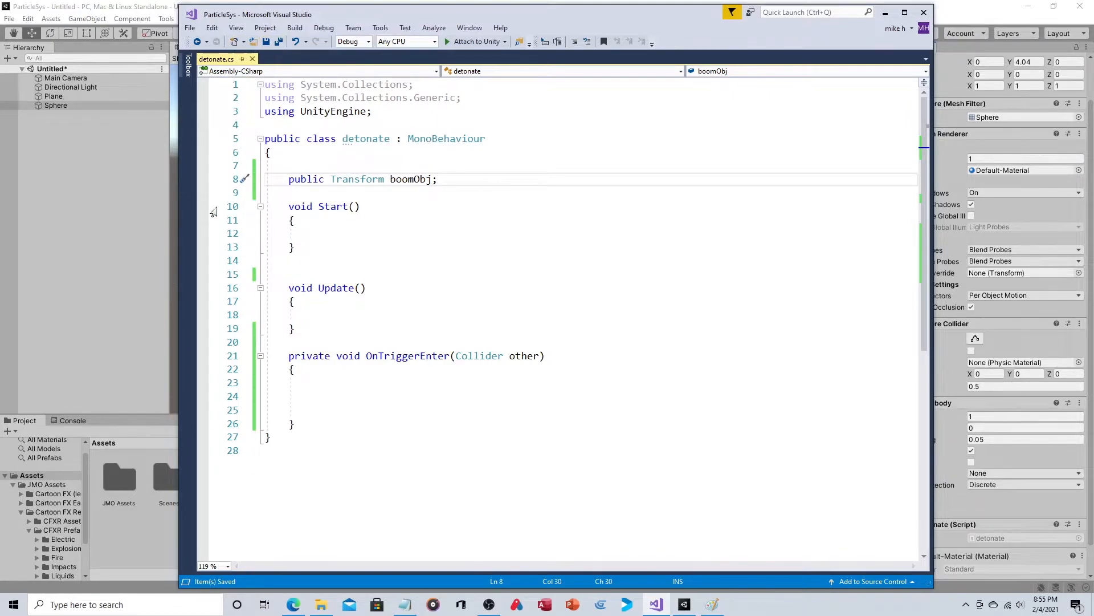
pyautogui.click(654, 604)
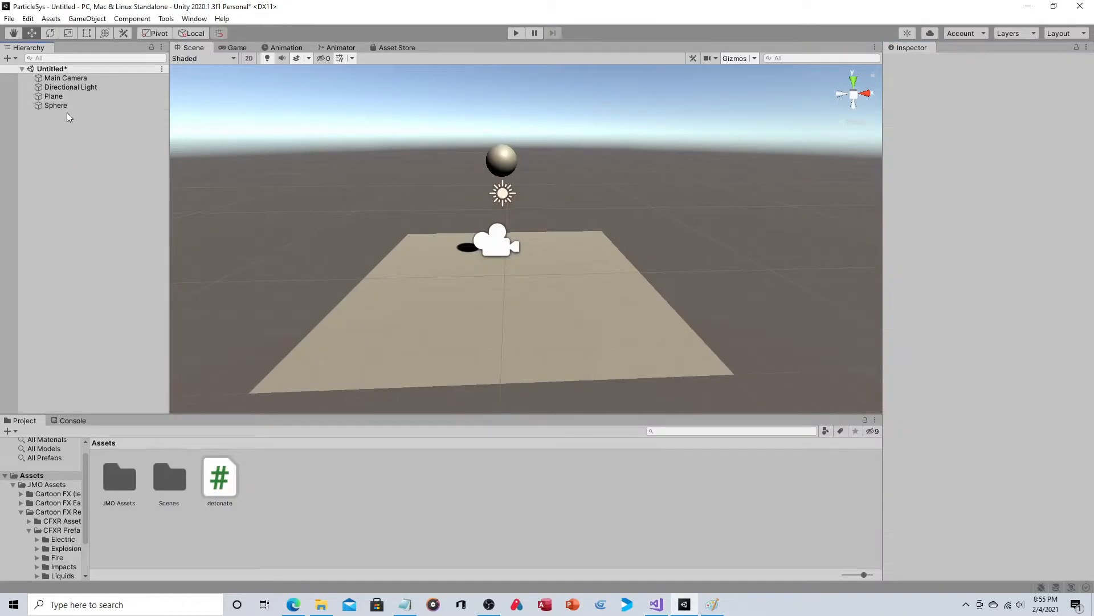
# - Browse Assets > JMO Assets > Cartoon FX Remaster > CFXR Prefabs > Explosions with the Sphere selected
pyautogui.click(56, 105)
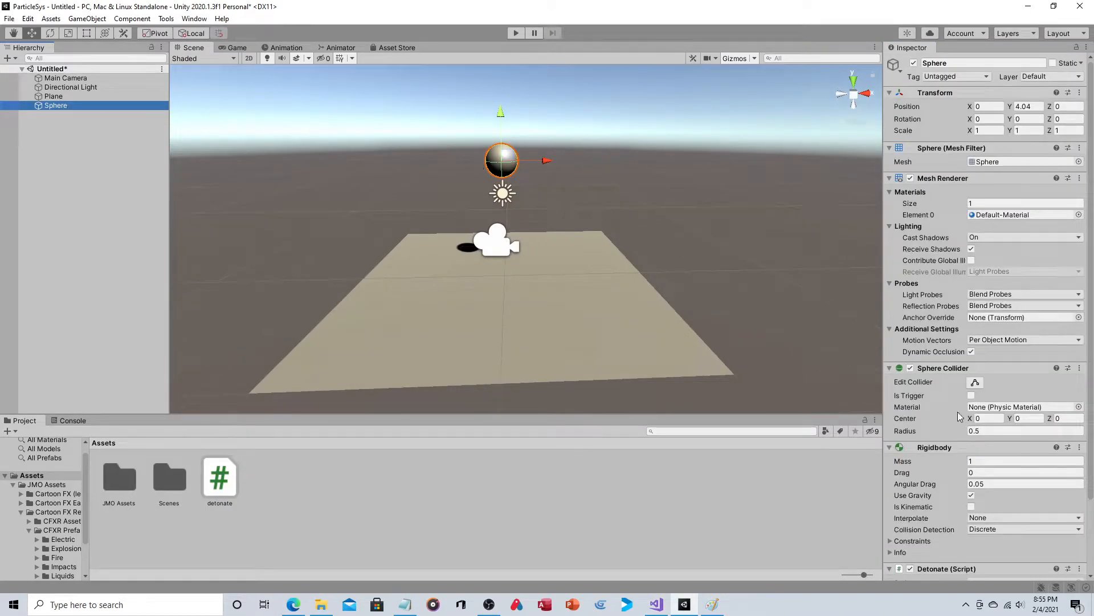
pyautogui.scroll(-3)
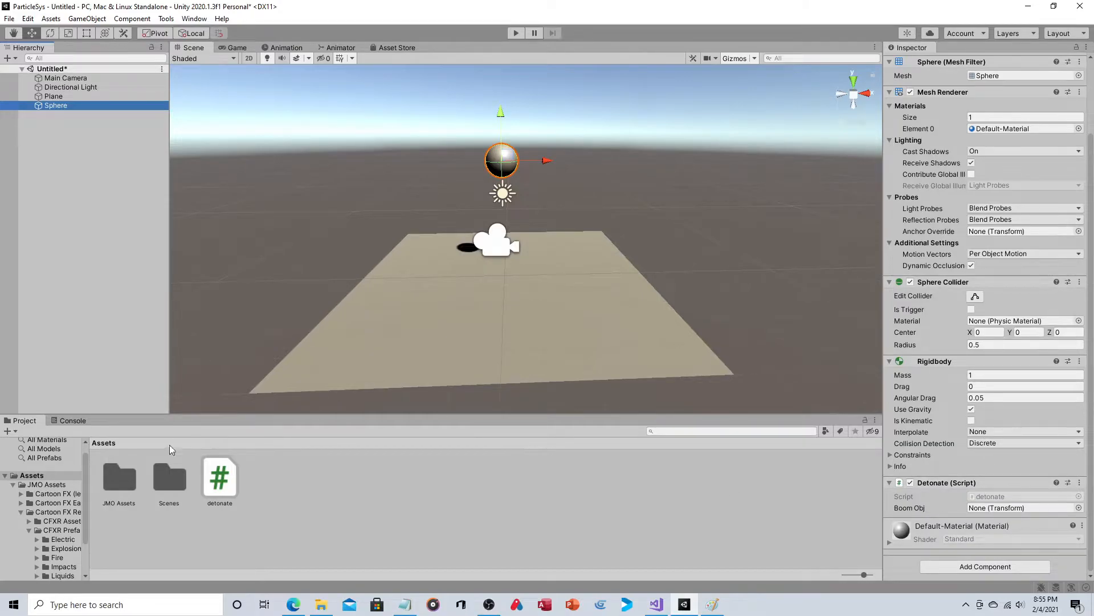
pyautogui.doubleClick(119, 478)
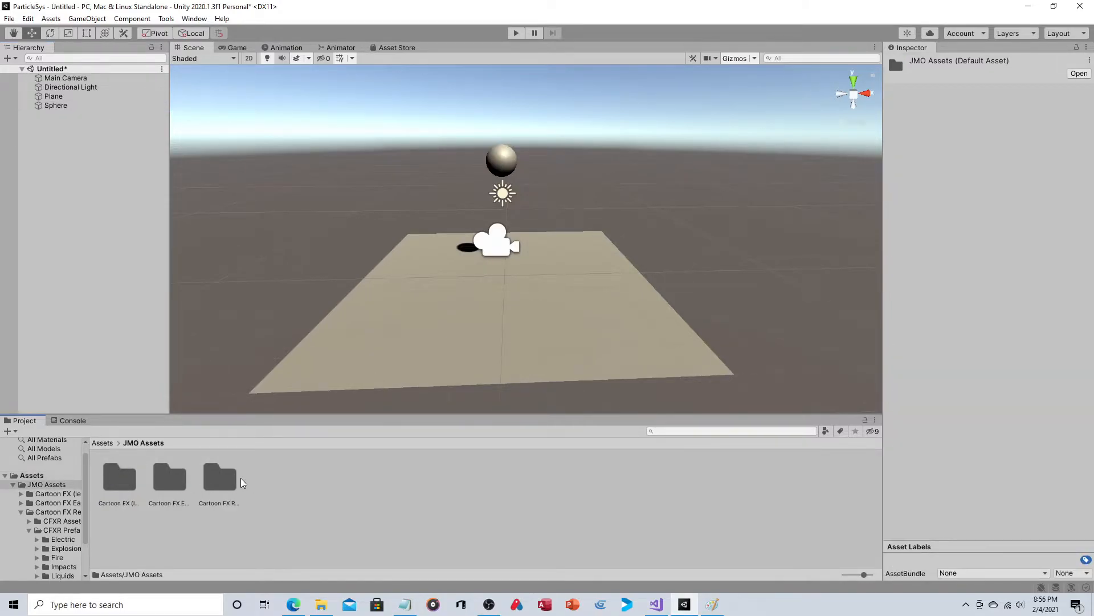
pyautogui.doubleClick(219, 477)
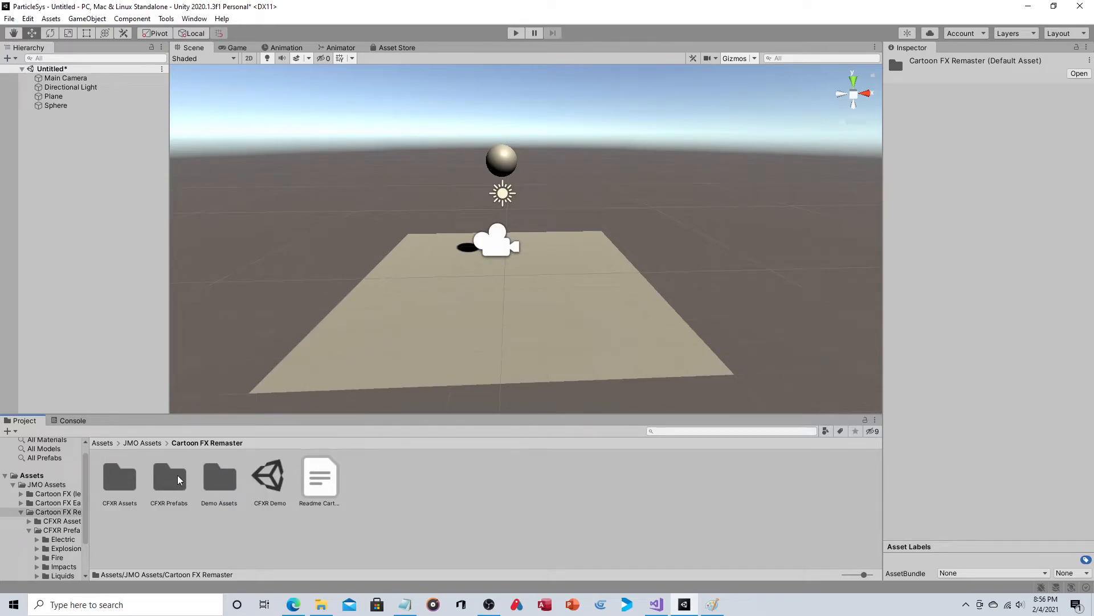
pyautogui.doubleClick(169, 478)
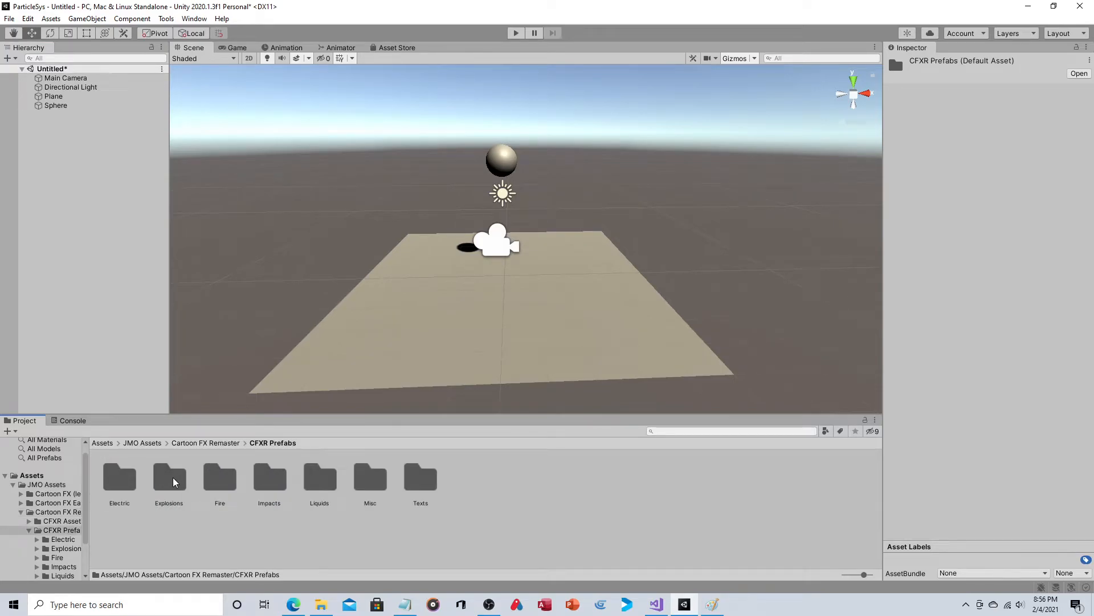
pyautogui.doubleClick(169, 477)
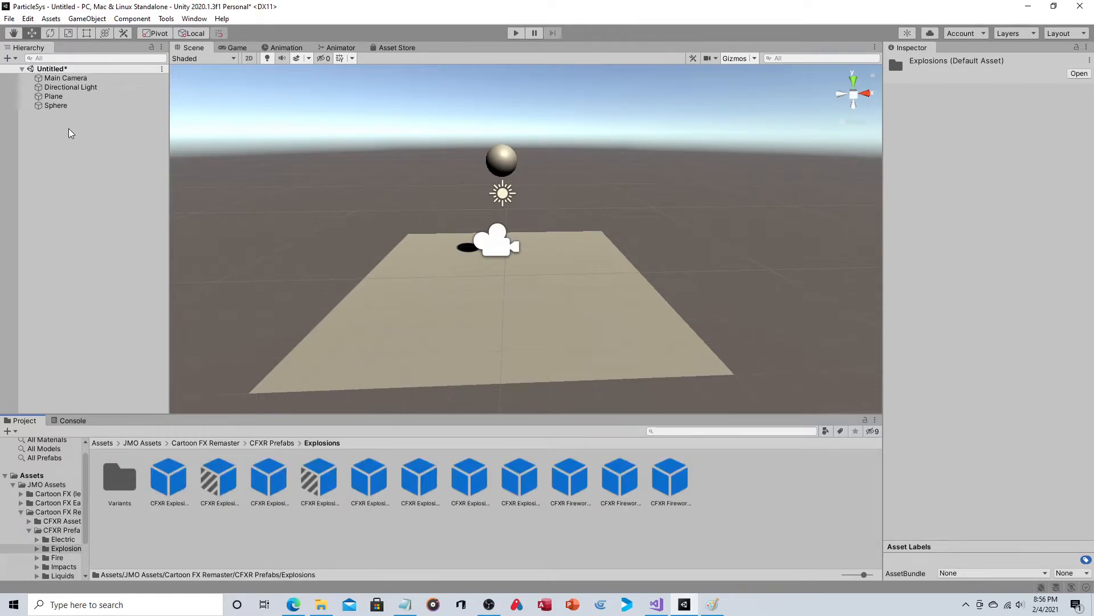
# - Assign CFXR Explosion 1 to the Sphere's Boom Obj field and return to the Assets root
pyautogui.click(56, 105)
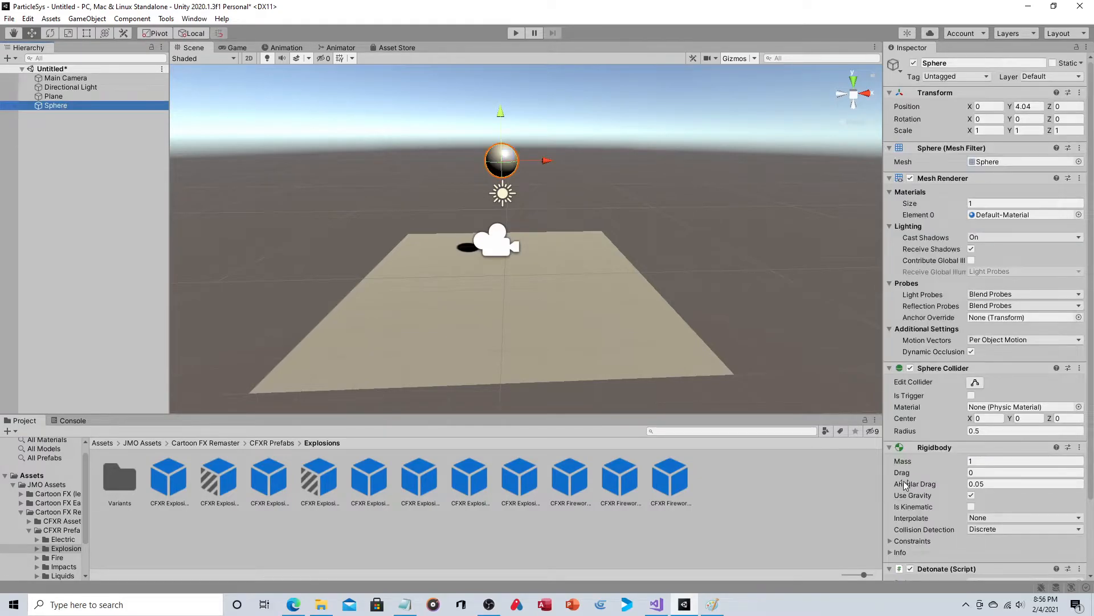
pyautogui.scroll(-3)
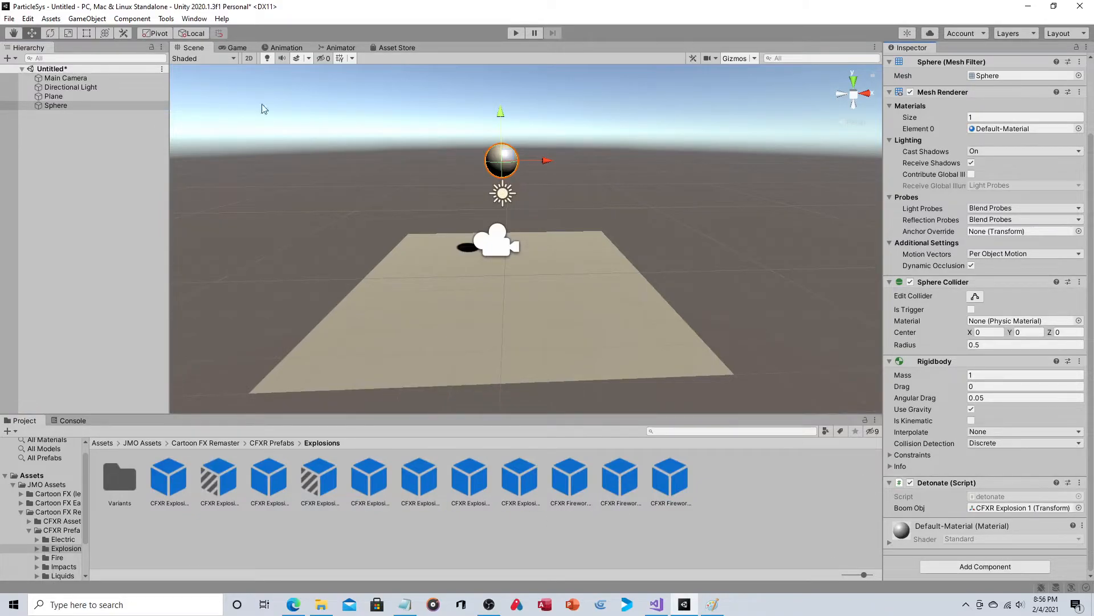
pyautogui.moveTo(480, 350)
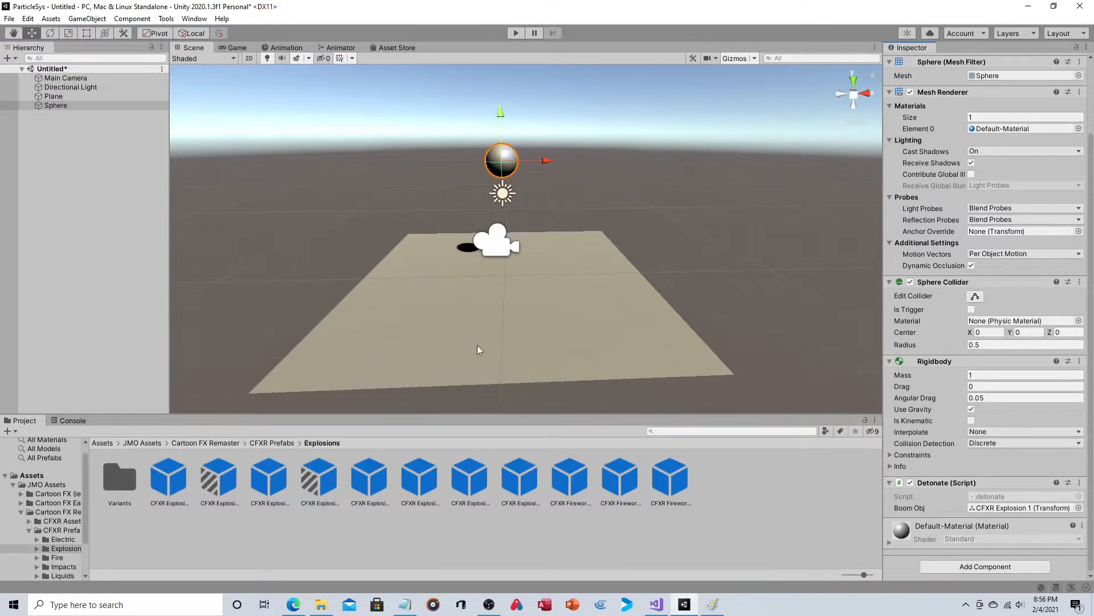
pyautogui.moveTo(325, 145)
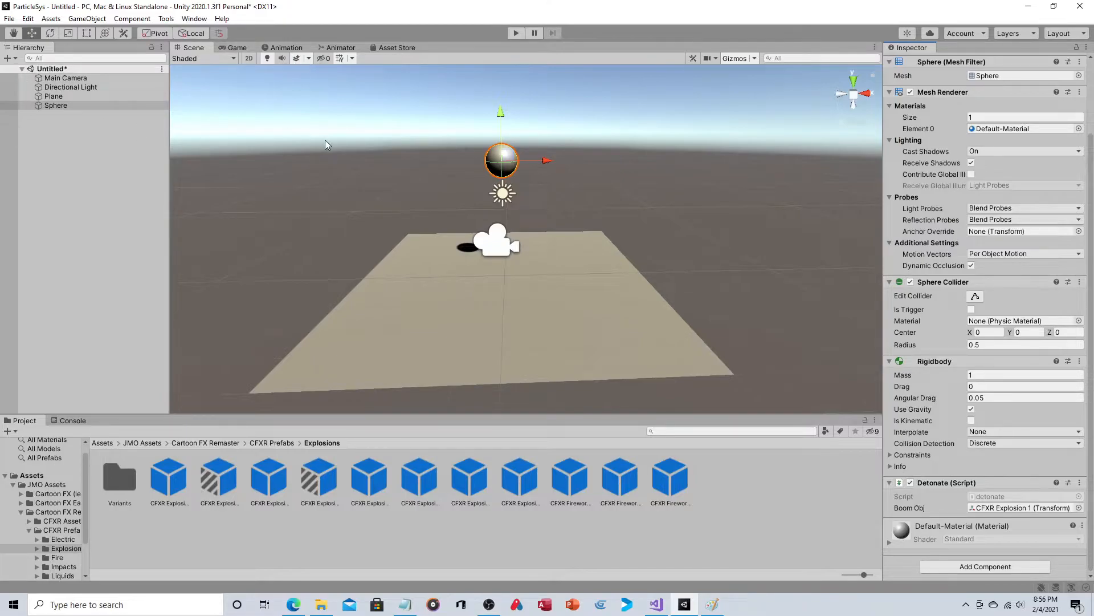
pyautogui.click(103, 442)
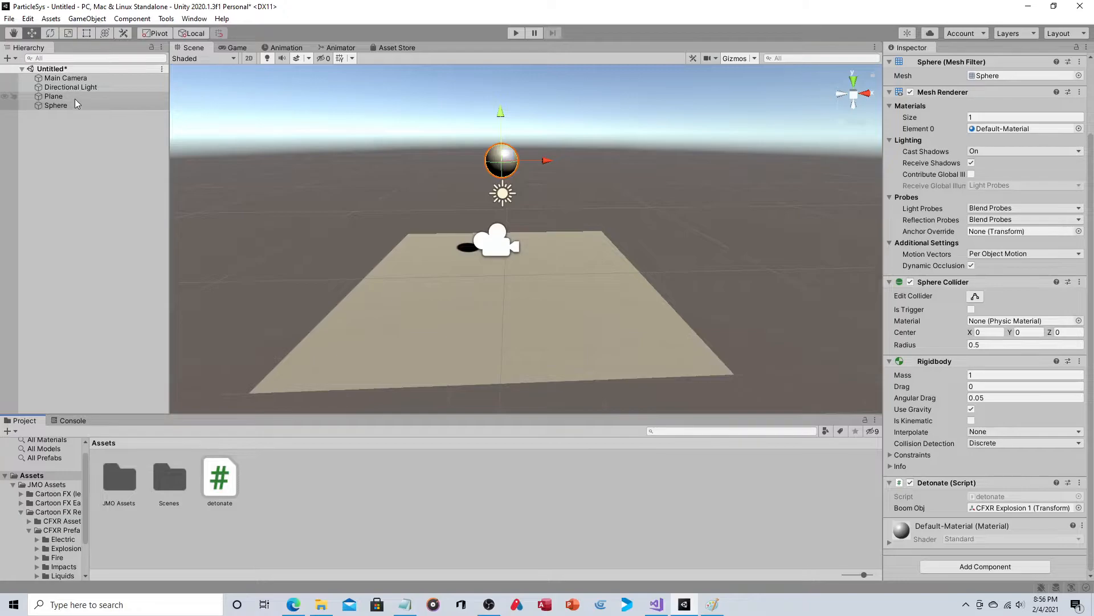
# - Tick Convex and Is Trigger on the plane's Mesh Collider
pyautogui.click(54, 96)
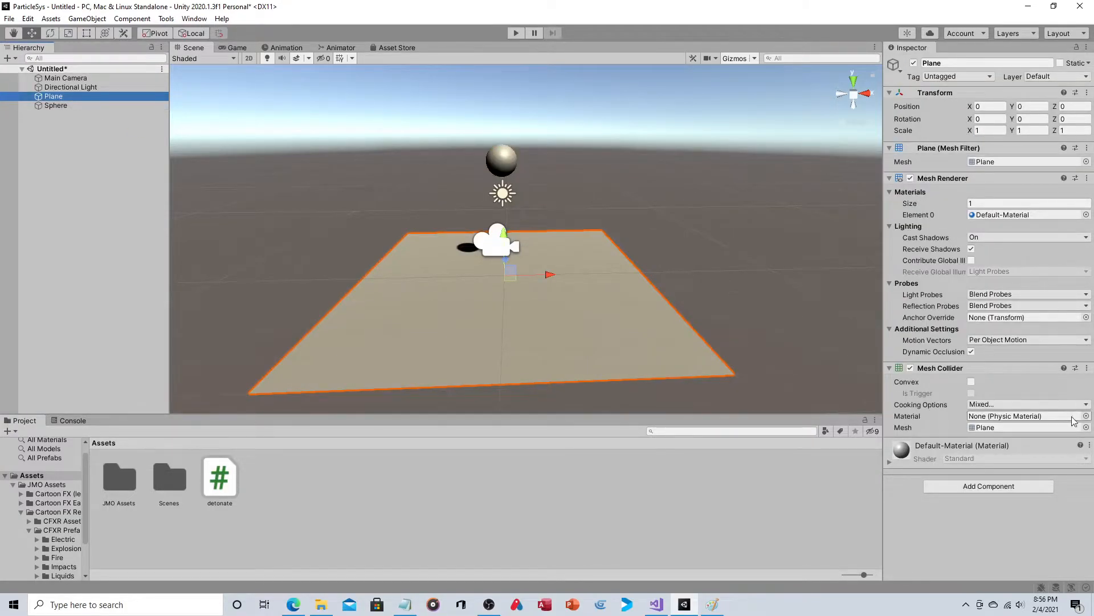
pyautogui.click(970, 382)
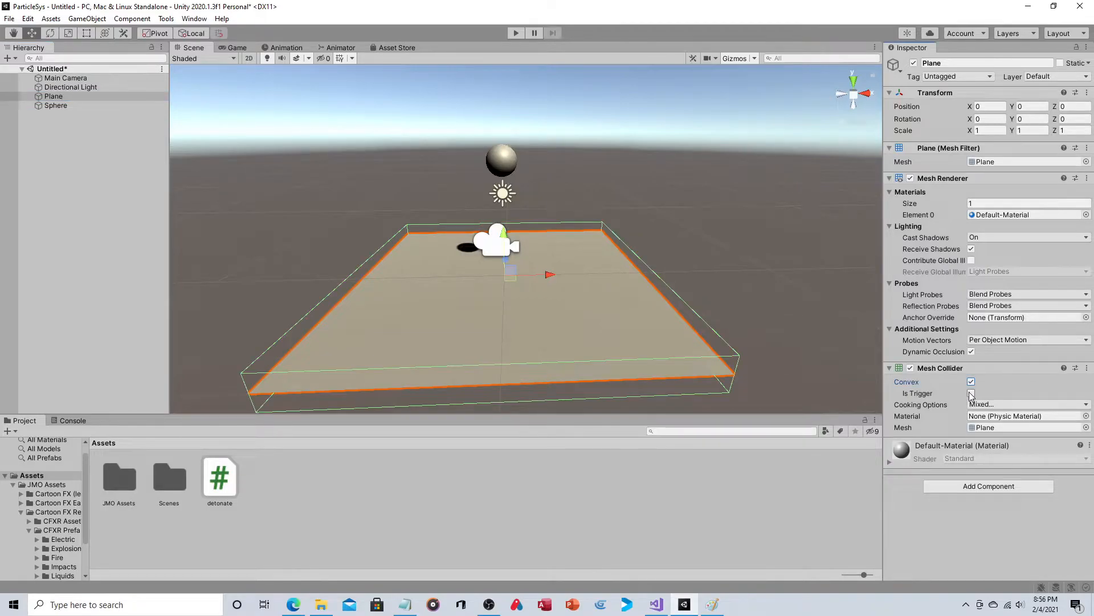
pyautogui.click(971, 393)
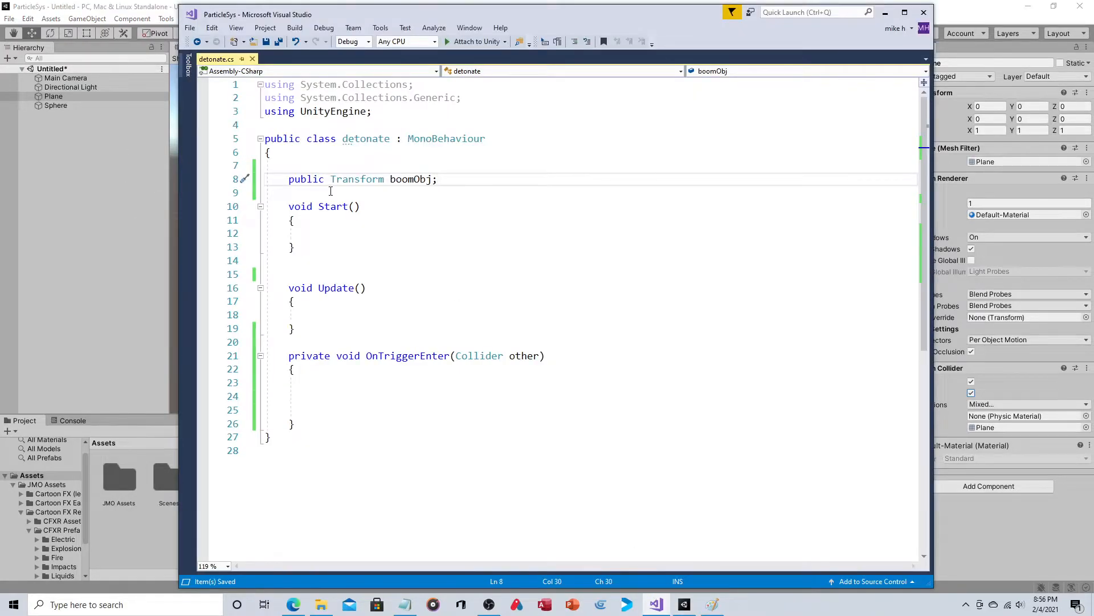
pyautogui.moveTo(330, 334)
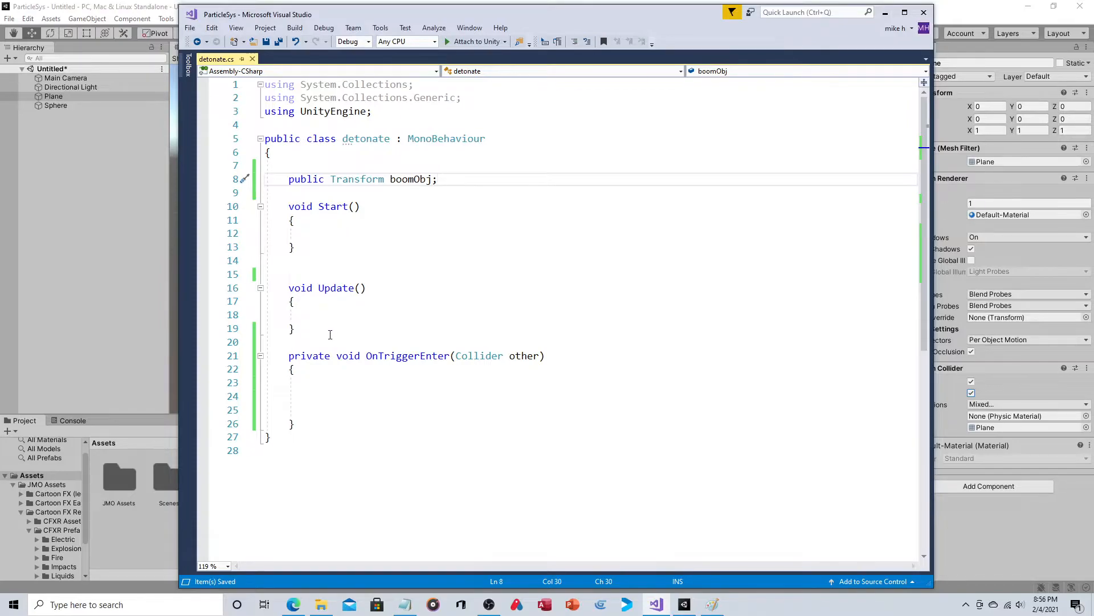
# - Write Instantiate(boomObj, transform.position, boomObj.rotation); in OnTriggerEnter
pyautogui.click(327, 383)
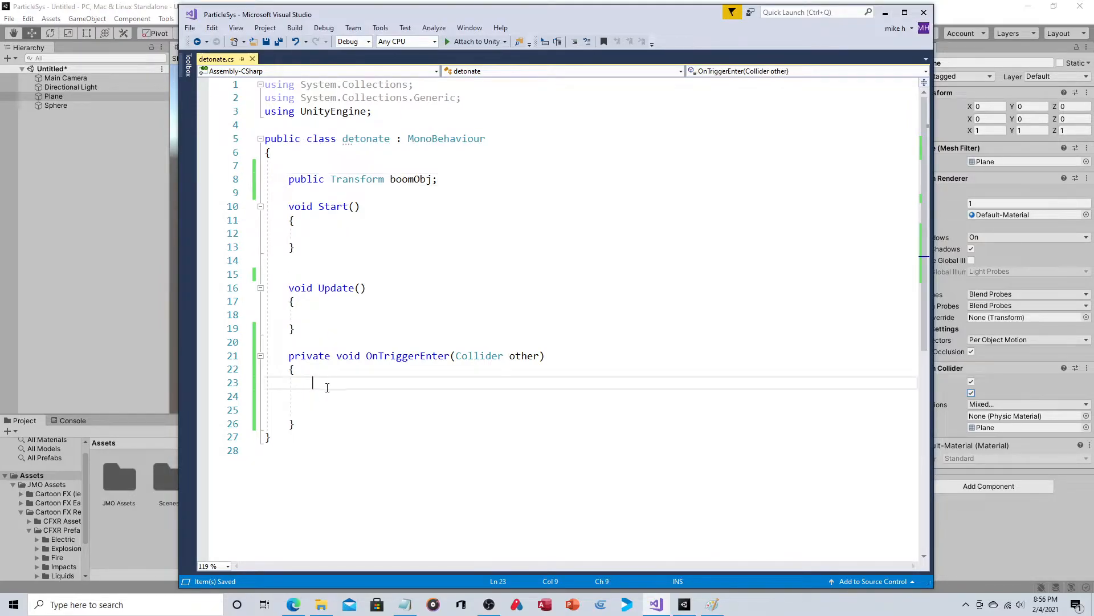
pyautogui.write('instantiate(')
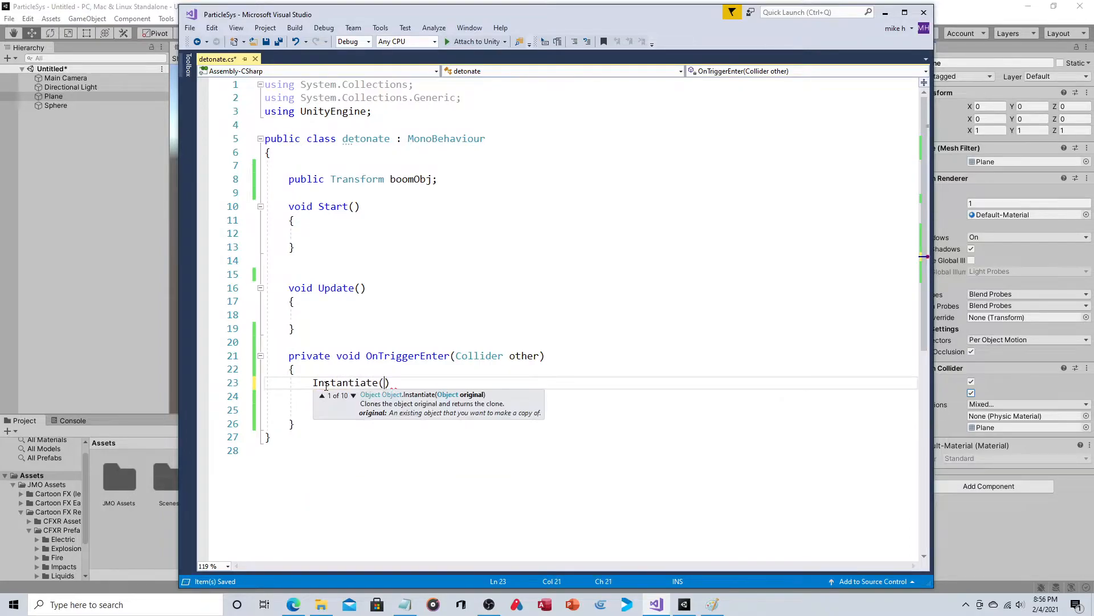
pyautogui.write('boo')
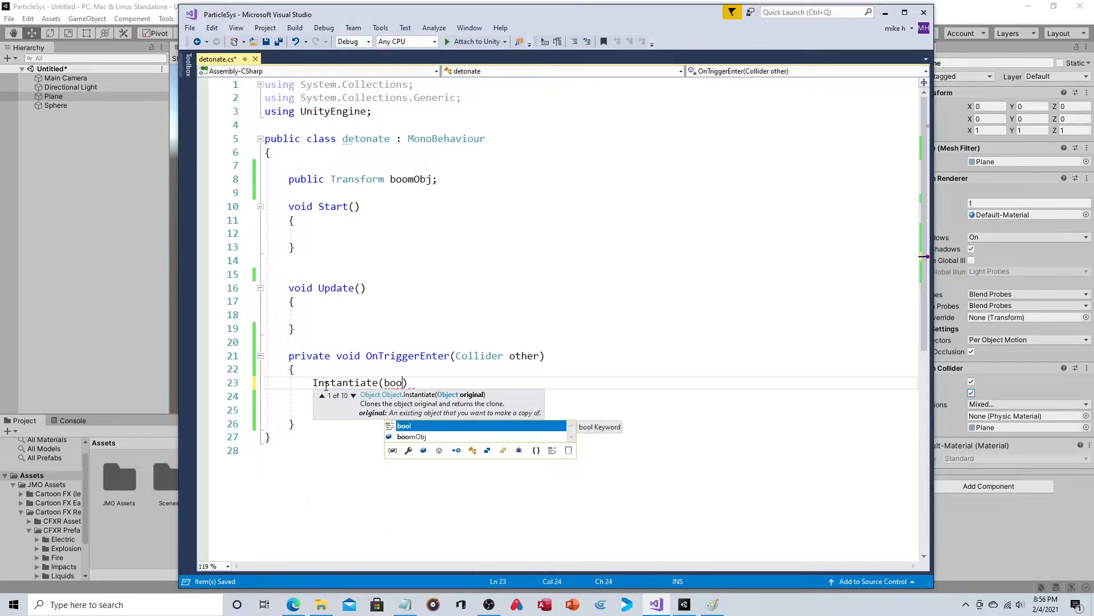
pyautogui.write('boomObj,')
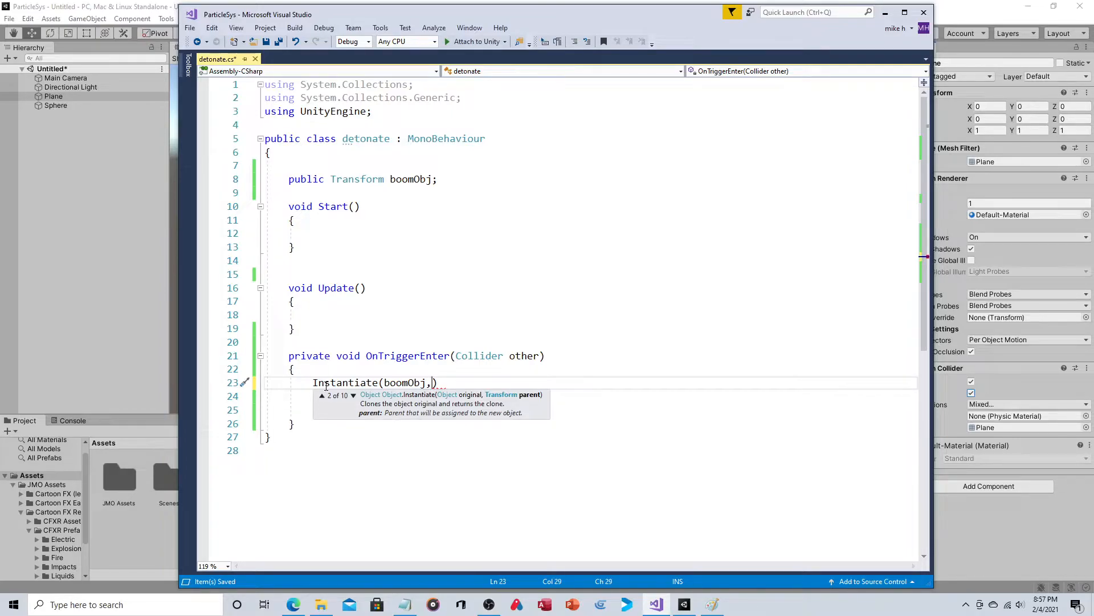
pyautogui.write('tr')
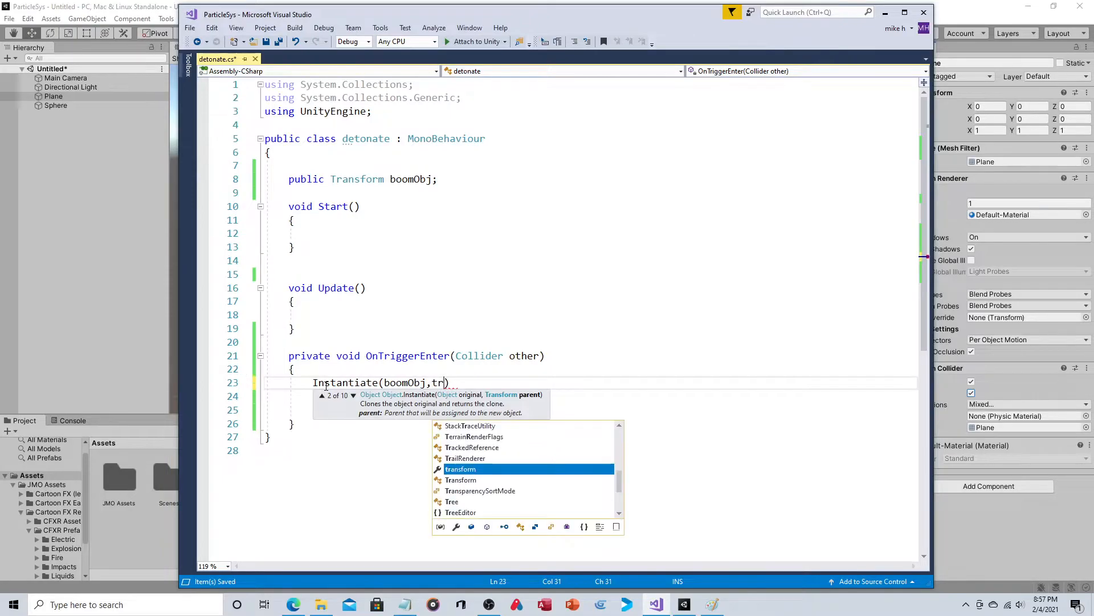
pyautogui.write('ansform.position,')
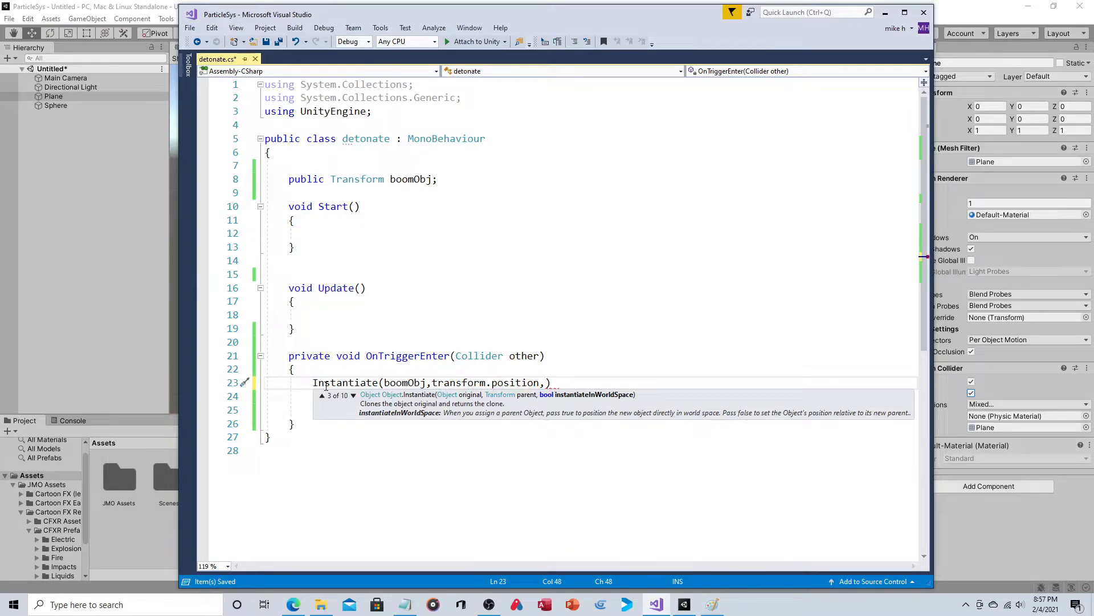
pyautogui.write('boomObj.')
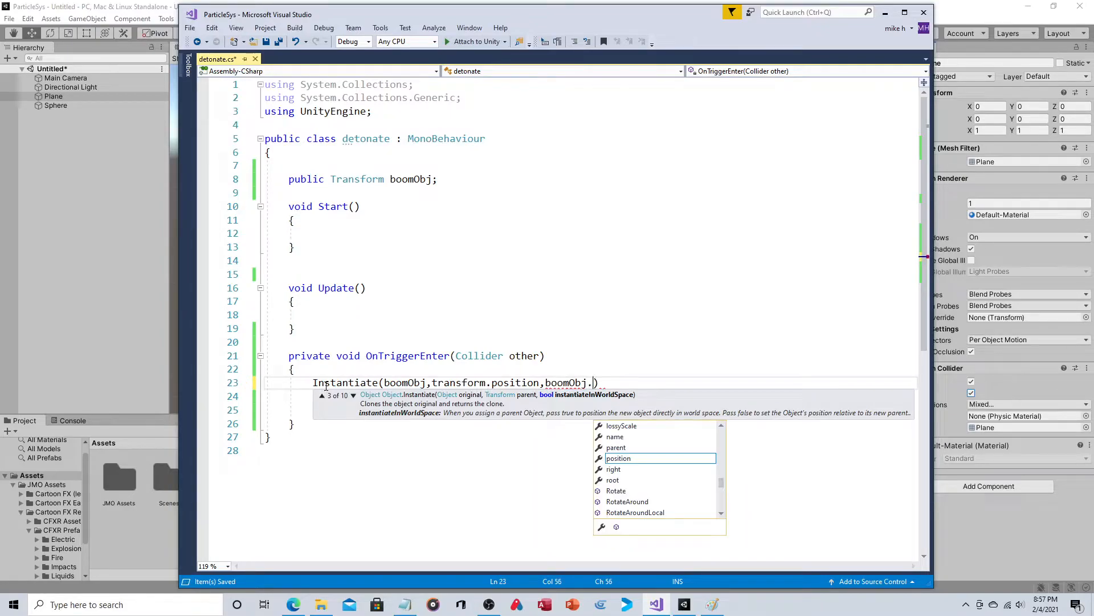
pyautogui.write('rotation')
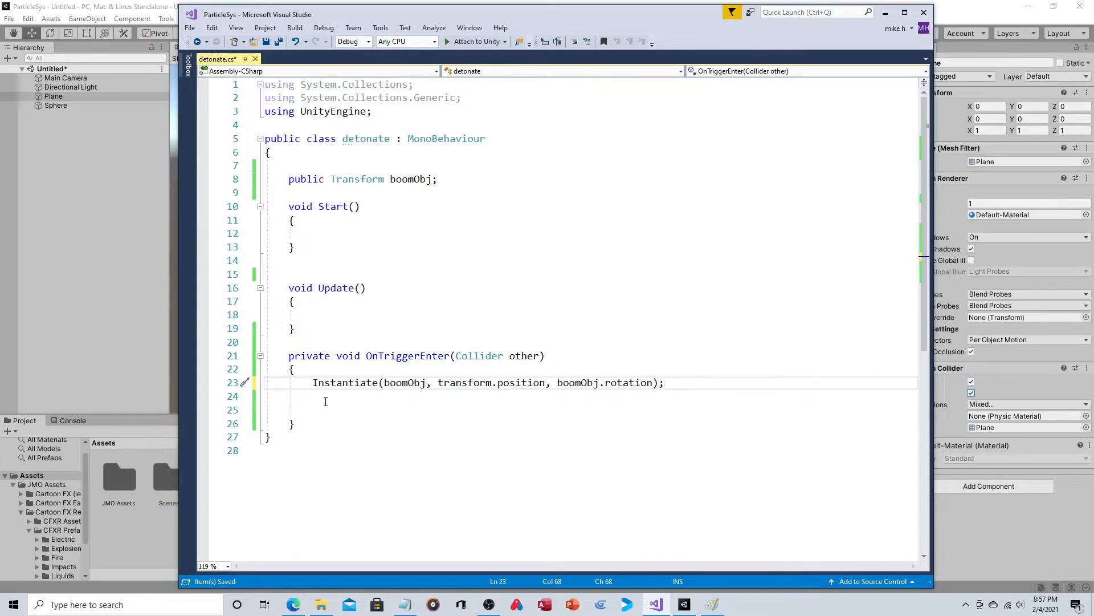
# - Add Destroy(gameObject); on the next line of the trigger handler
pyautogui.click(325, 396)
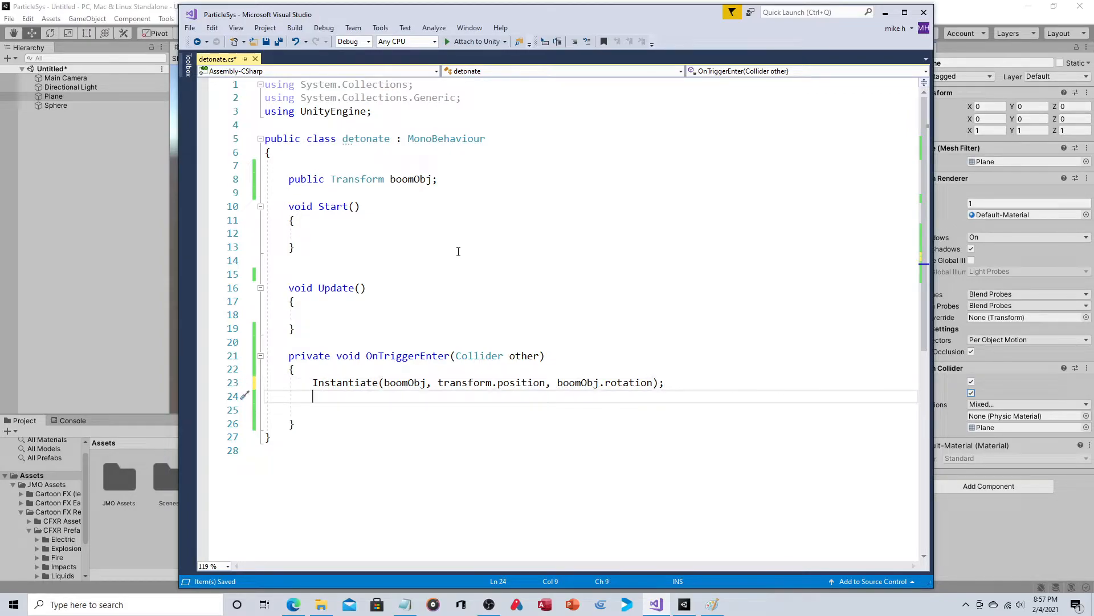
pyautogui.write('destroy')
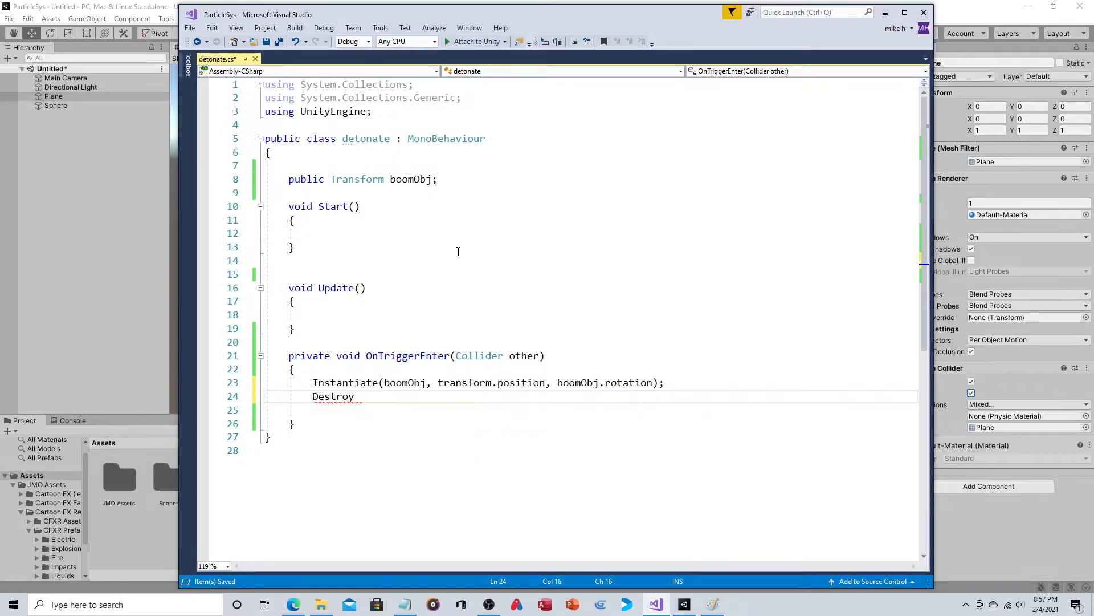
pyautogui.write('(gameObject')
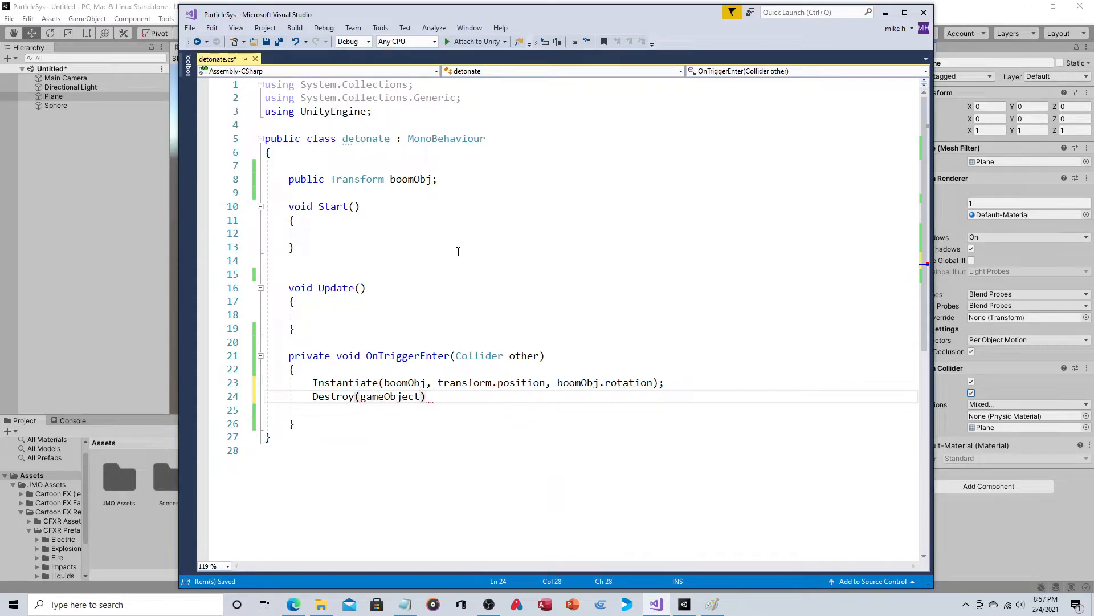
pyautogui.write(';')
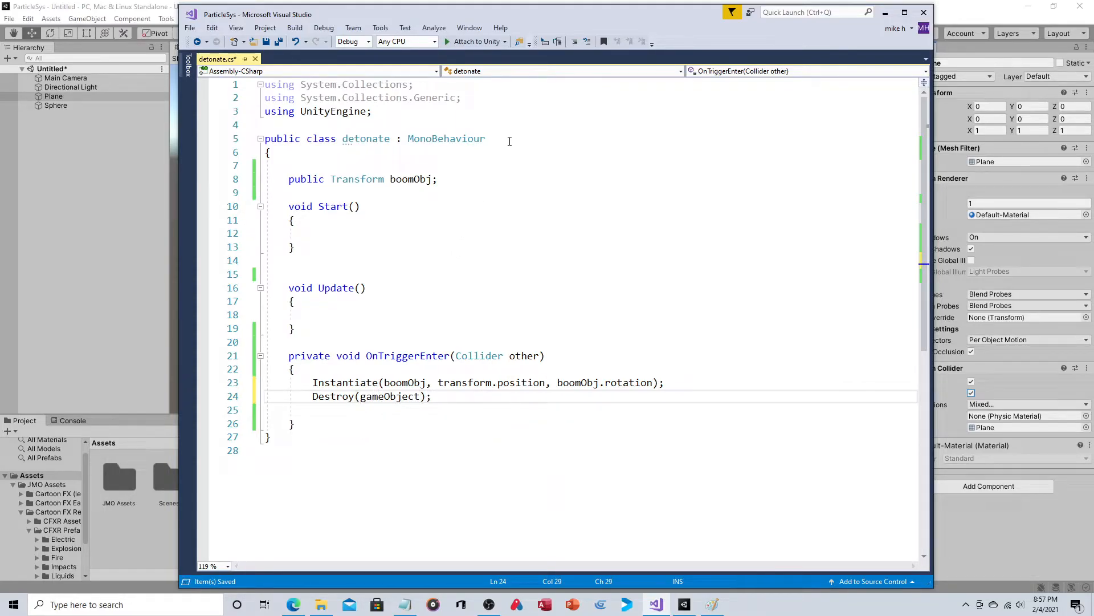
pyautogui.moveTo(541, 317)
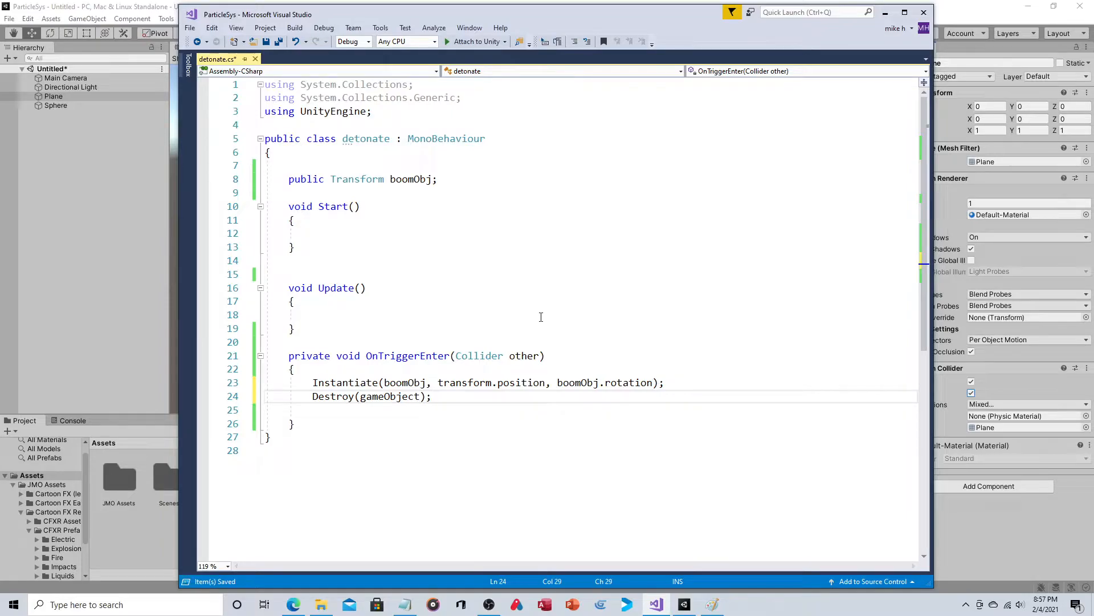
pyautogui.doubleClick(493, 382)
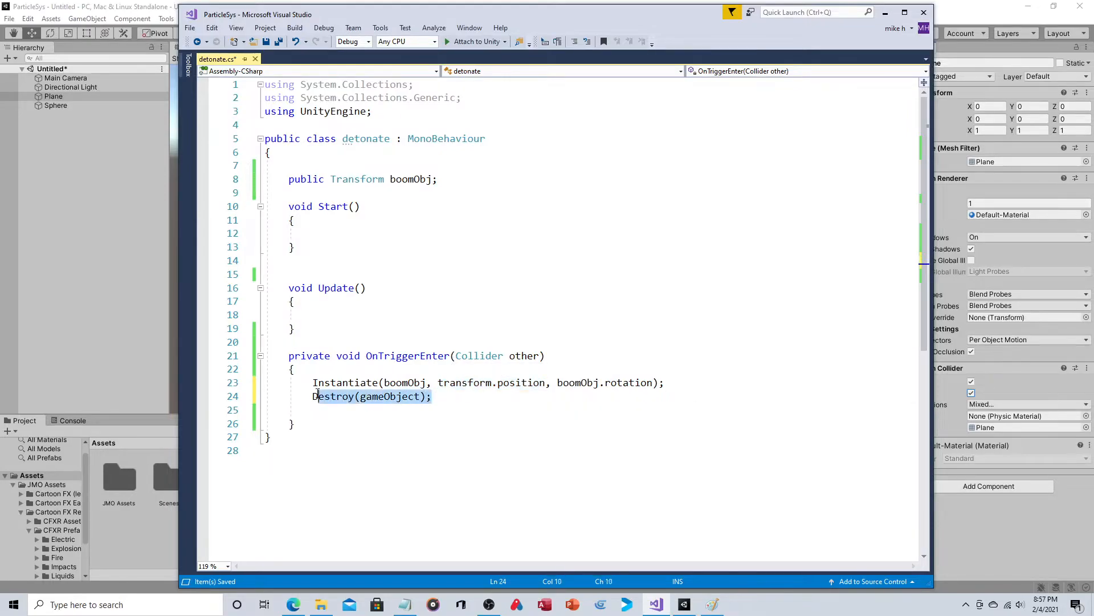
pyautogui.click(433, 396)
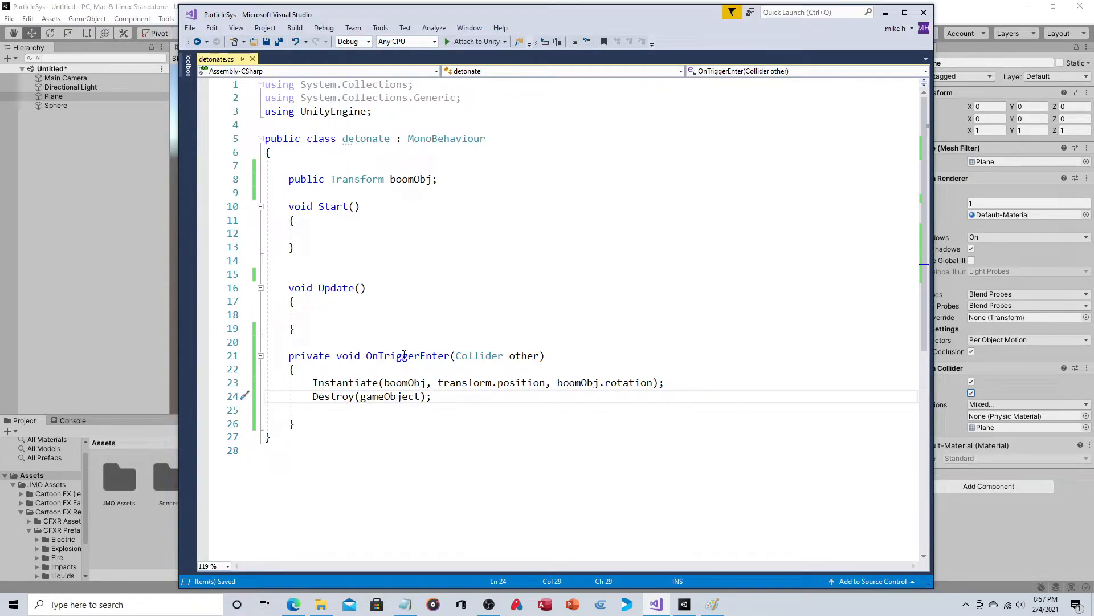
pyautogui.moveTo(407, 356)
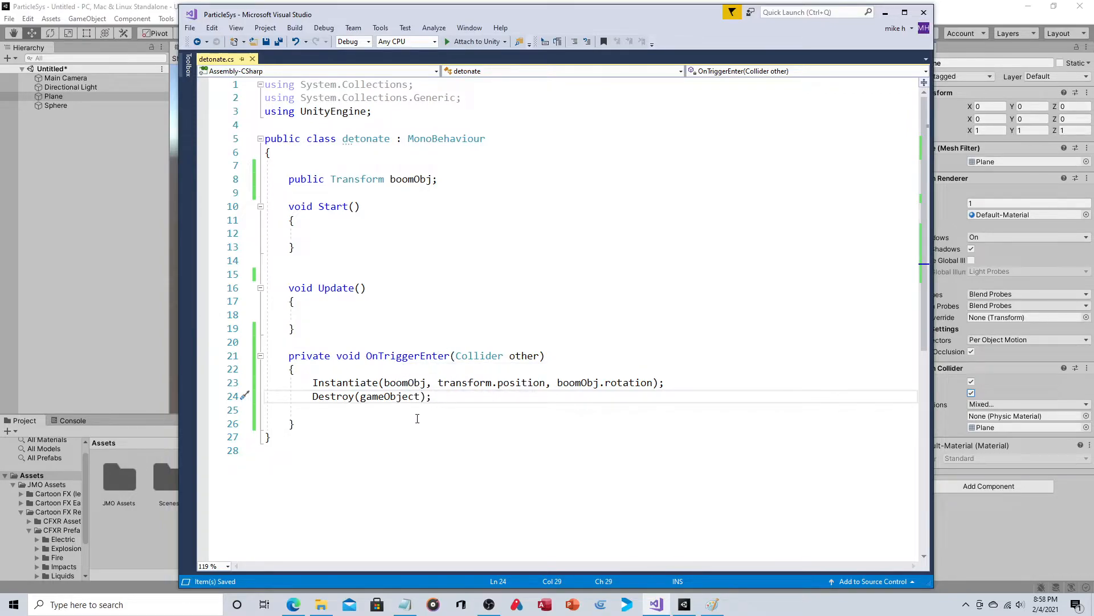
pyautogui.moveTo(500, 382)
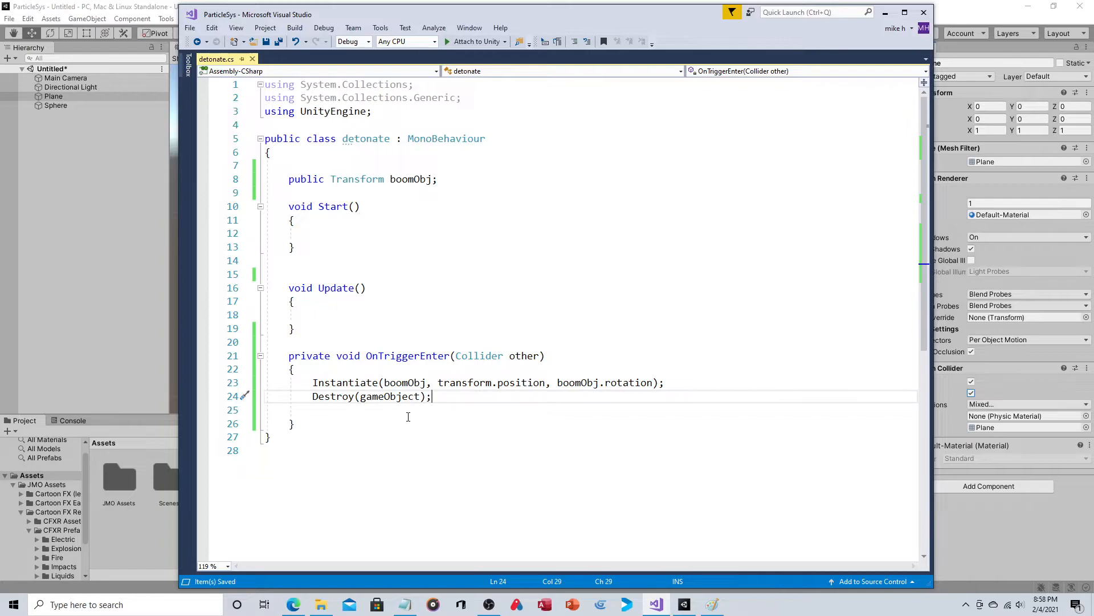
pyautogui.moveTo(77, 20)
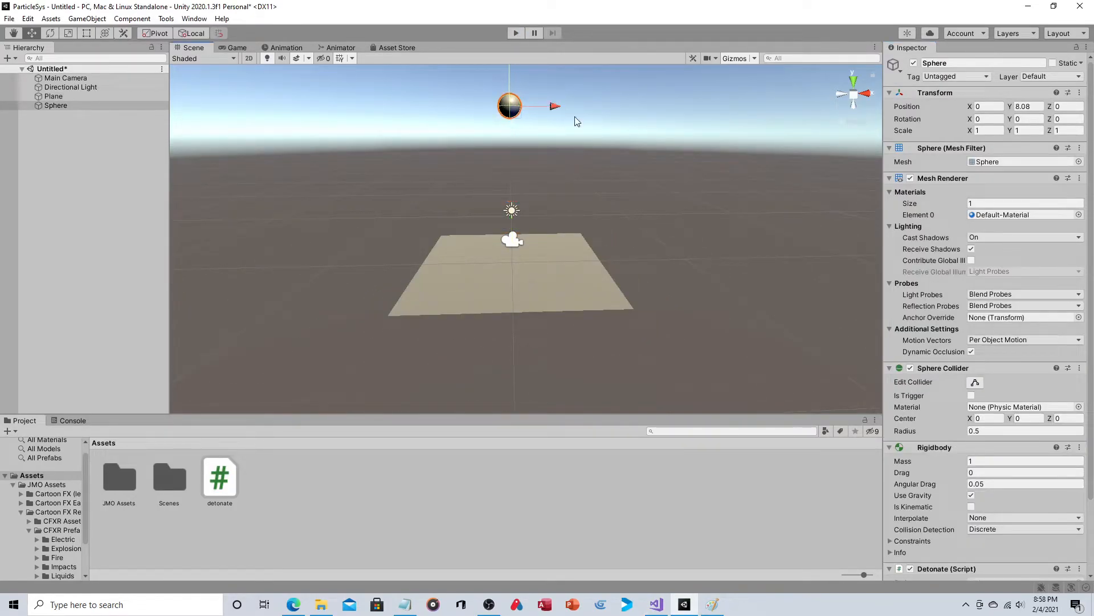
pyautogui.click(516, 33)
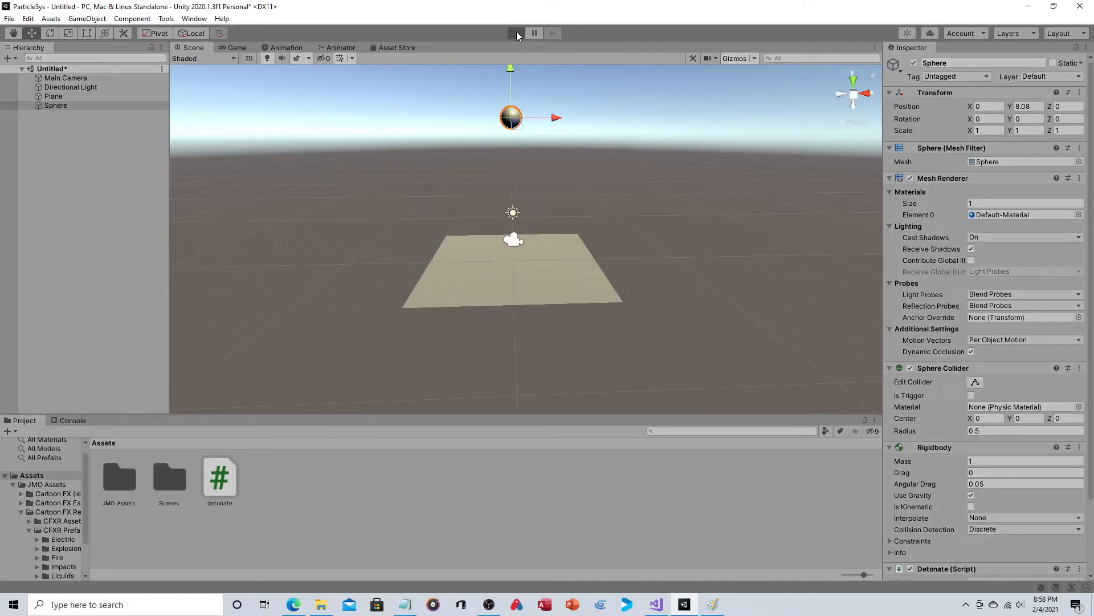
pyautogui.click(515, 33)
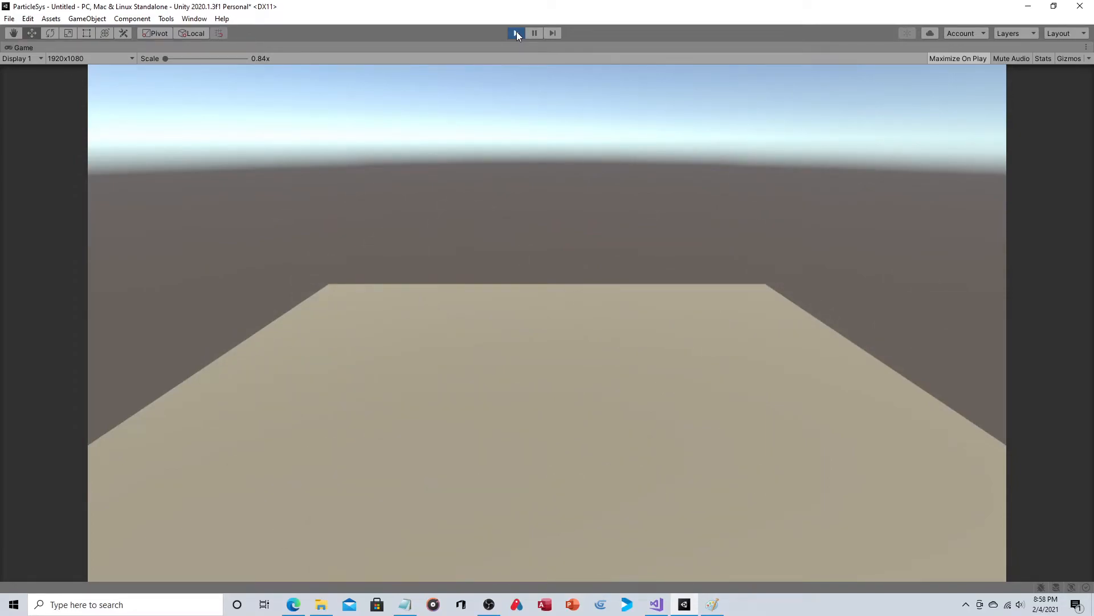
pyautogui.click(516, 33)
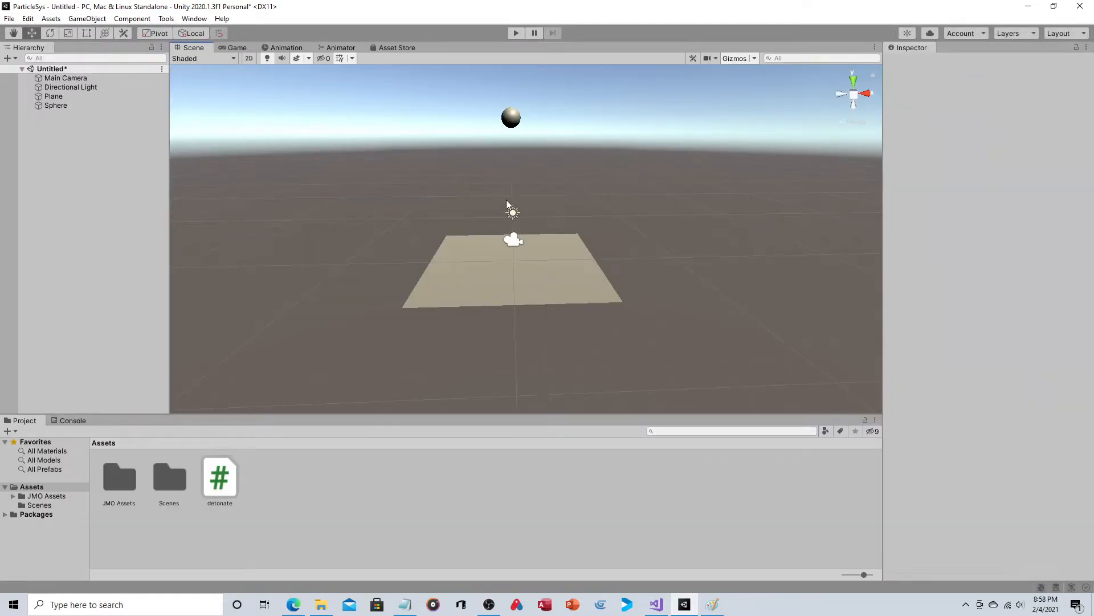
pyautogui.moveTo(639, 213)
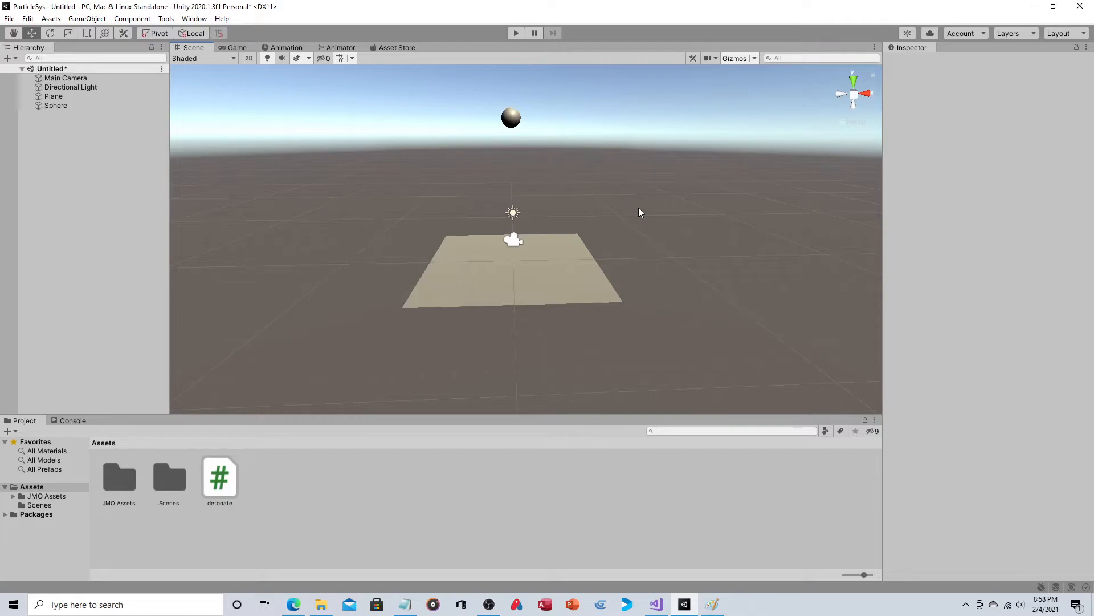
# - Inspect the Sphere's Rigidbody and detonate components, then return to the script
pyautogui.click(119, 478)
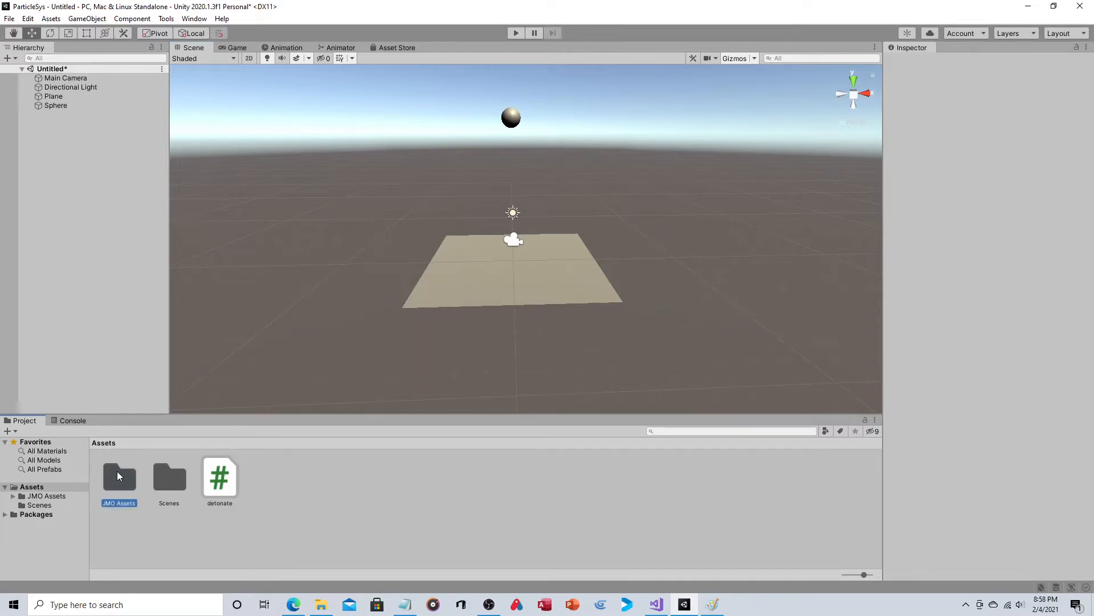
pyautogui.doubleClick(119, 474)
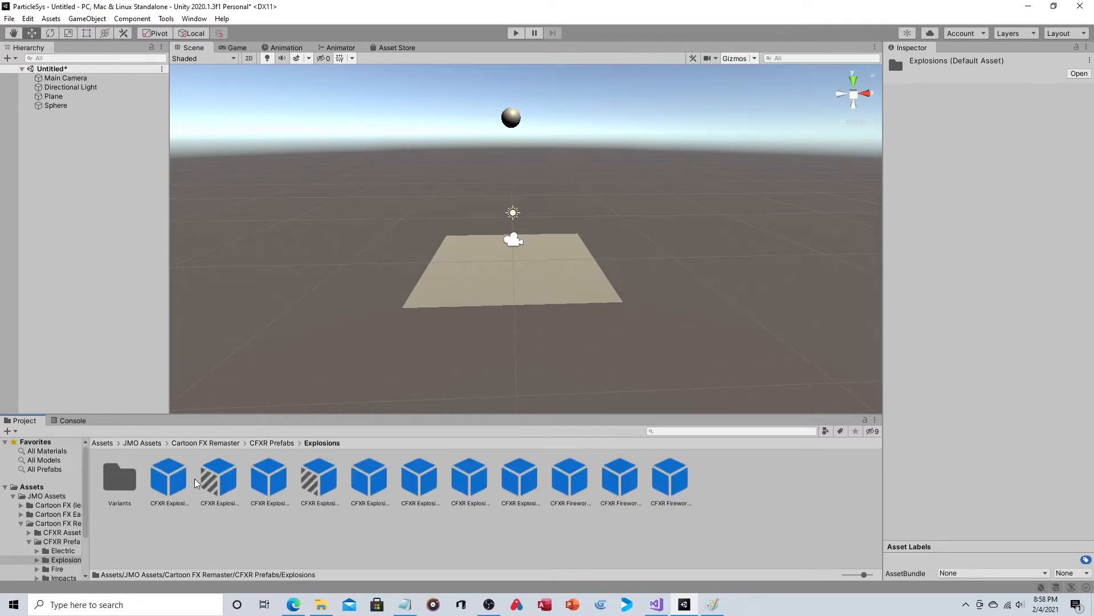
pyautogui.moveTo(496, 487)
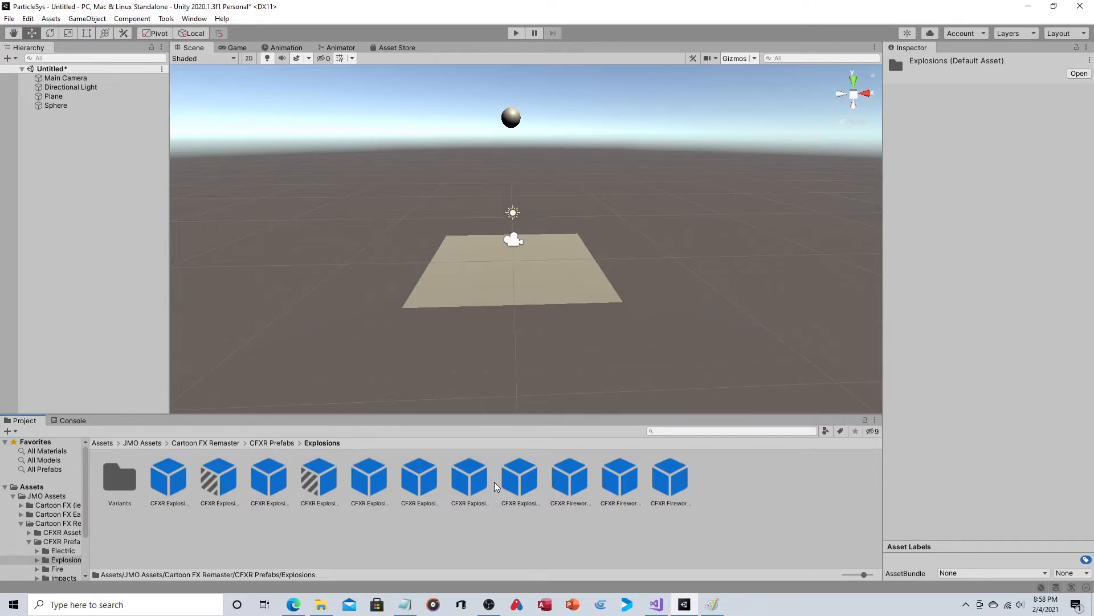
pyautogui.moveTo(583, 522)
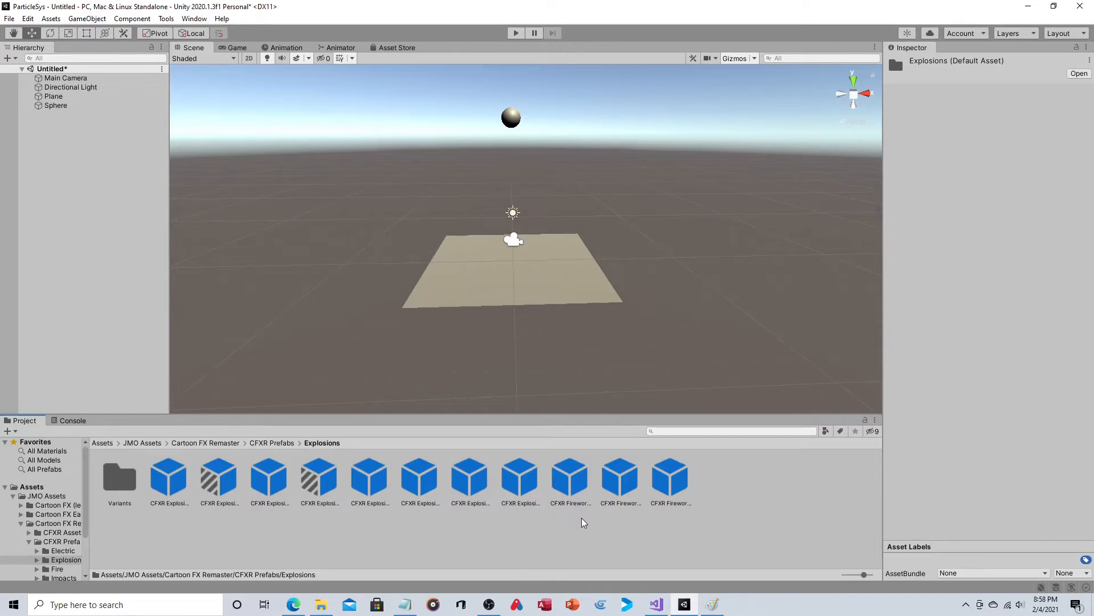
pyautogui.moveTo(625, 484)
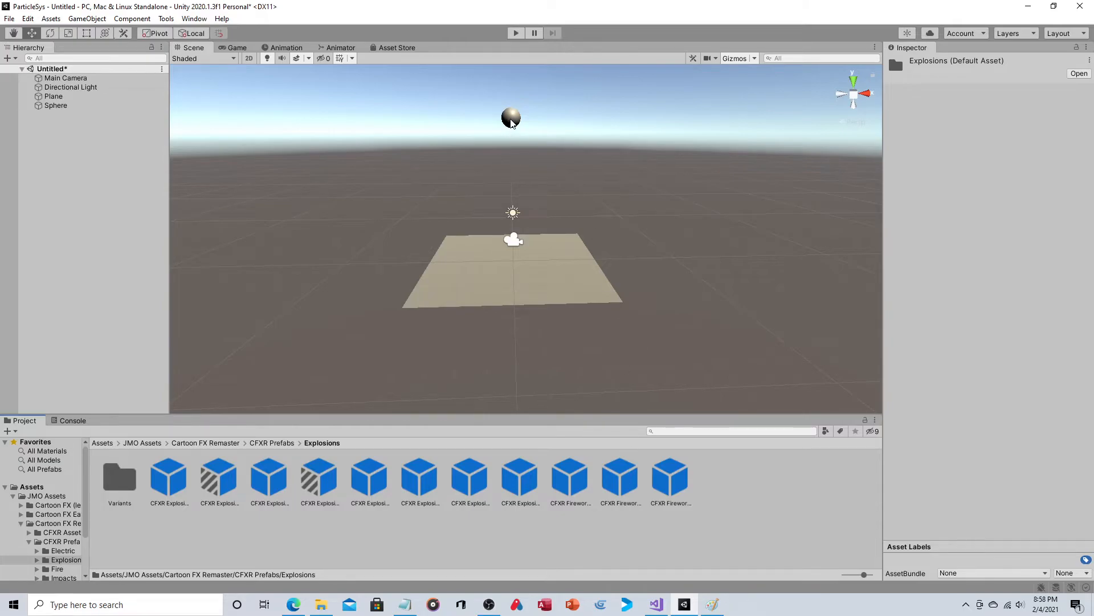
pyautogui.moveTo(528, 107)
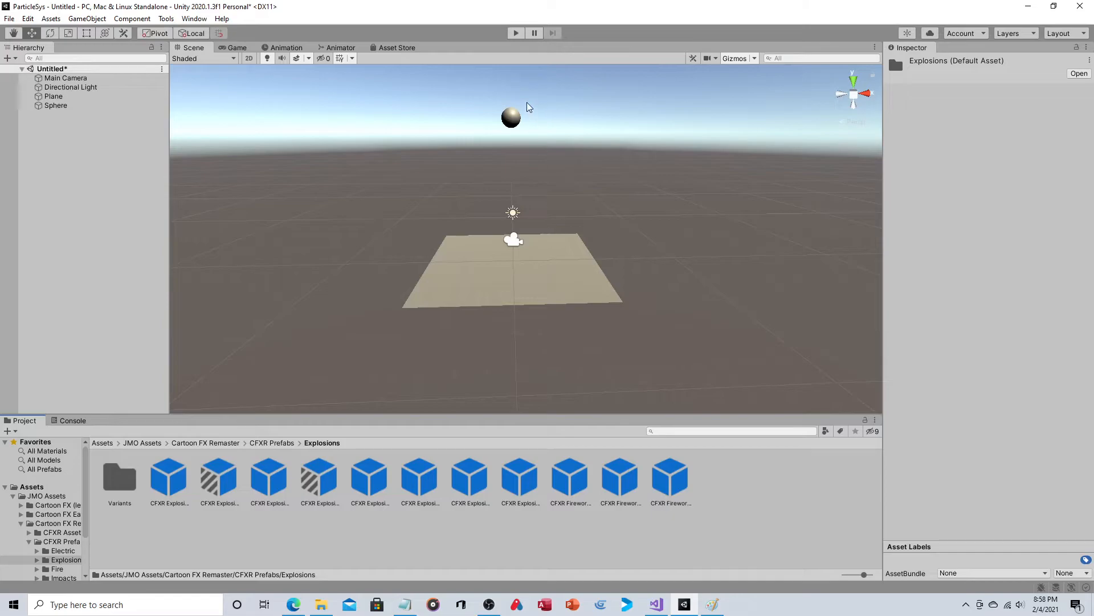
pyautogui.moveTo(592, 142)
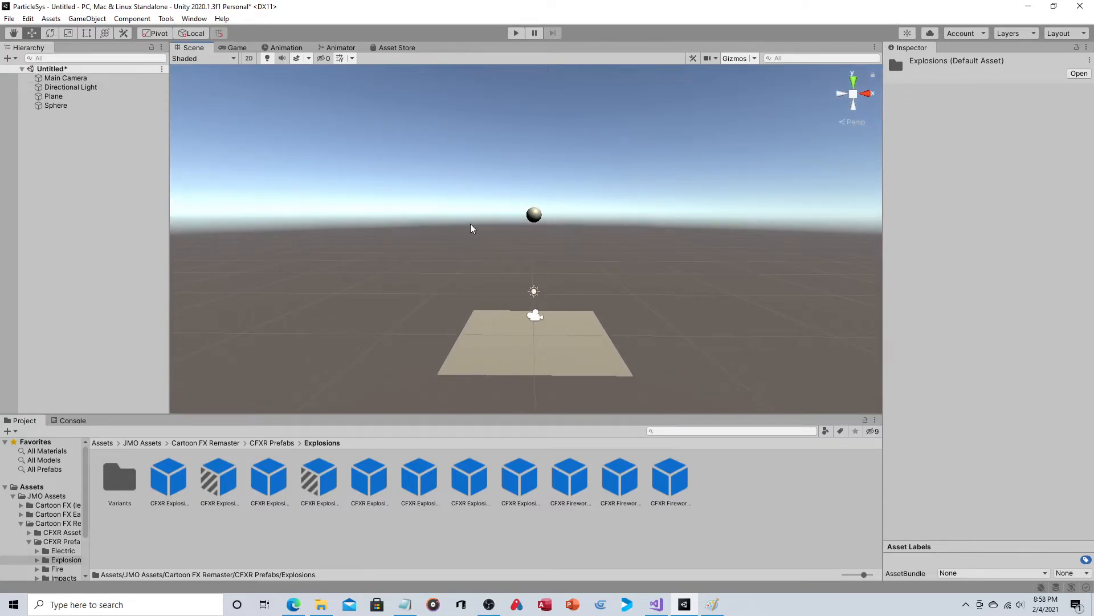
pyautogui.click(55, 105)
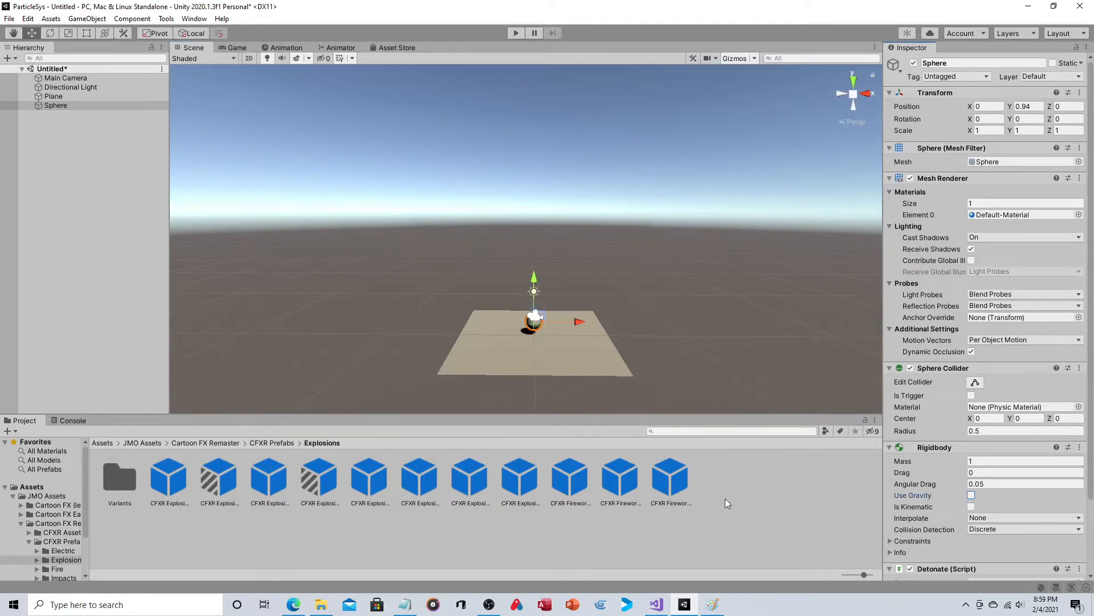
pyautogui.click(654, 604)
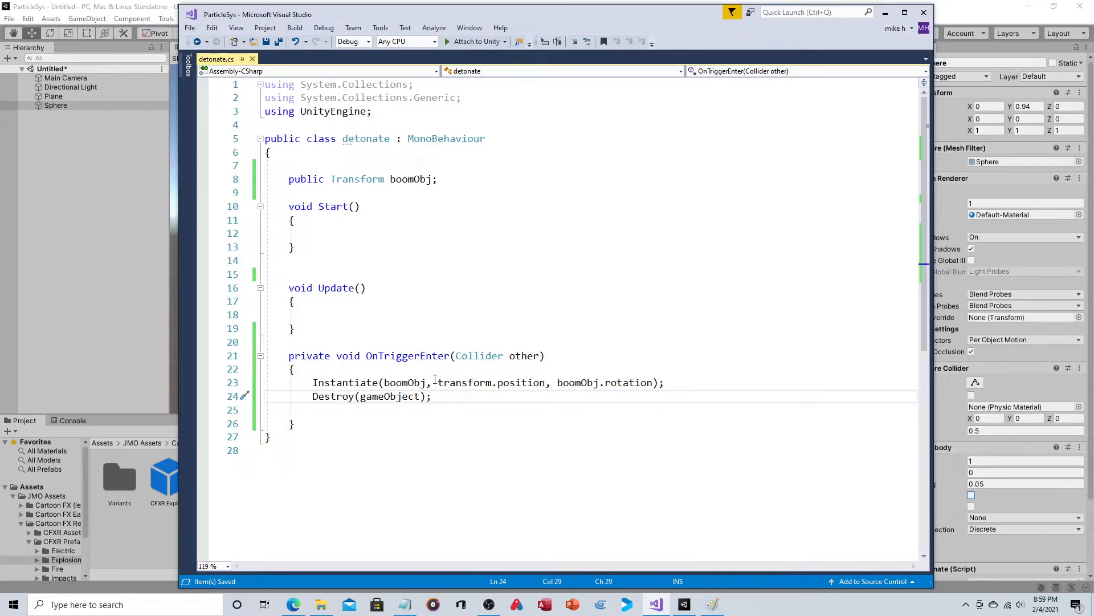
pyautogui.moveTo(445, 372)
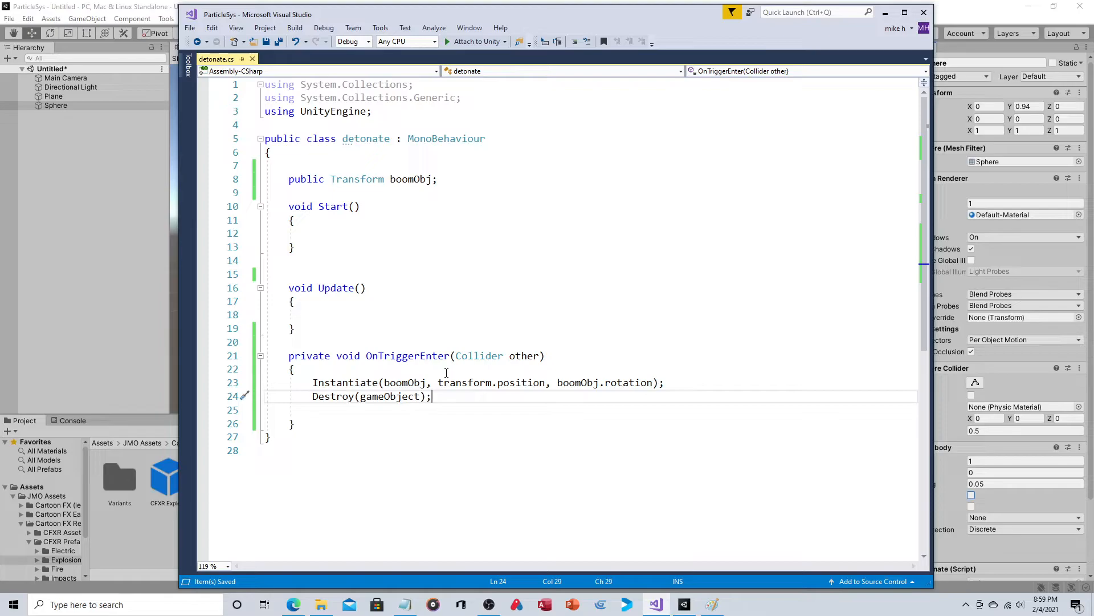
pyautogui.moveTo(438, 340)
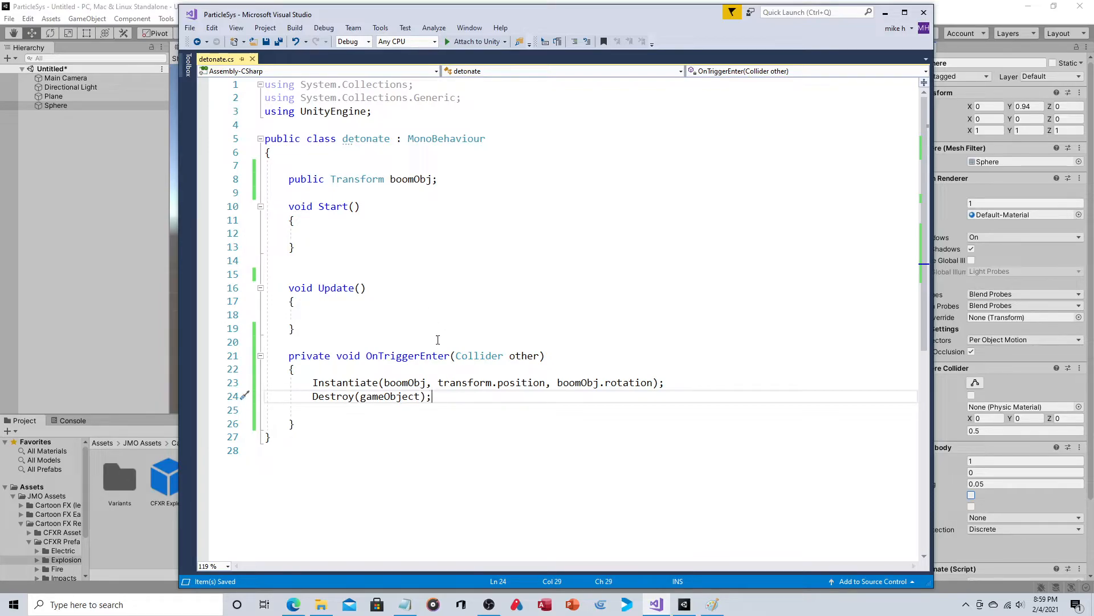
pyautogui.moveTo(309, 422)
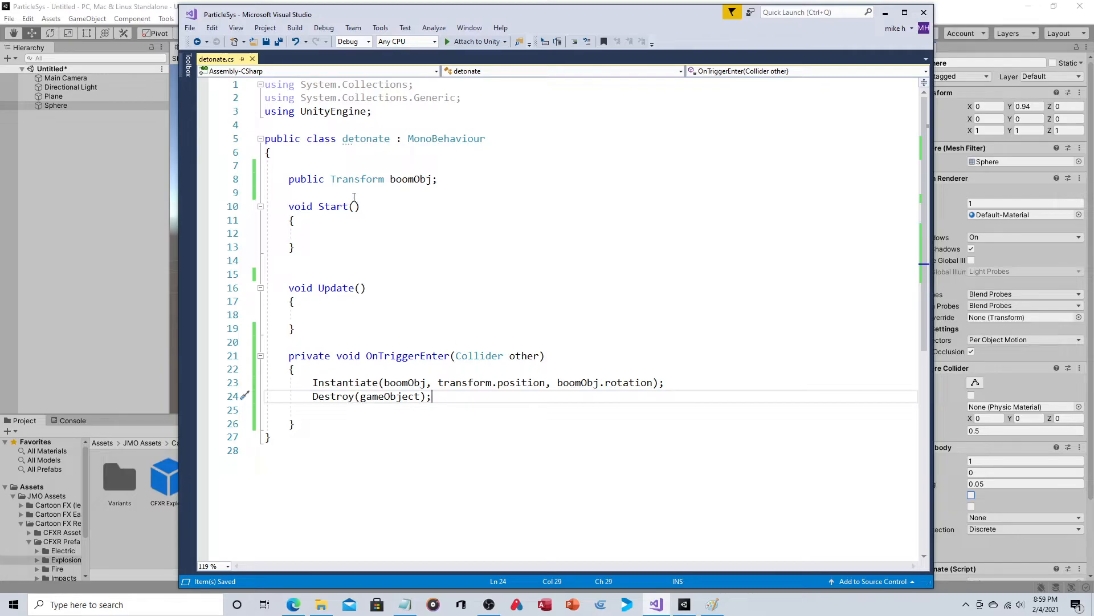
# - Declare an IEnumerator startFW() coroutine below OnTriggerEnter
pyautogui.click(378, 232)
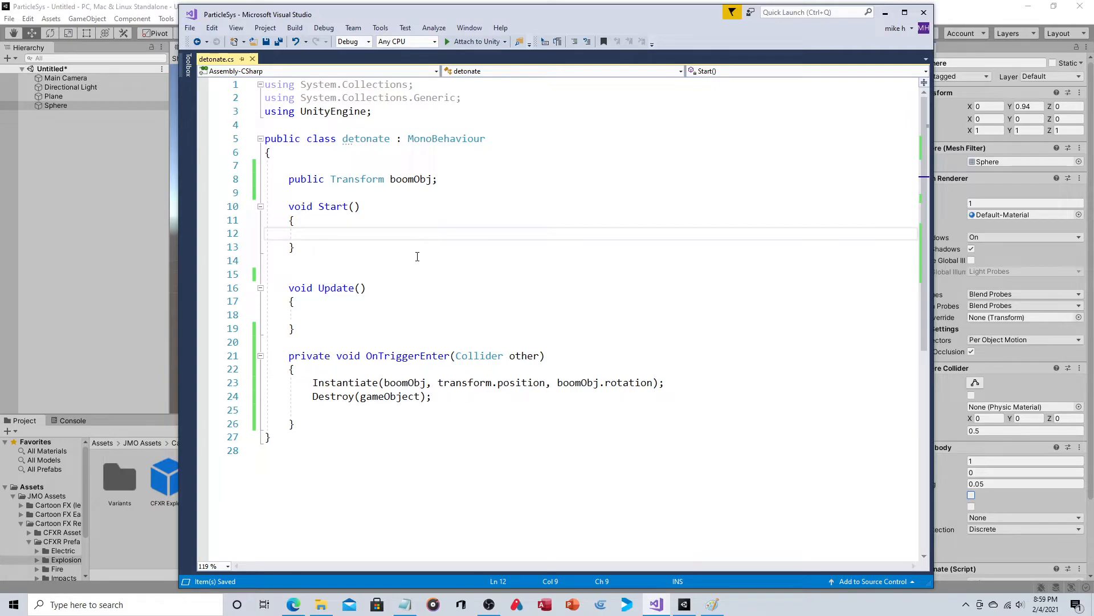
pyautogui.click(315, 424)
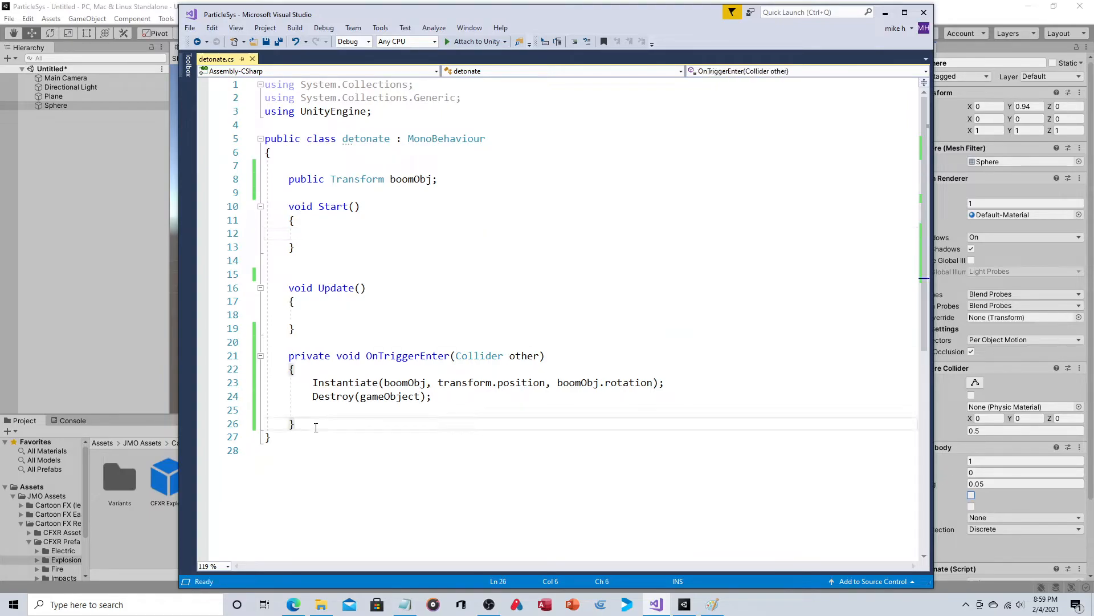
pyautogui.press('enter')
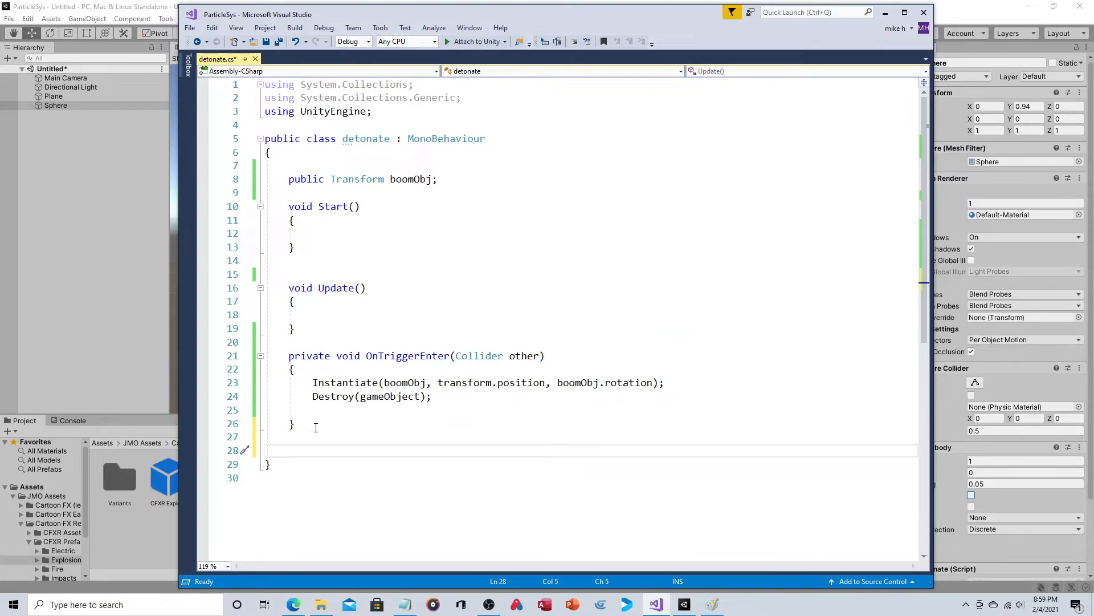
pyautogui.write('ien')
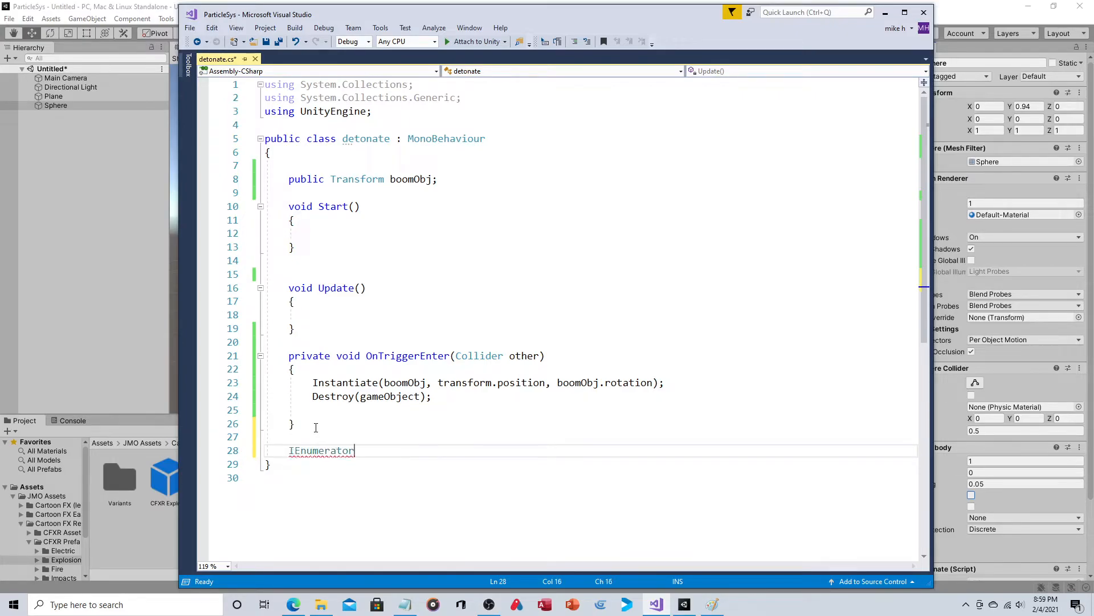
pyautogui.write('st')
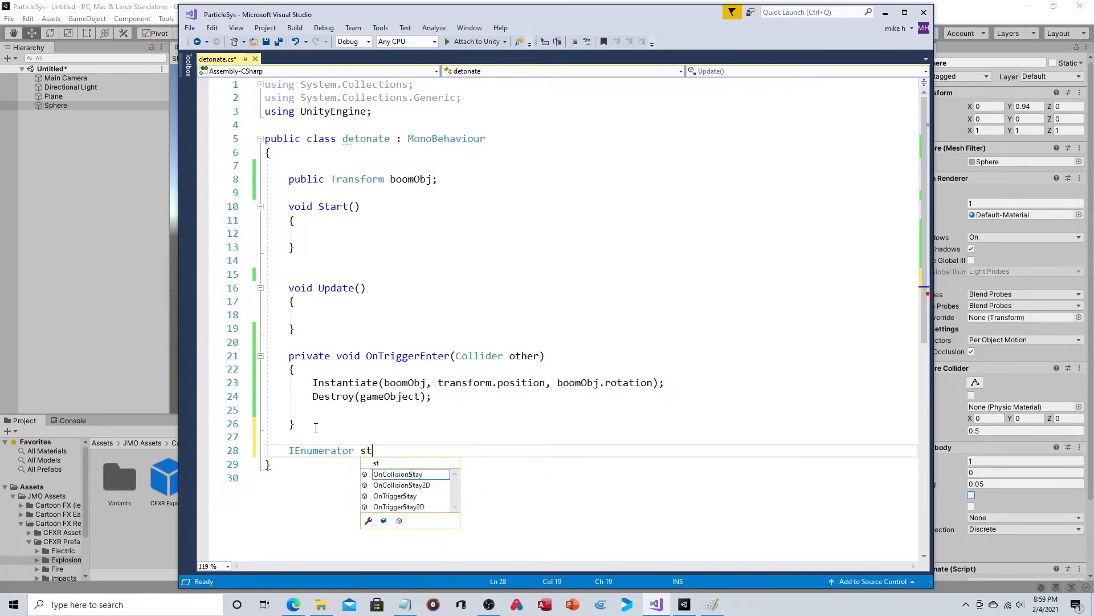
pyautogui.write('art')
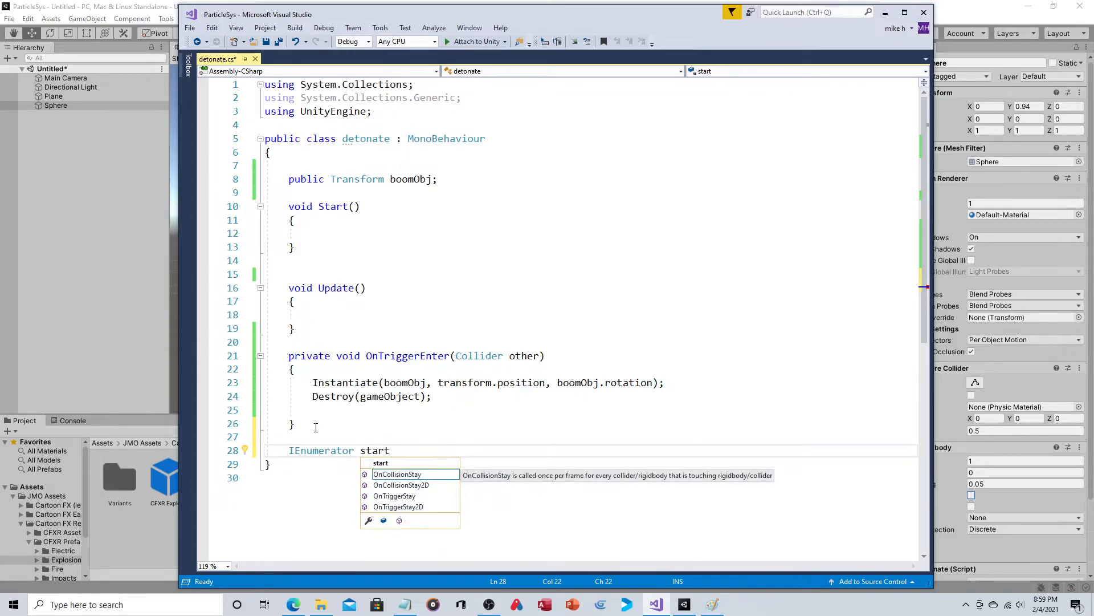
pyautogui.write('FW(')
pyautogui.write('{')
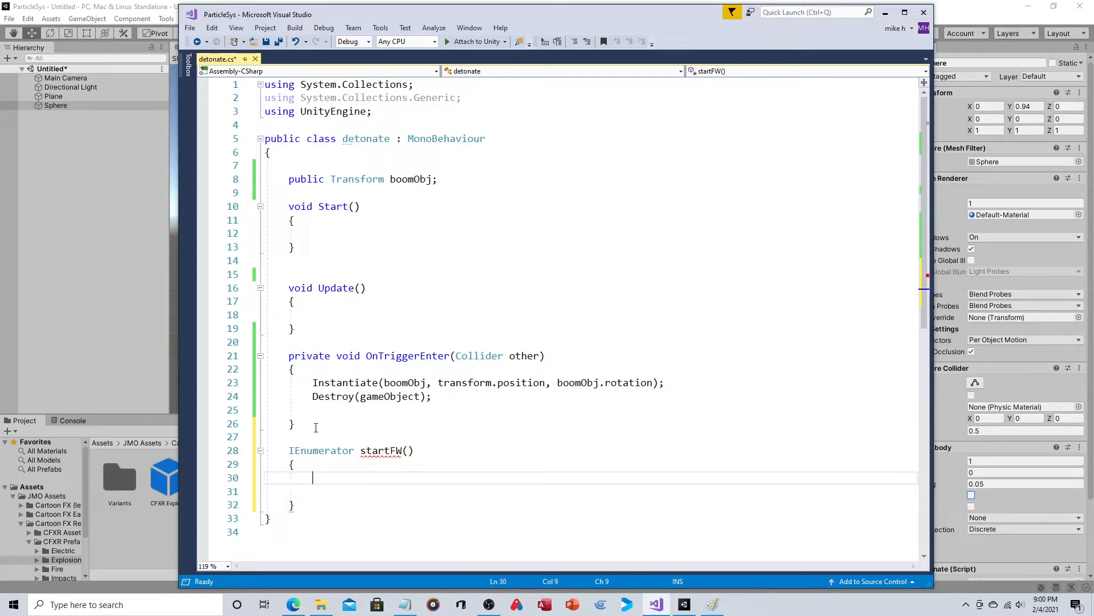
# - Give startFW a yield return new WaitForSeconds(2); statement
pyautogui.write('yield')
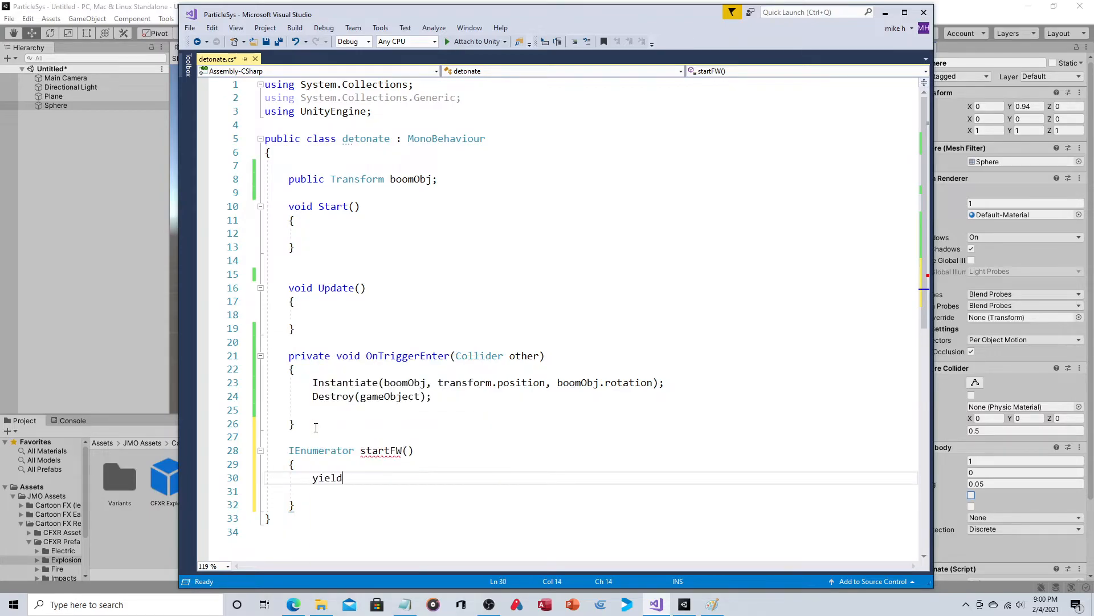
pyautogui.write('return ne')
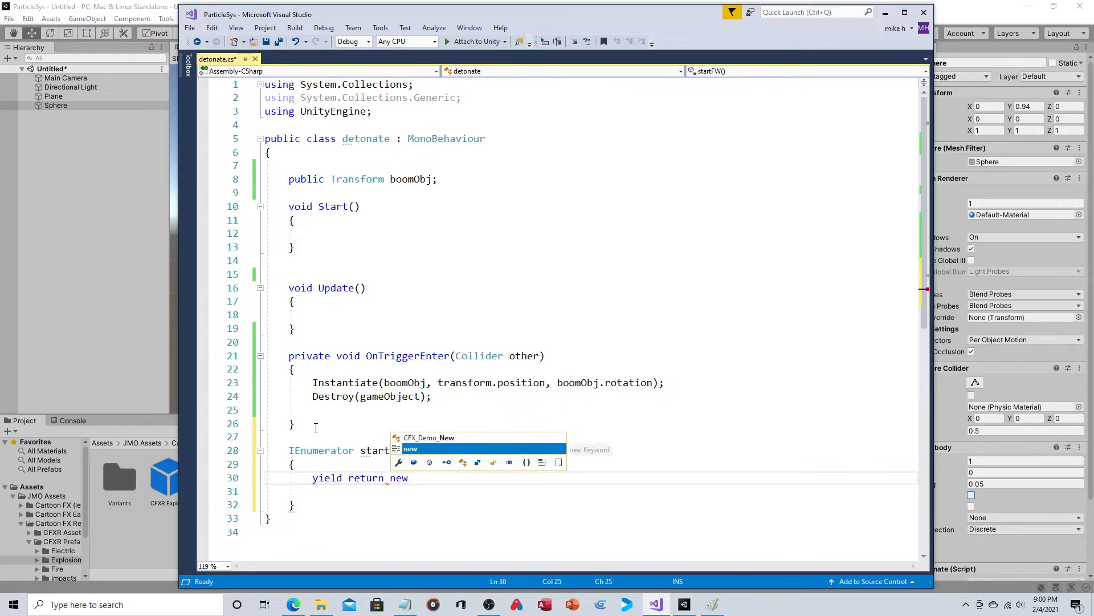
pyautogui.write('wait')
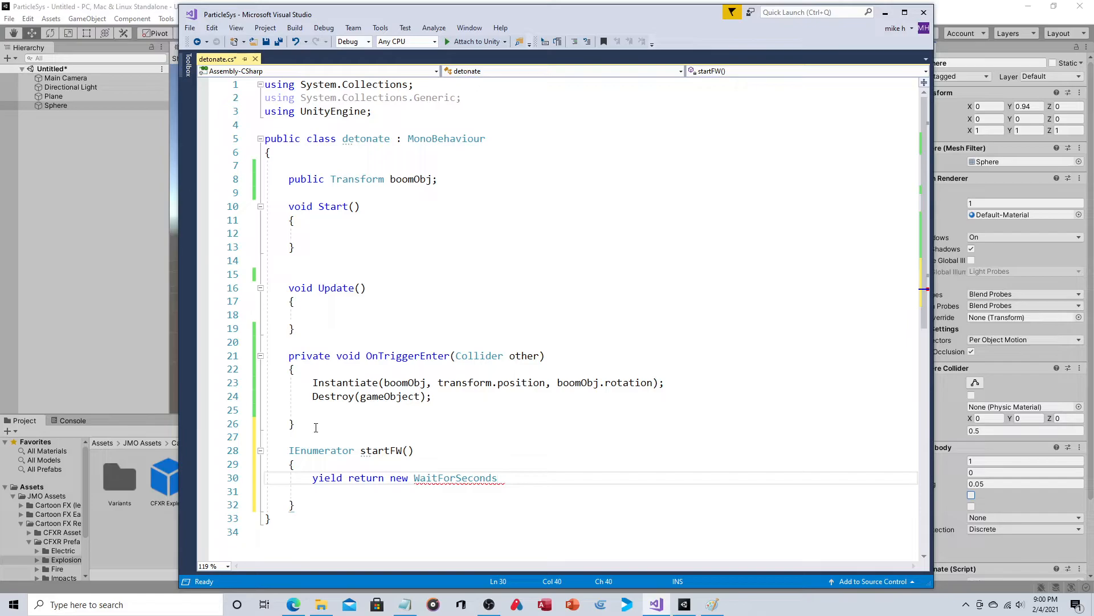
pyautogui.write('()')
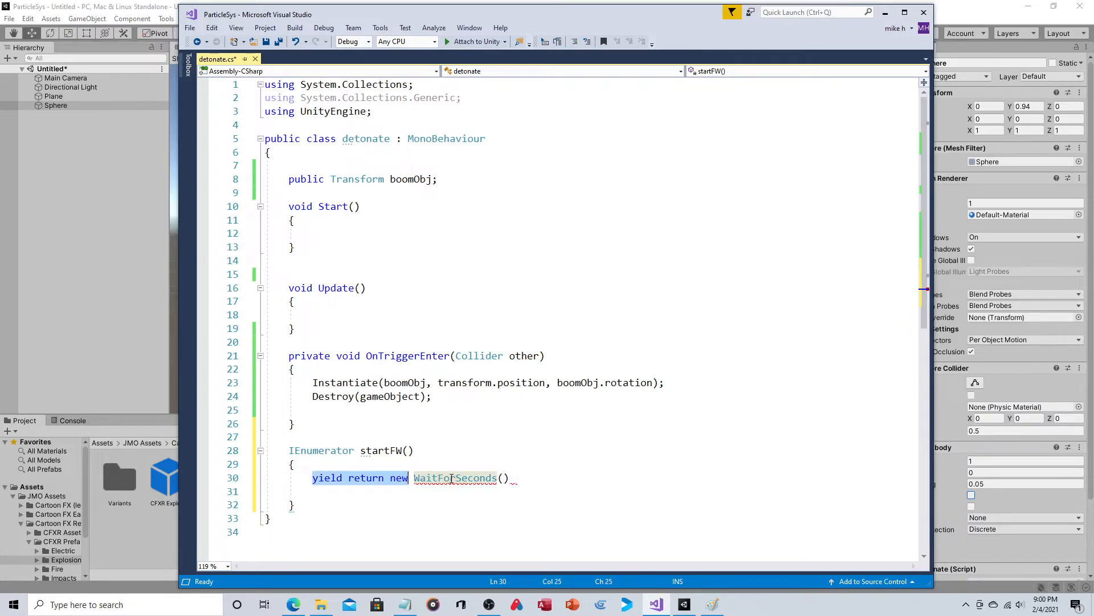
pyautogui.click(503, 477)
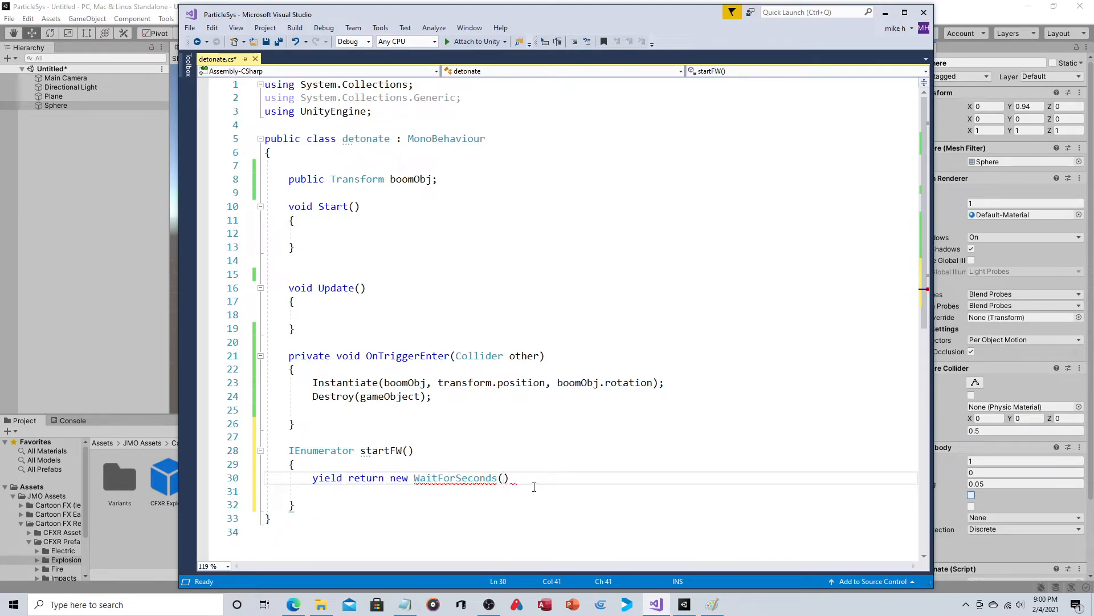
pyautogui.click(414, 477)
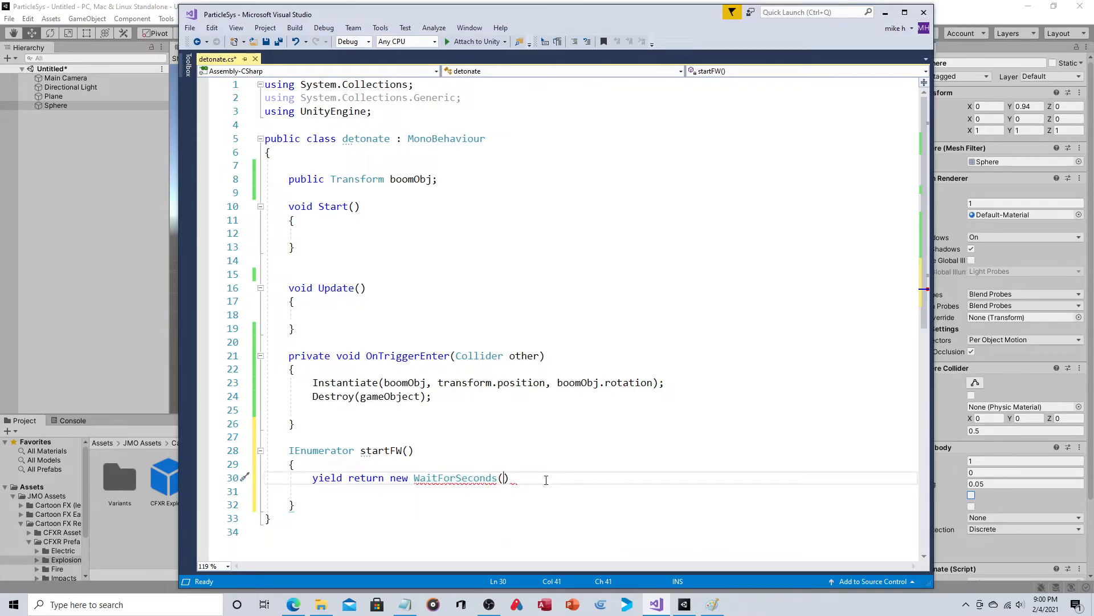
pyautogui.write('2);')
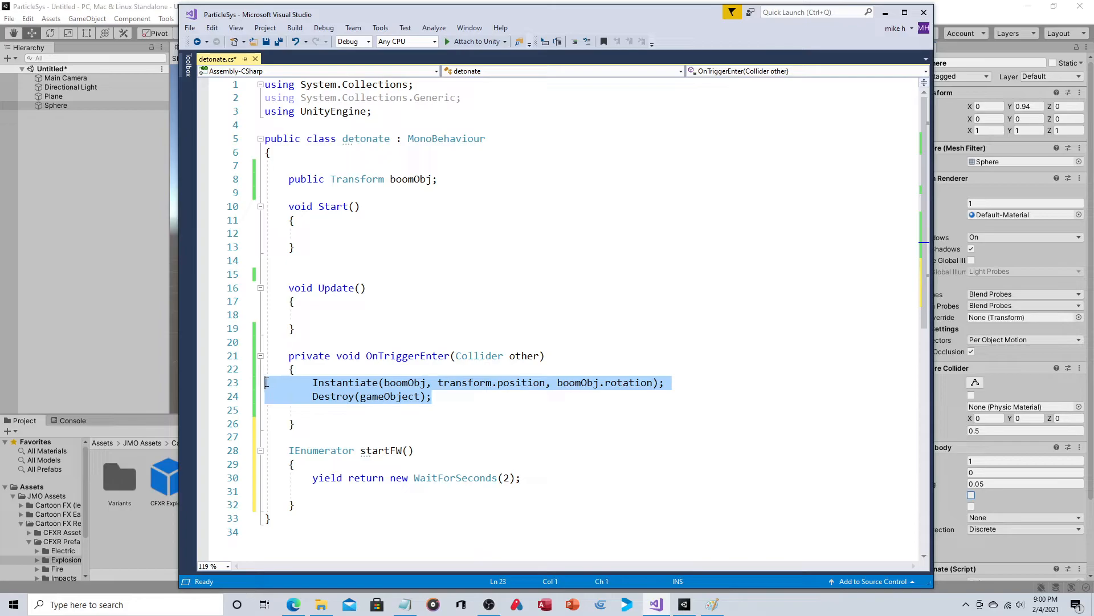
# - Move the Instantiate and Destroy lines into startFW after the two-second wait
pyautogui.press('Delete')
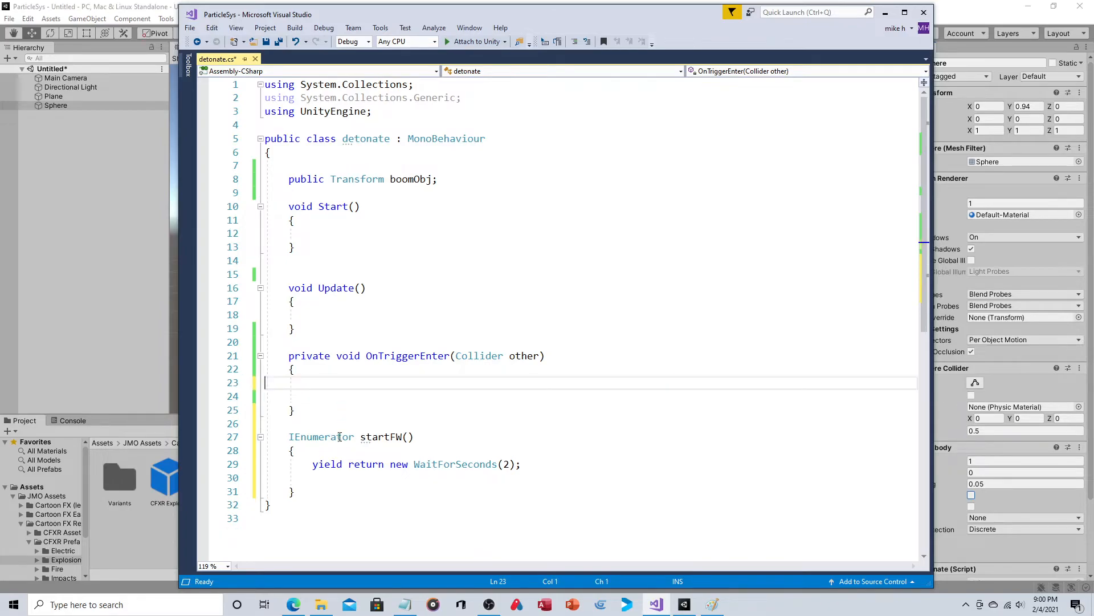
pyautogui.click(521, 464)
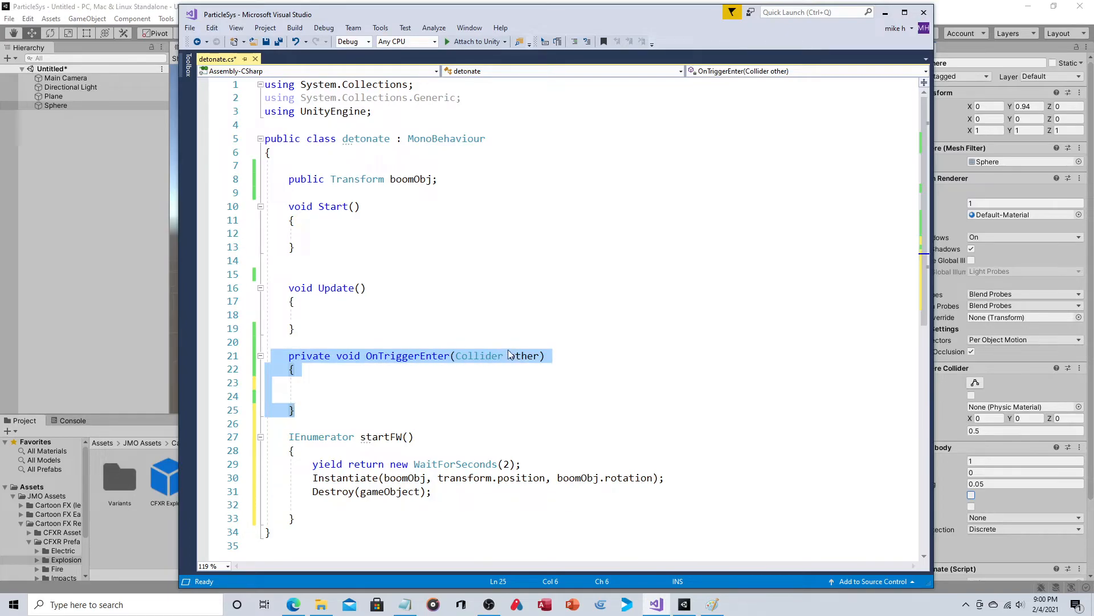
pyautogui.moveTo(454, 431)
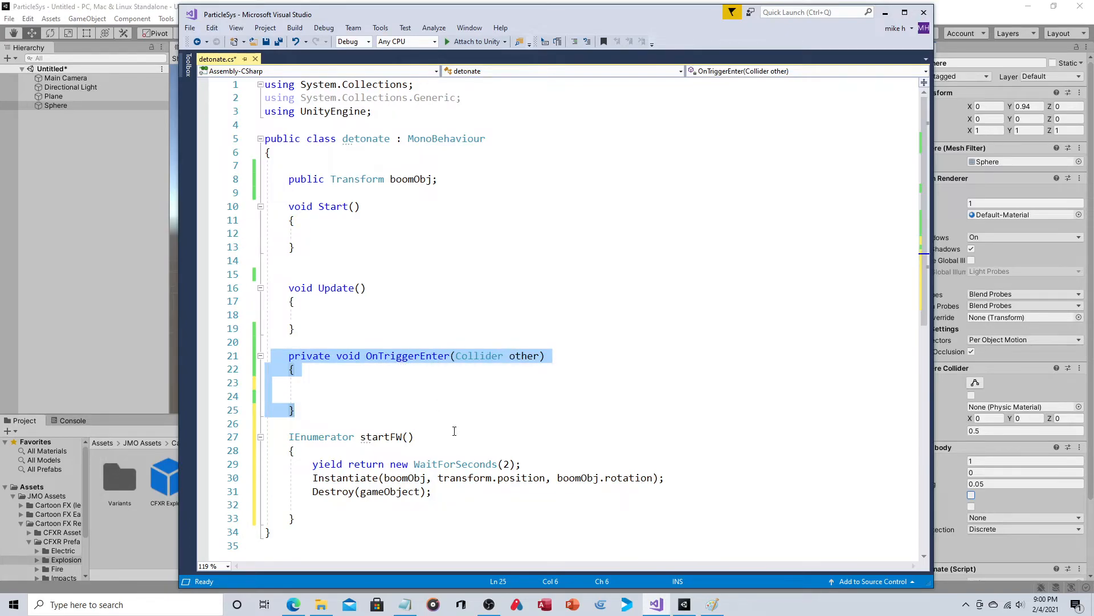
pyautogui.click(432, 490)
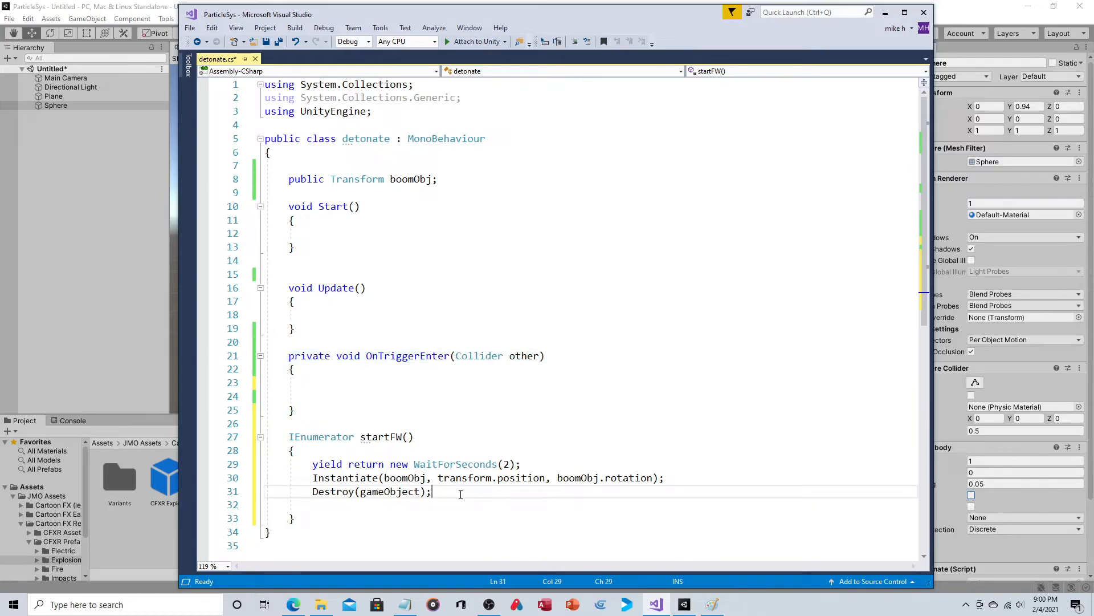
# - Write StartCoroutine(startFW()); inside Start()
pyautogui.click(337, 233)
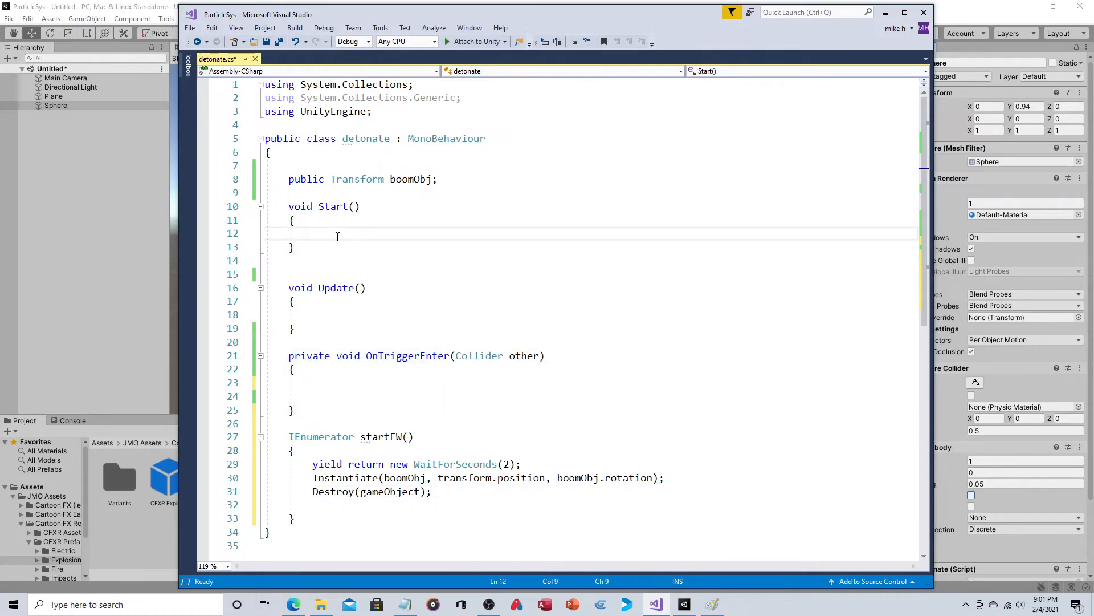
pyautogui.click(314, 233)
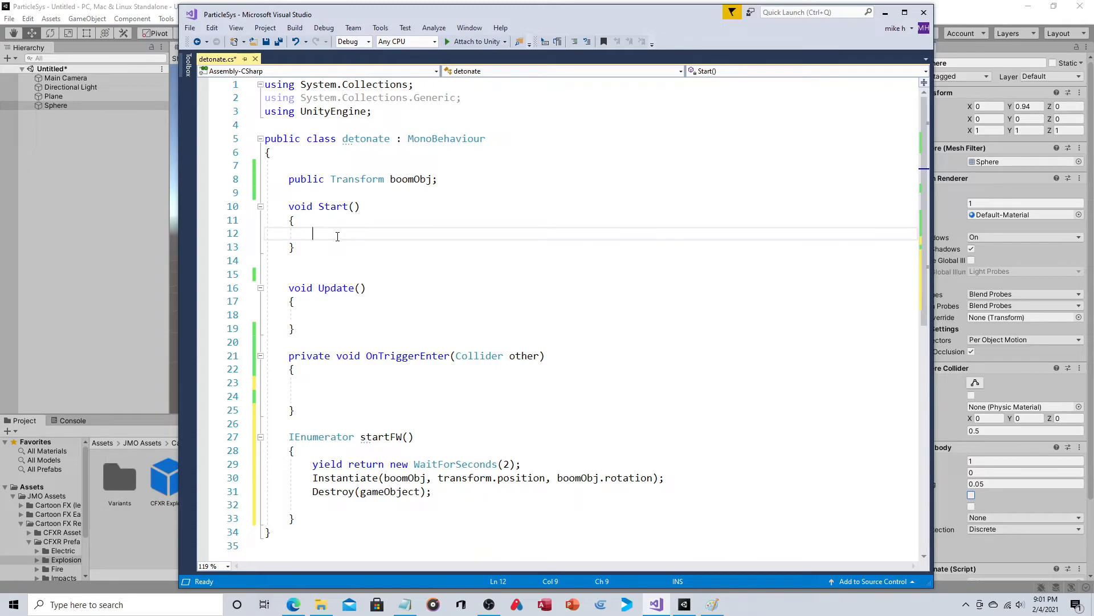
pyautogui.write('startCoroutine')
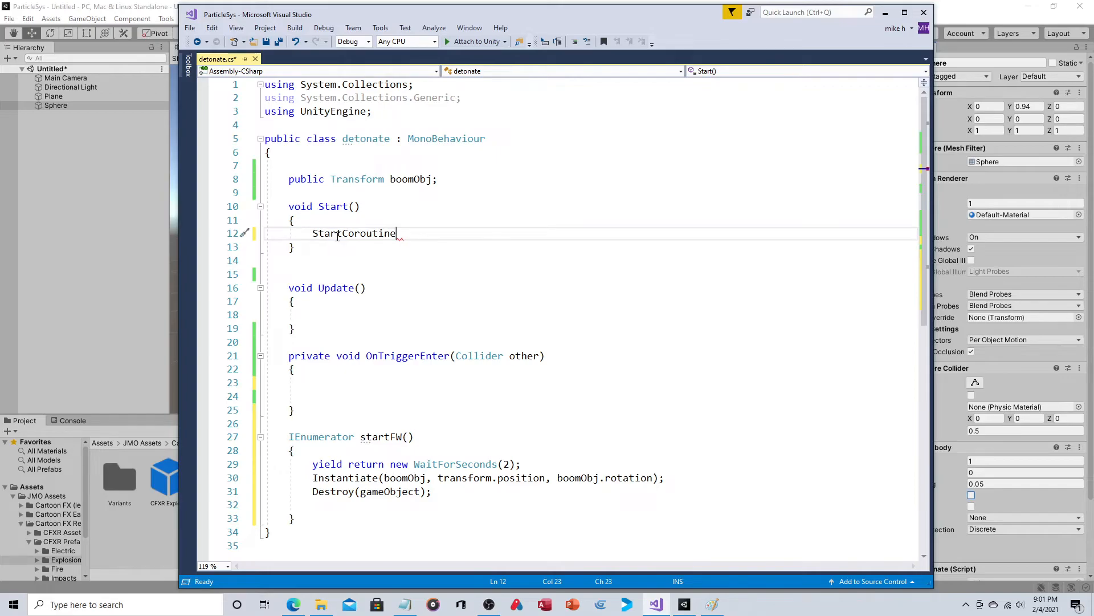
pyautogui.write('(s)')
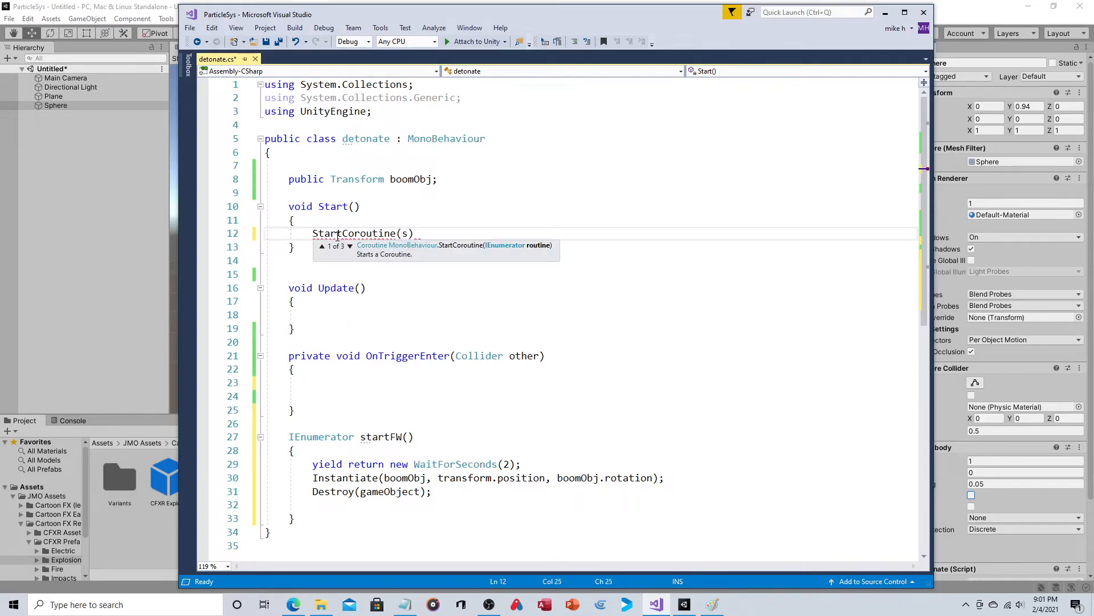
pyautogui.write('startFW')
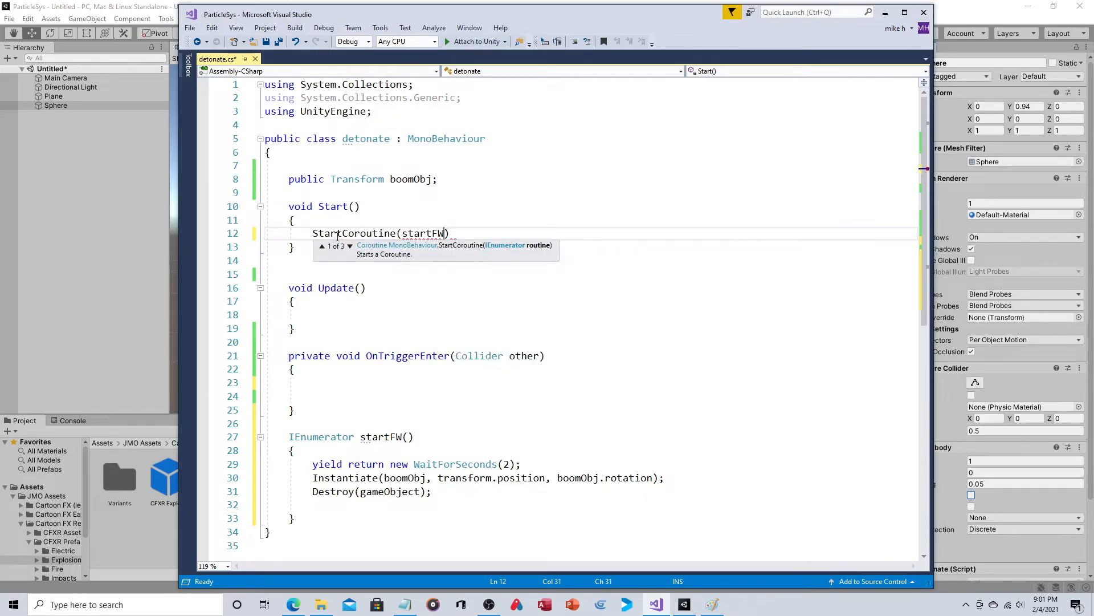
pyautogui.write('()')
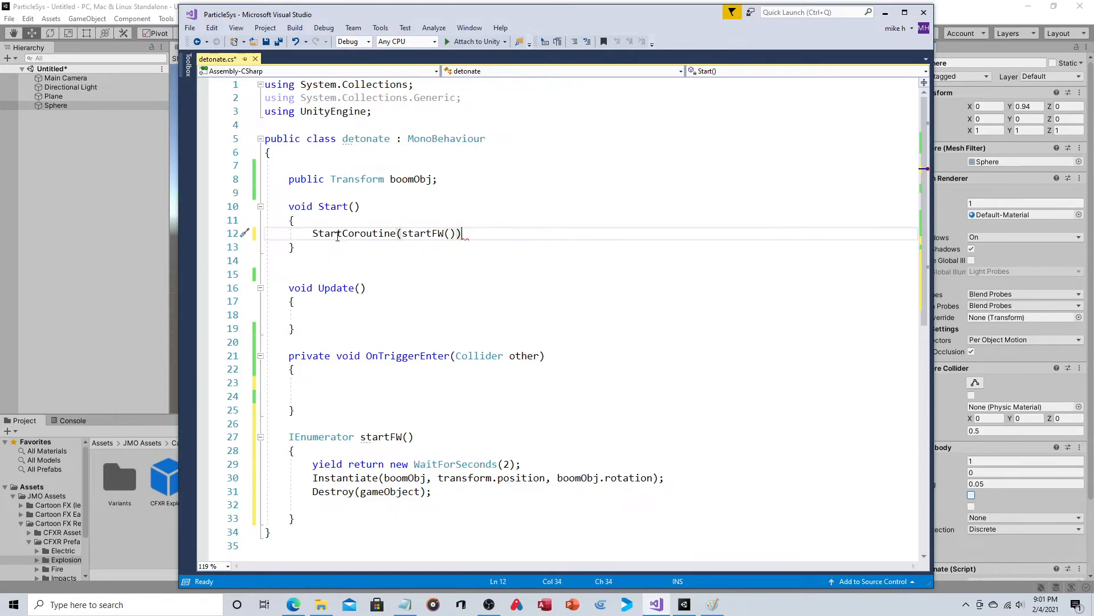
pyautogui.write("''")
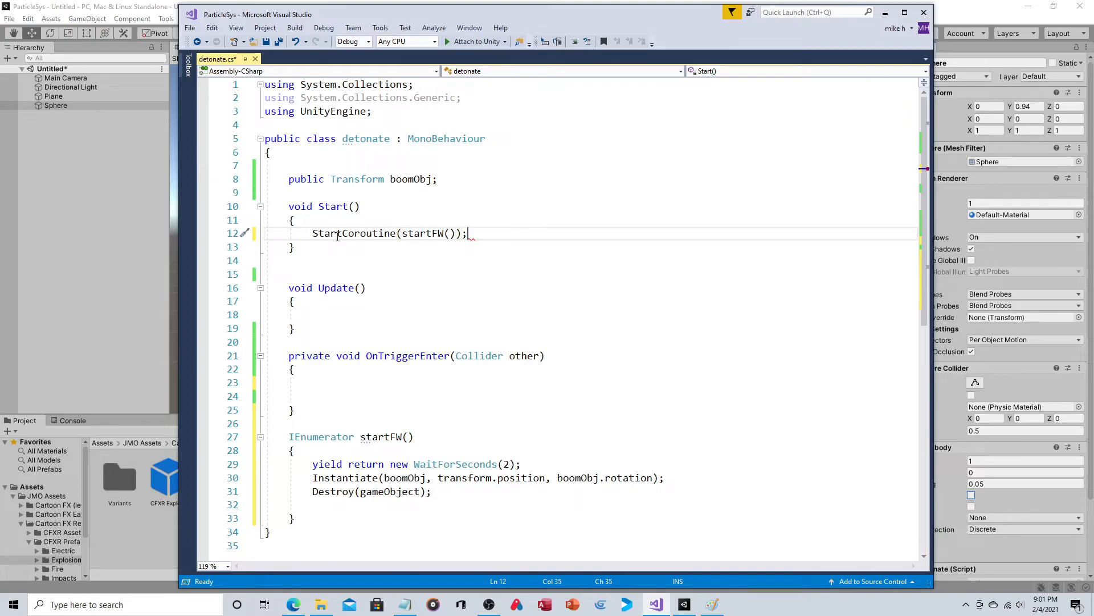
pyautogui.moveTo(339, 216)
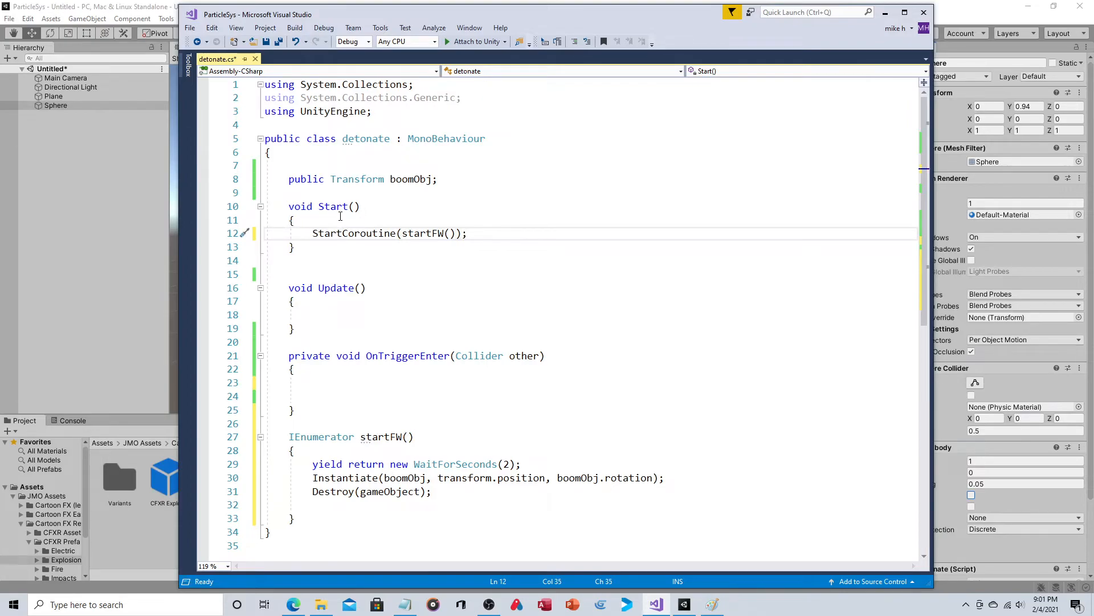
pyautogui.moveTo(472, 237)
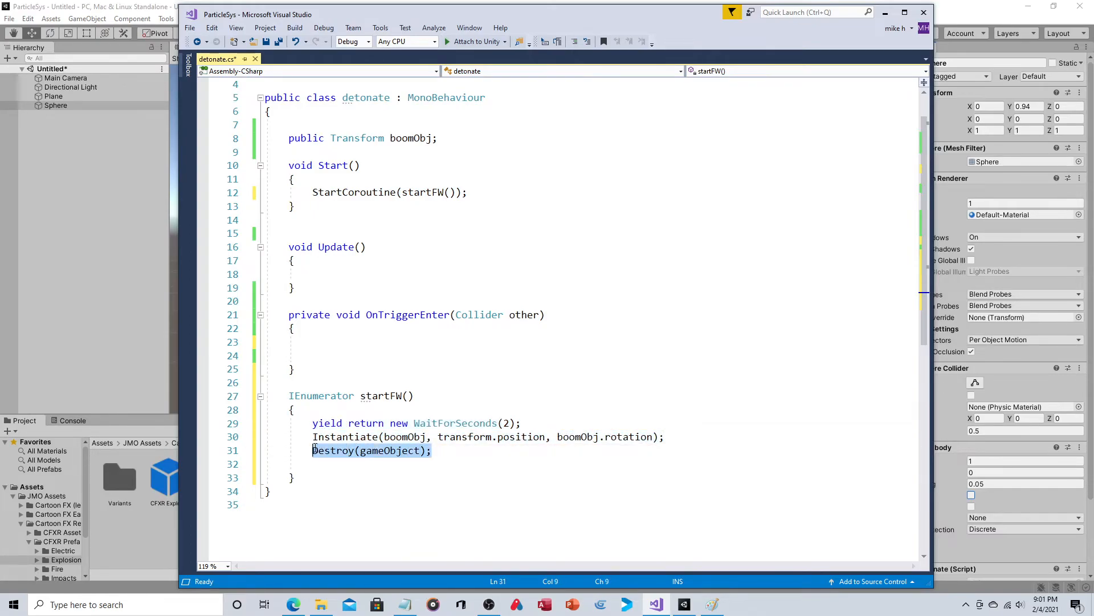
pyautogui.moveTo(387, 450)
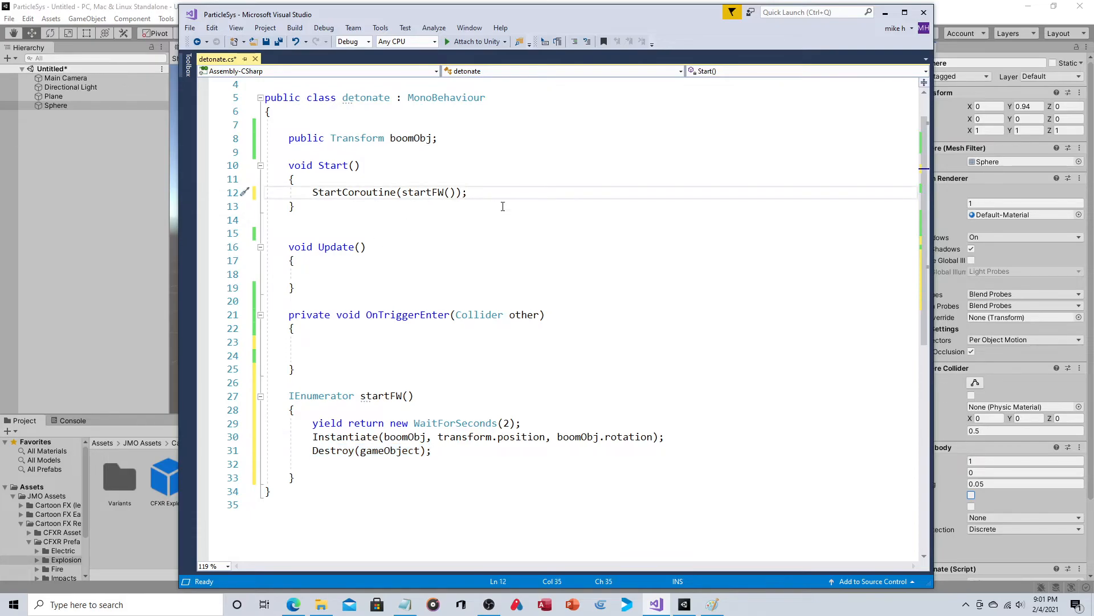
# - Add GetComponent<Rigidbody>().velocity = new Vector3(0, 2, 0); to Start and save
pyautogui.write('getc')
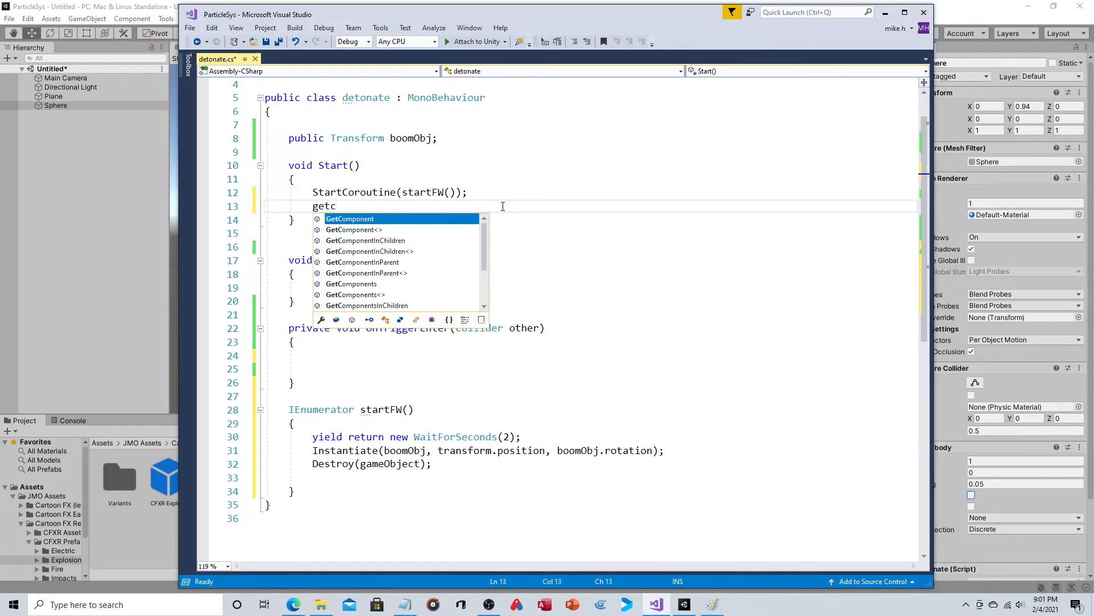
pyautogui.press('Backspace')
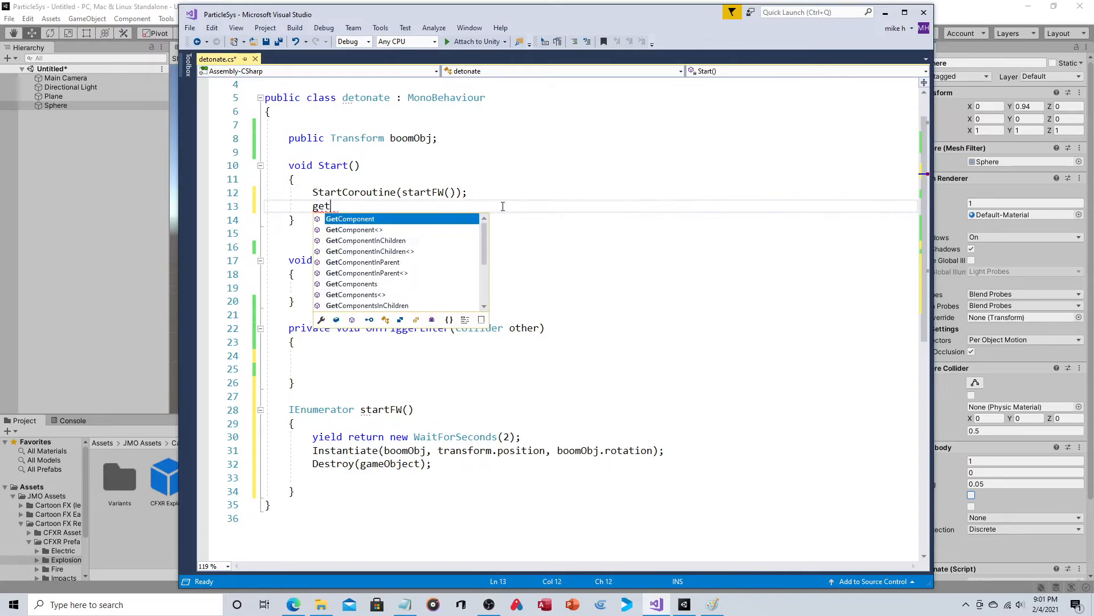
pyautogui.write('c')
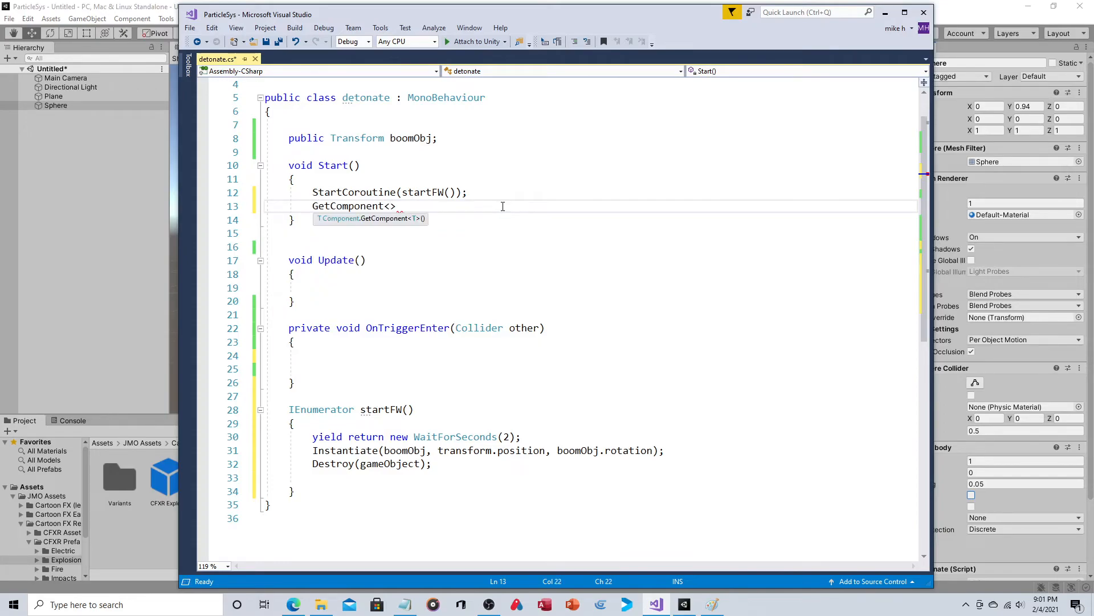
pyautogui.write('Rigidbody')
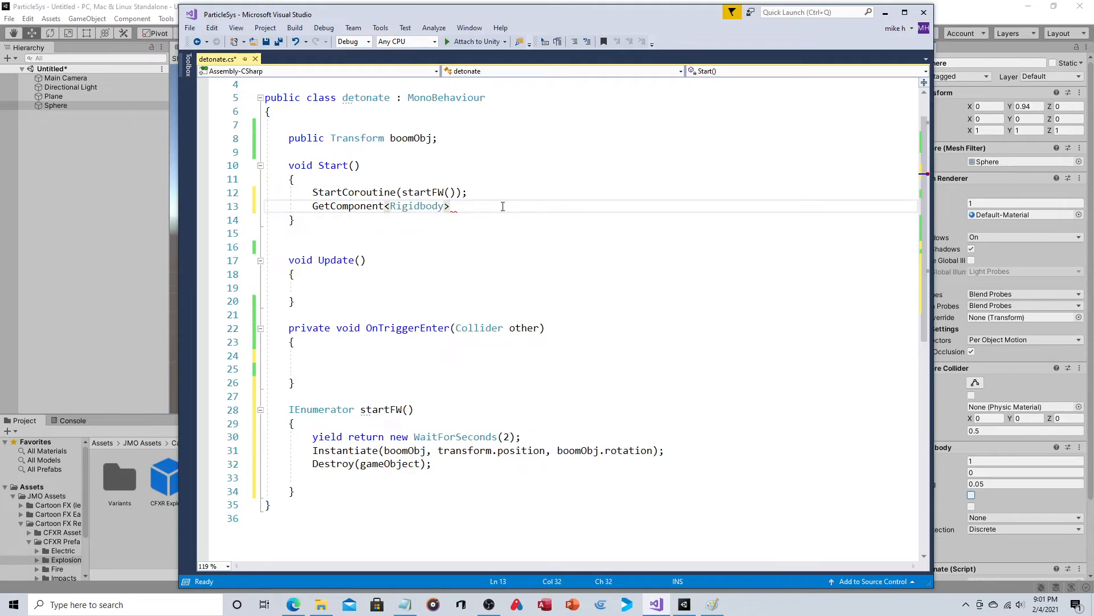
pyautogui.write('().velocity= n')
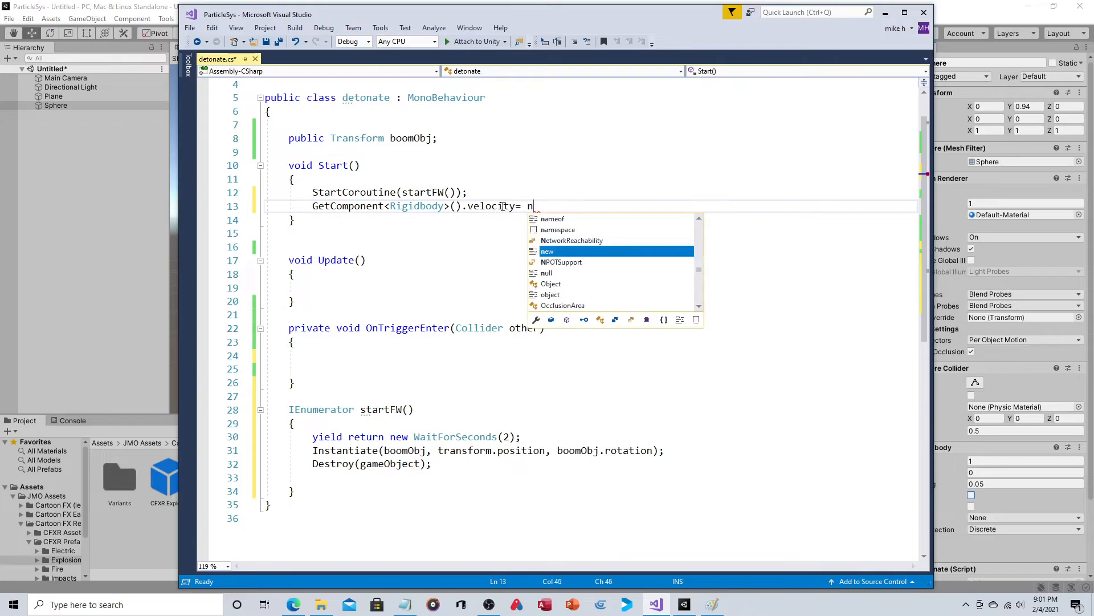
pyautogui.write('ew Vector3')
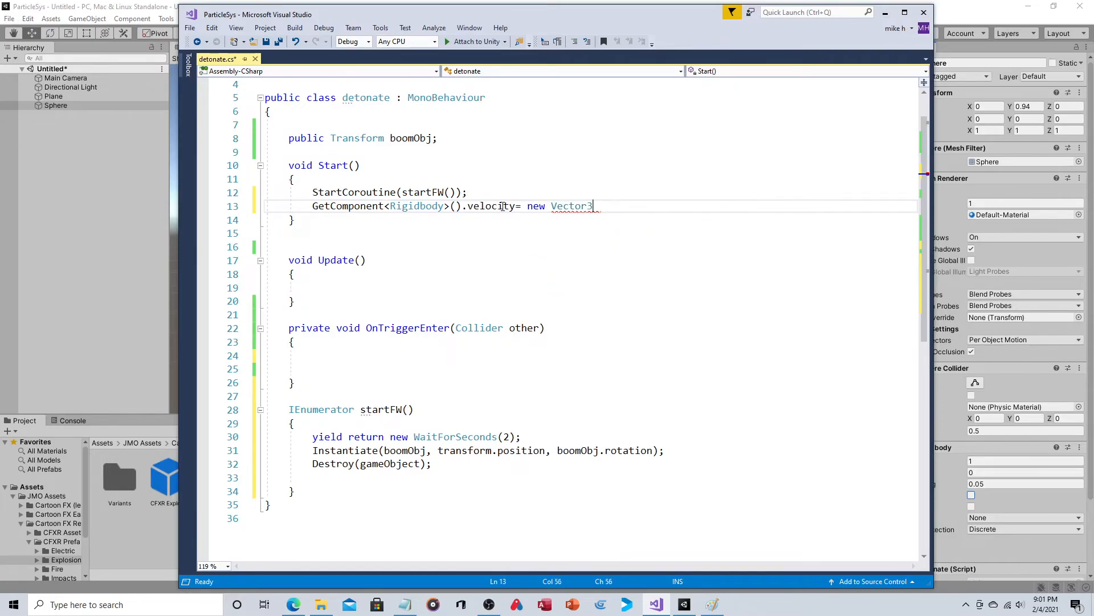
pyautogui.write('(0')
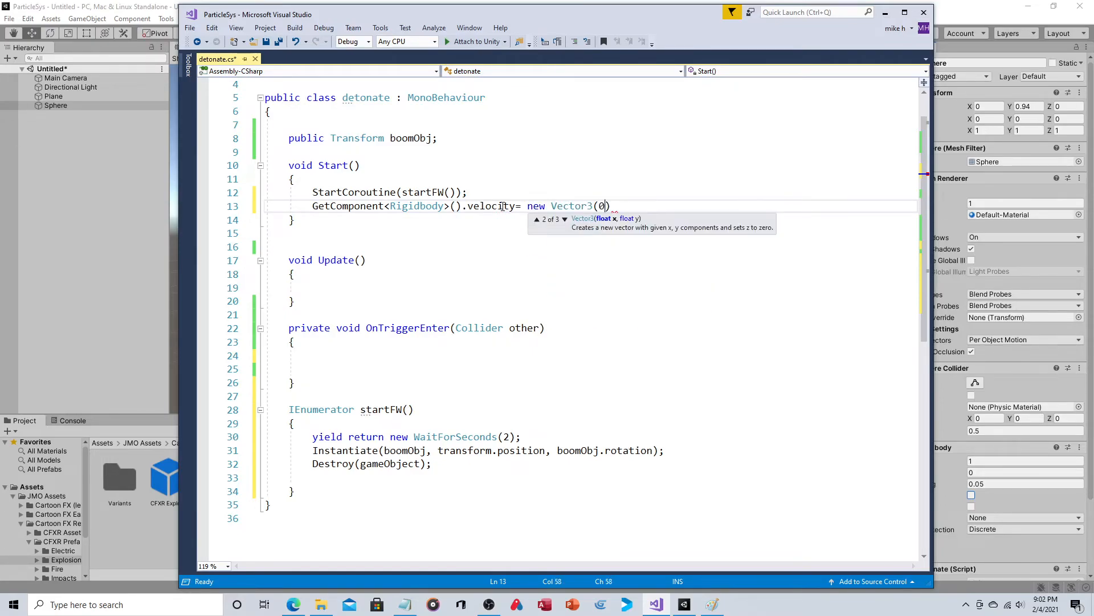
pyautogui.write(',')
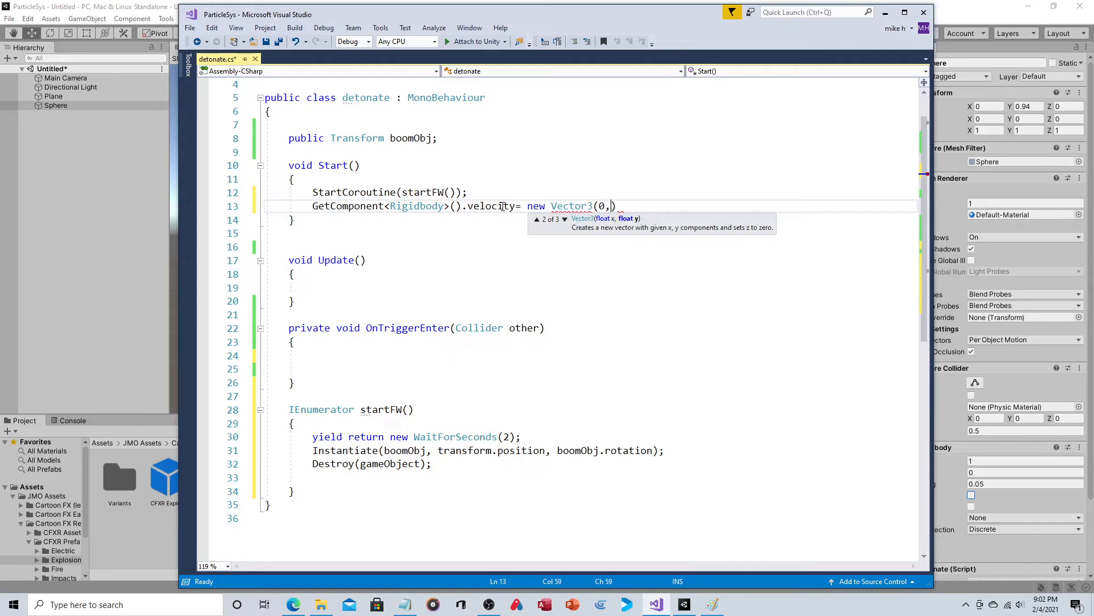
pyautogui.write('2')
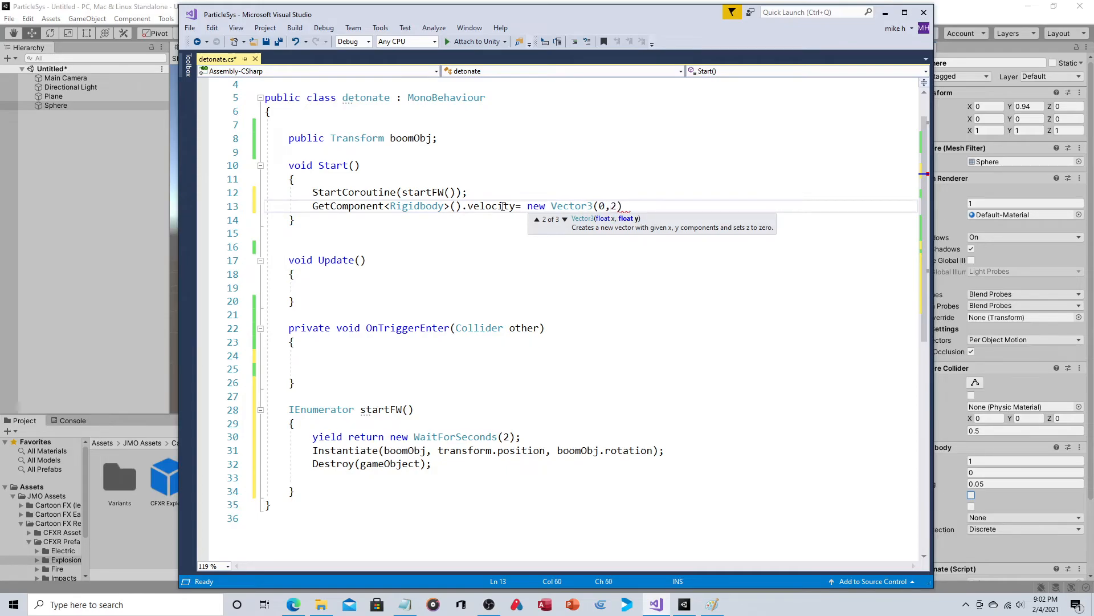
pyautogui.write(',0')
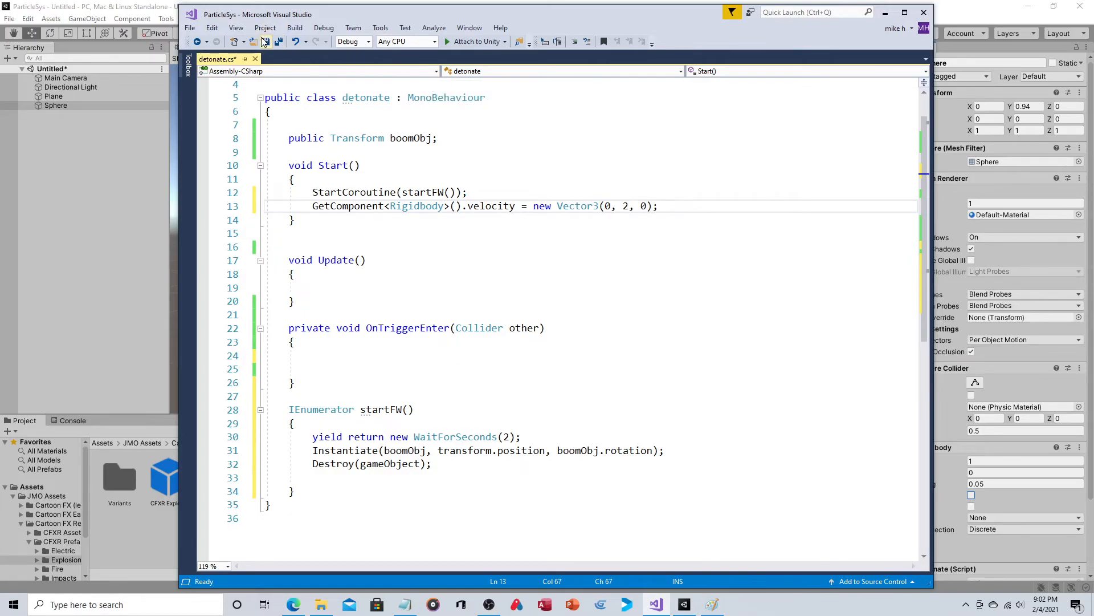
pyautogui.press('ctrl+s')
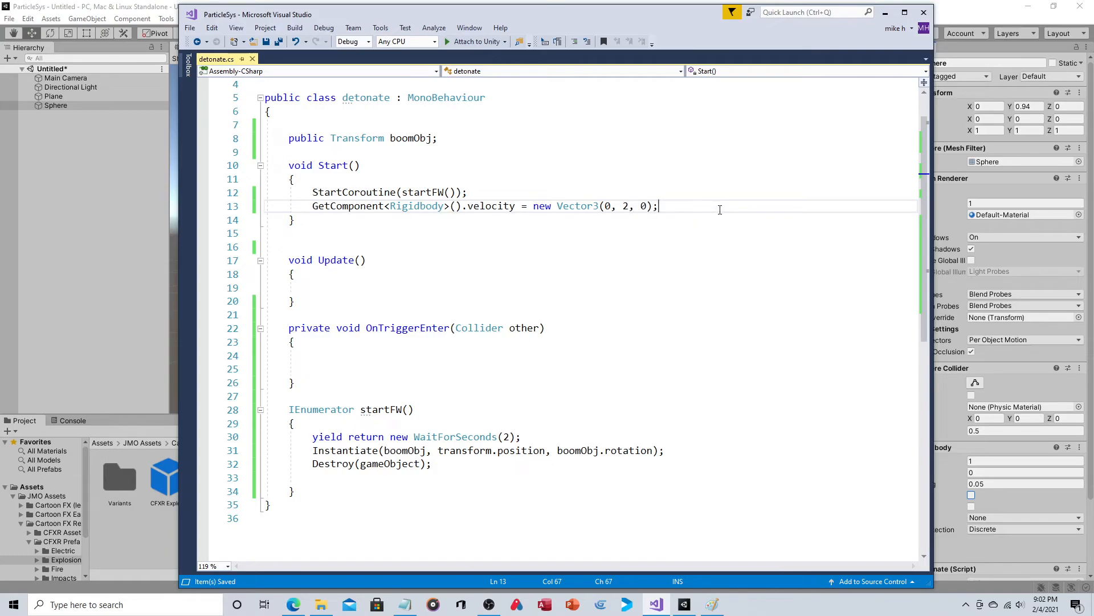
pyautogui.moveTo(265, 42)
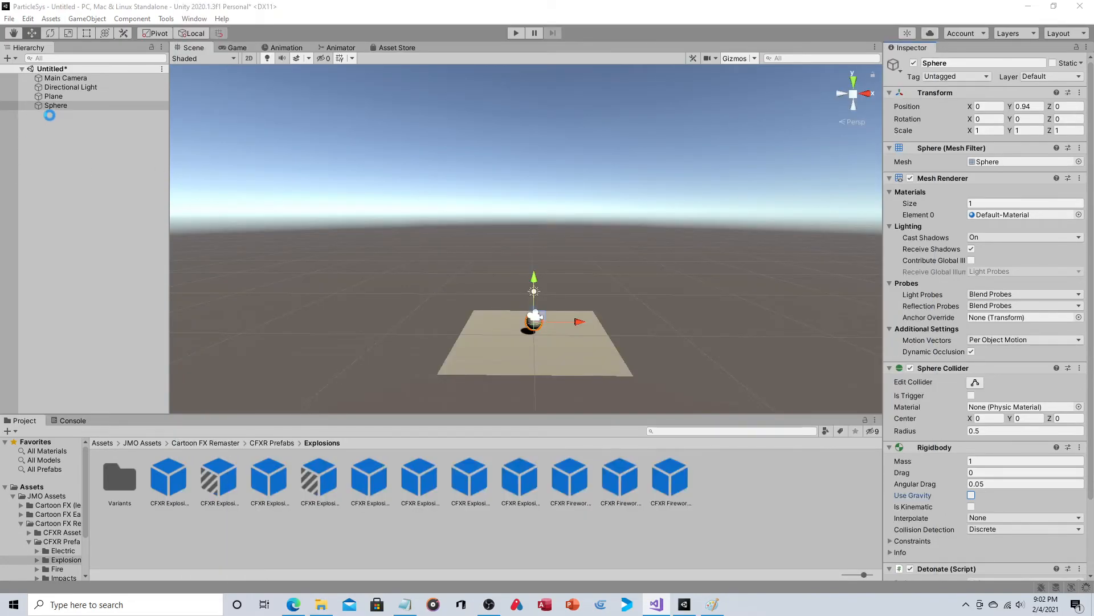
# - Replace the Sphere's Boom Obj with the CFXR Firework 2 prefab
pyautogui.doubleClick(56, 105)
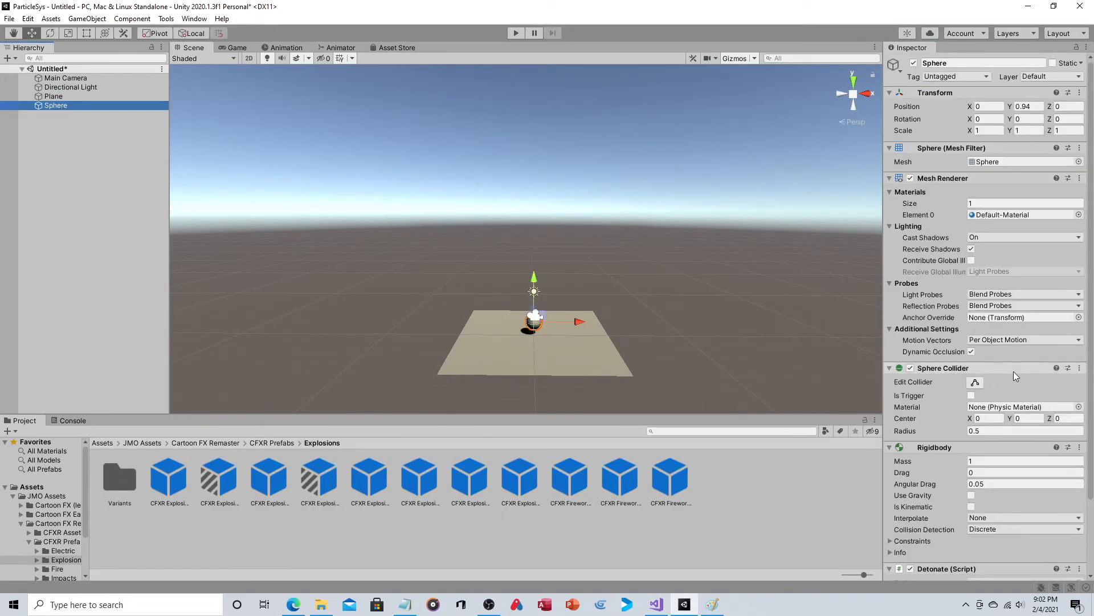
pyautogui.scroll(-3)
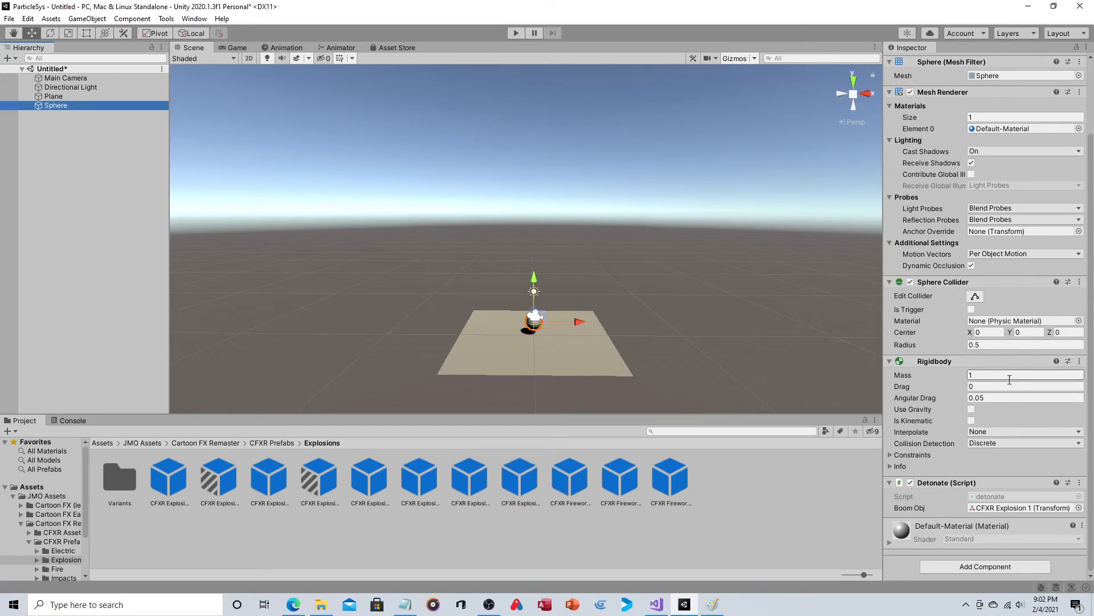
pyautogui.click(620, 478)
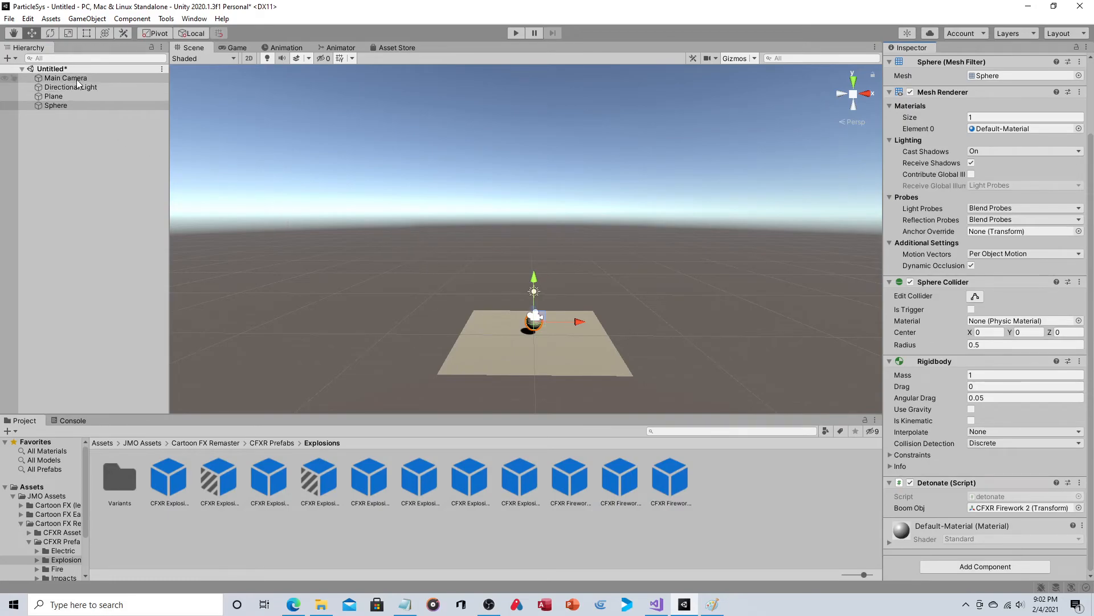
pyautogui.click(66, 78)
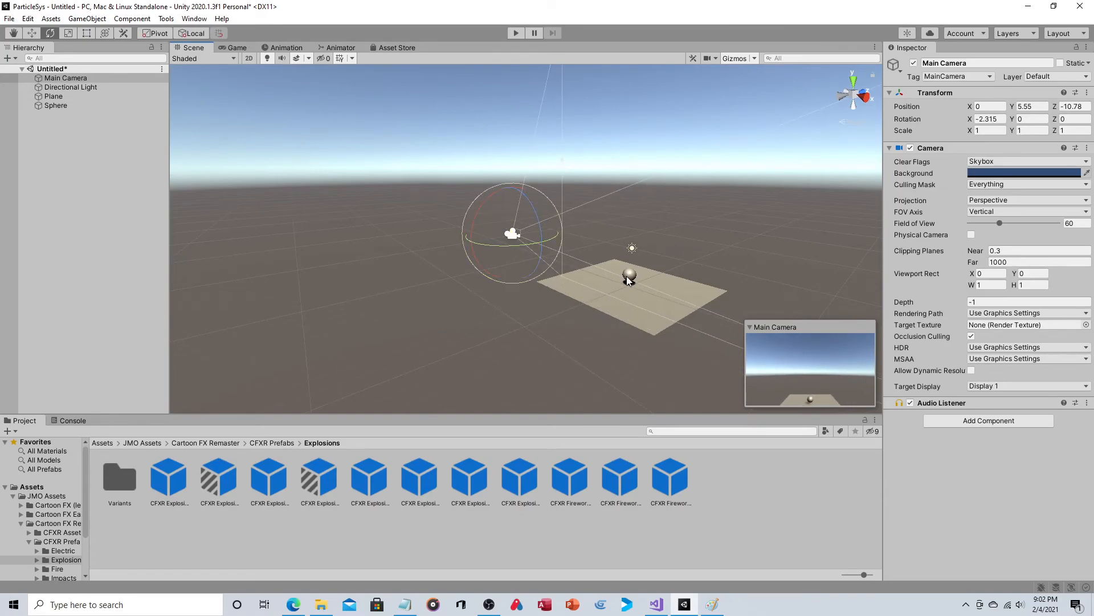
# - Enter Play mode to watch the sphere rise above the plane
pyautogui.click(56, 105)
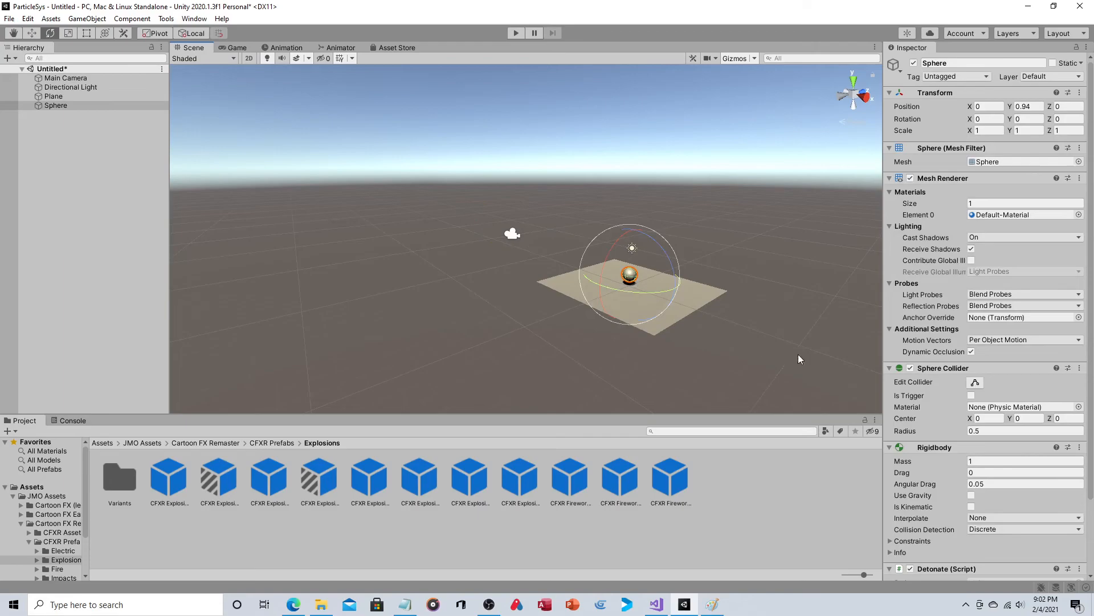
pyautogui.moveTo(648, 299)
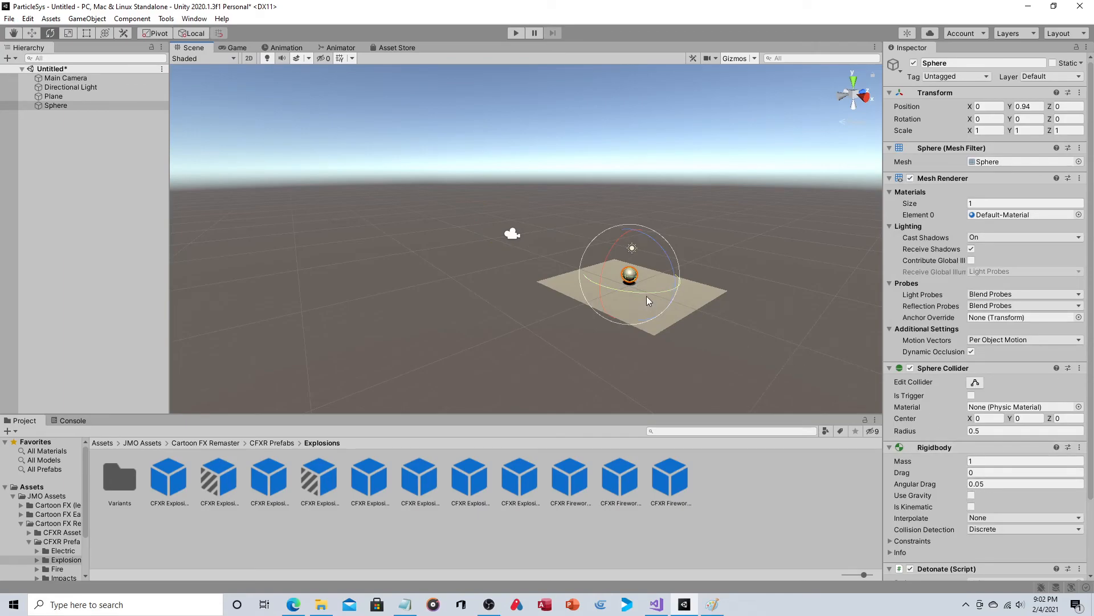
pyautogui.moveTo(635, 166)
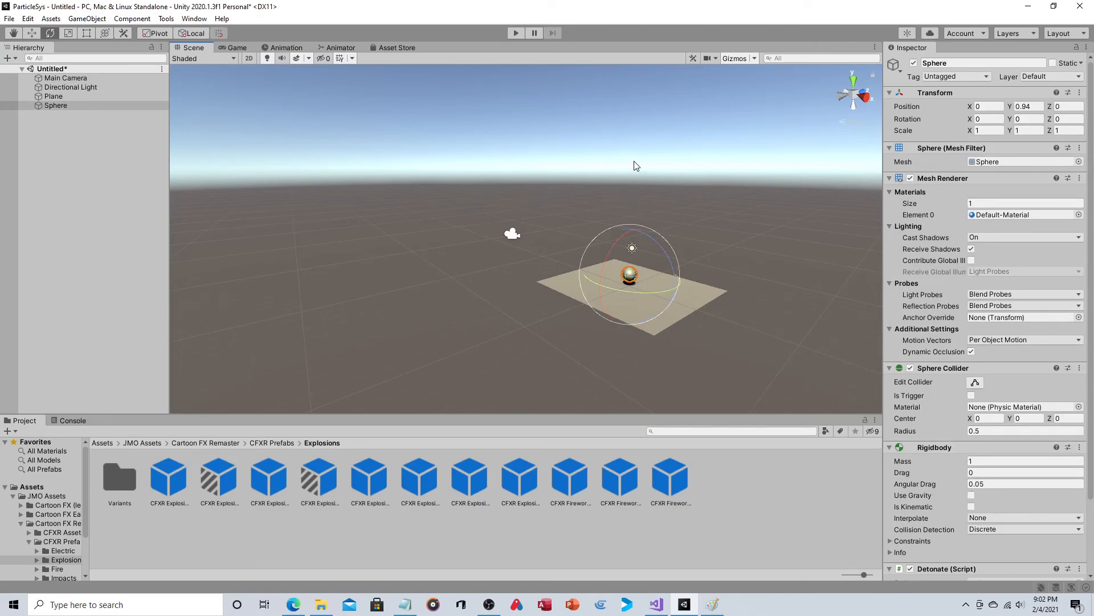
pyautogui.moveTo(642, 155)
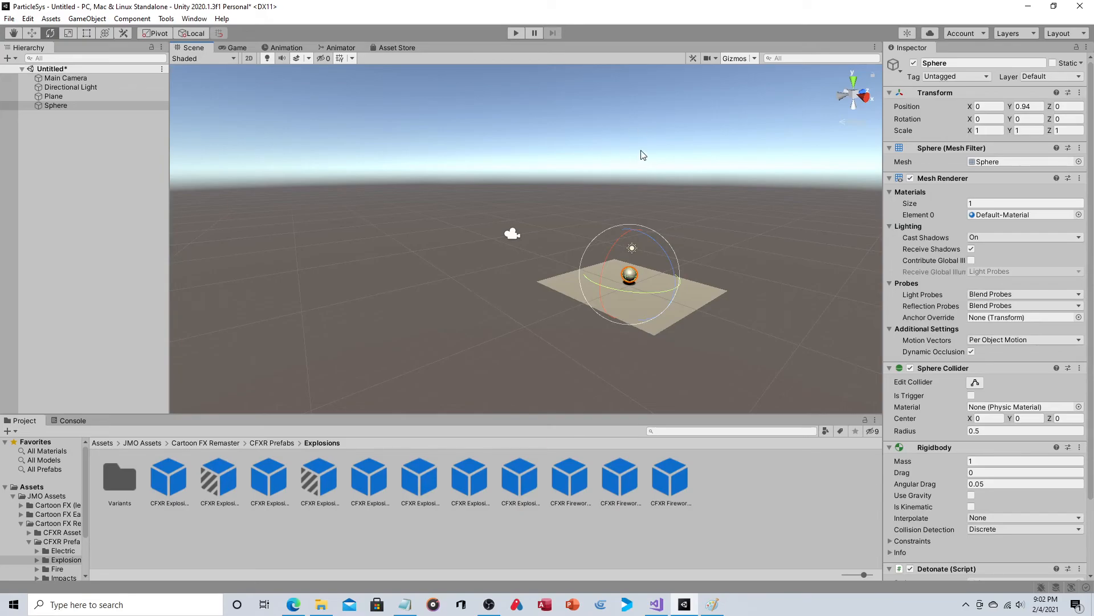
pyautogui.click(515, 33)
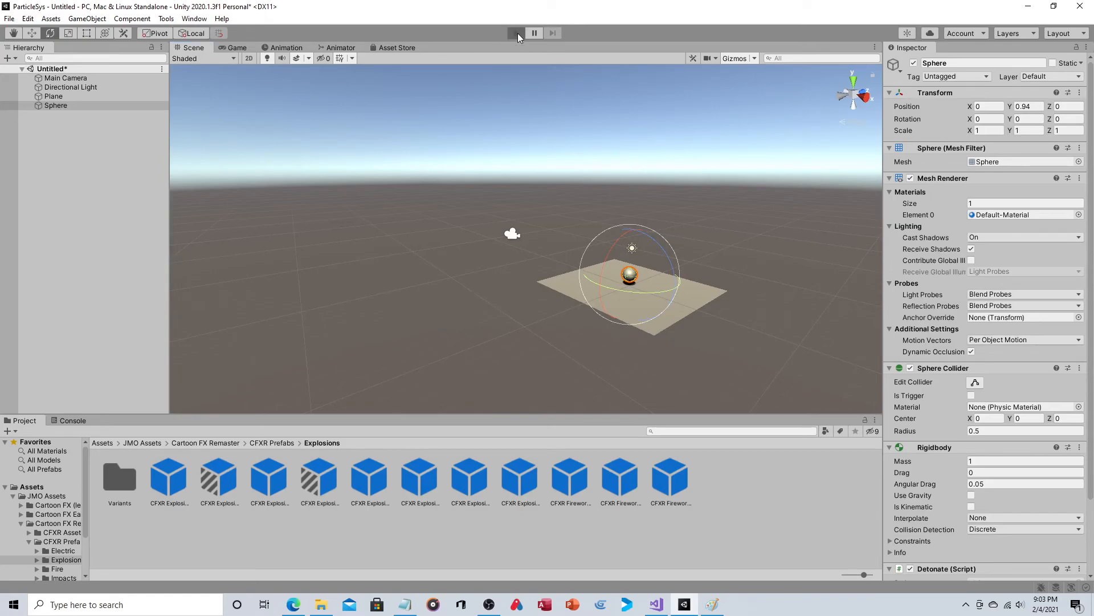
pyautogui.click(516, 33)
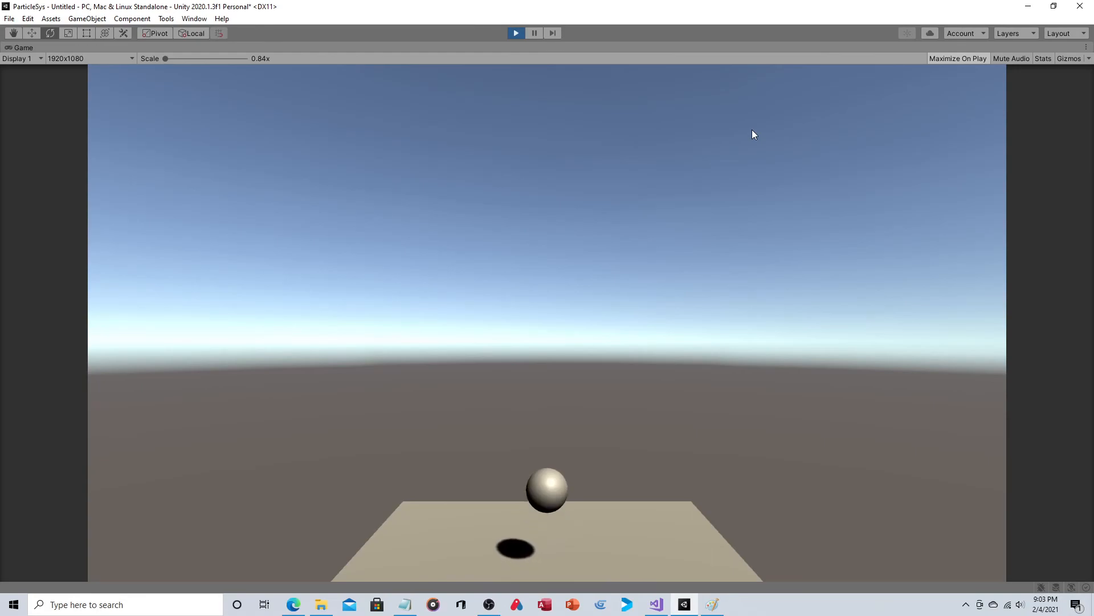